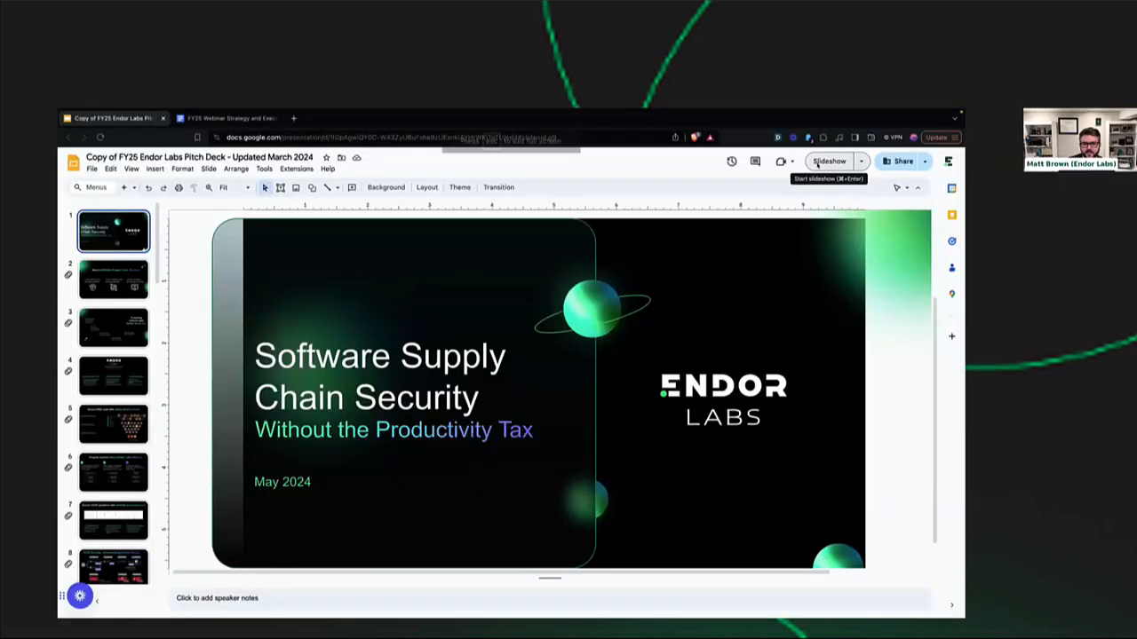
- Bring up the Customize Exploitable Likelihood dialog from the dashboard funnel
click(827, 160)
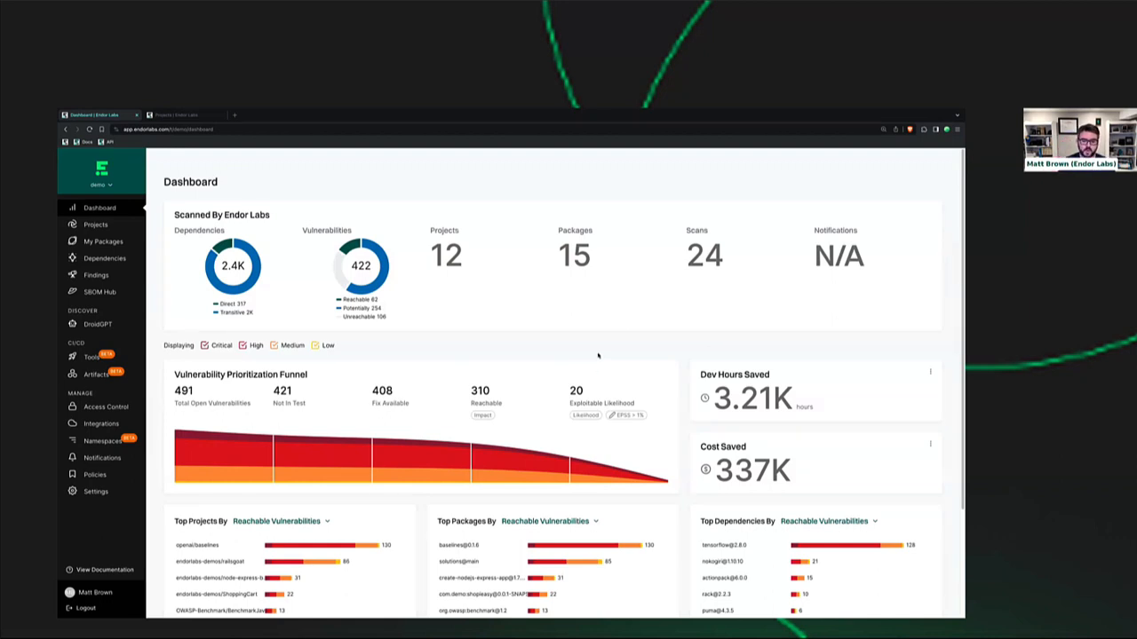
mouse_move(622, 346)
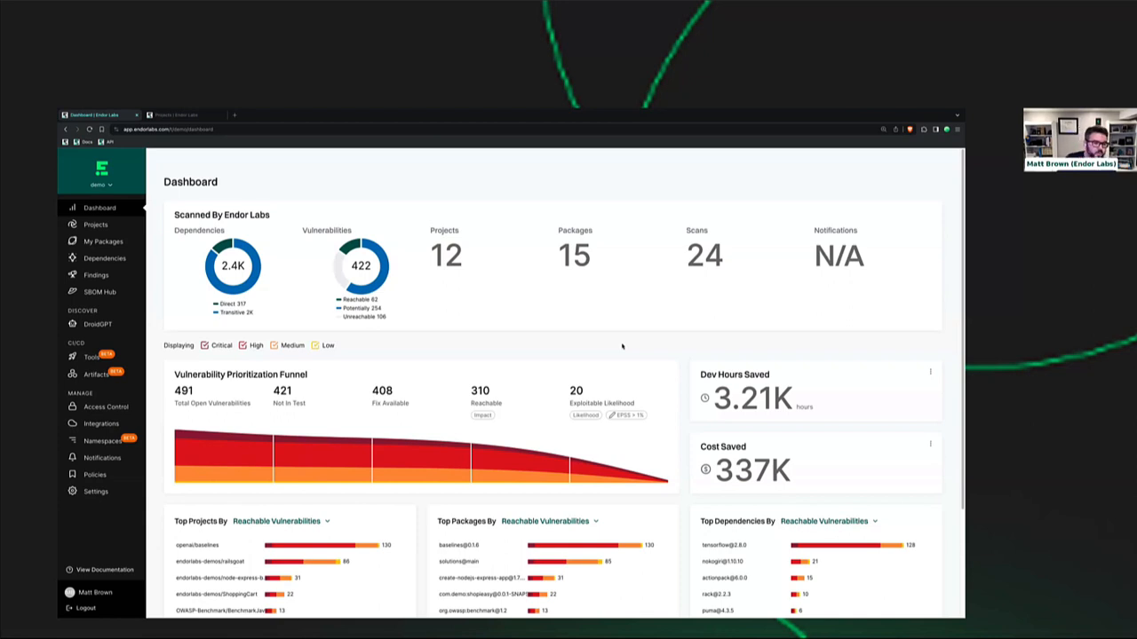
mouse_move(579, 346)
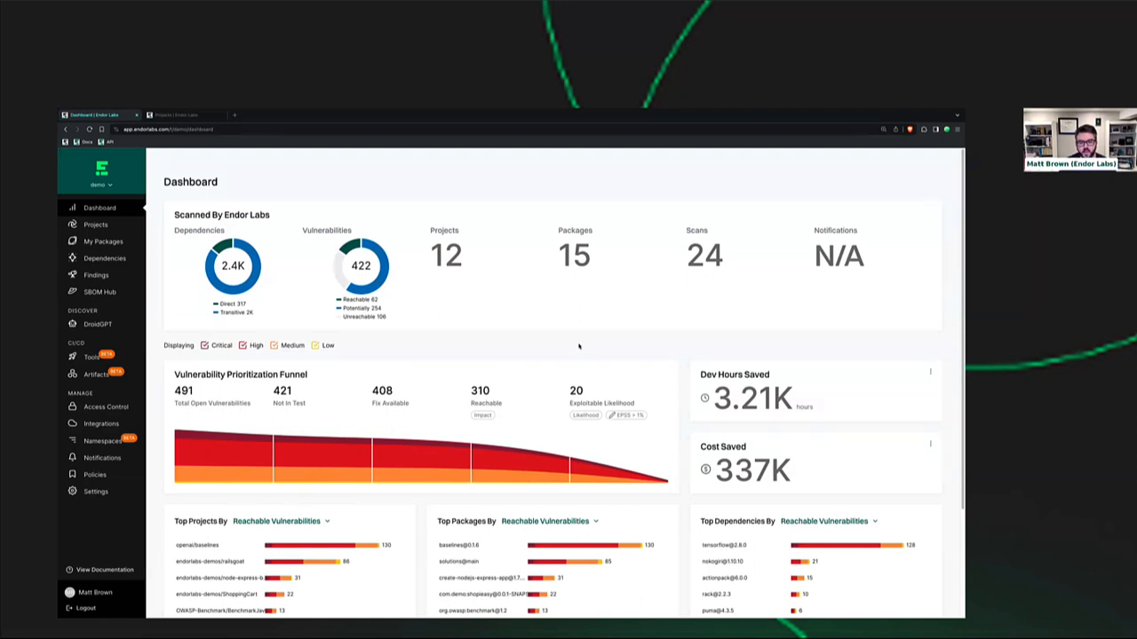
mouse_move(389, 348)
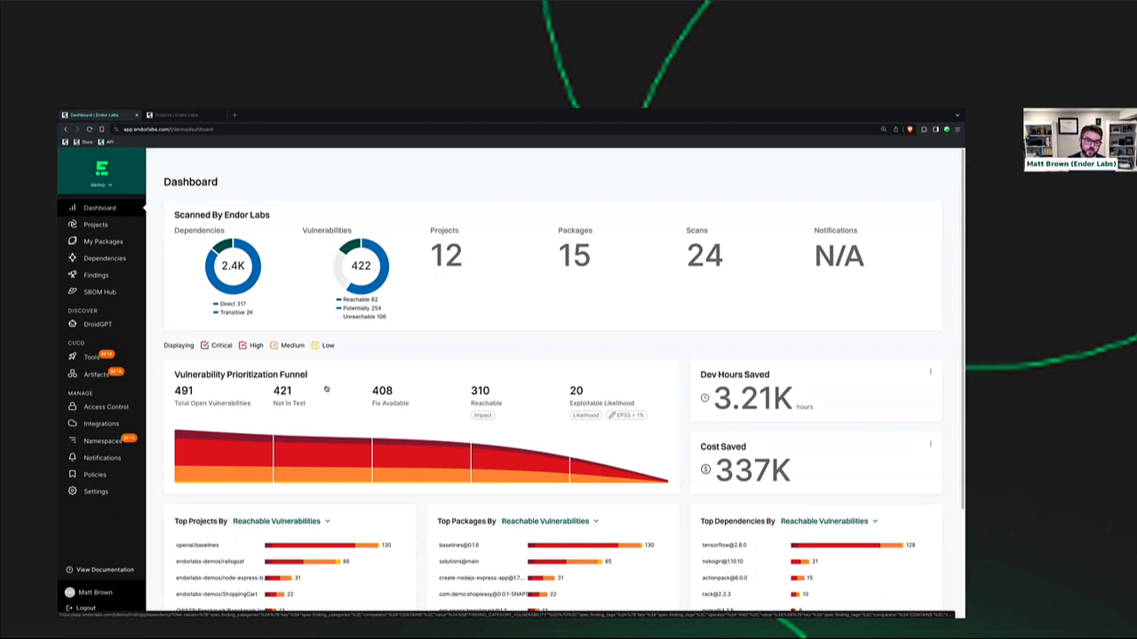
mouse_move(426, 384)
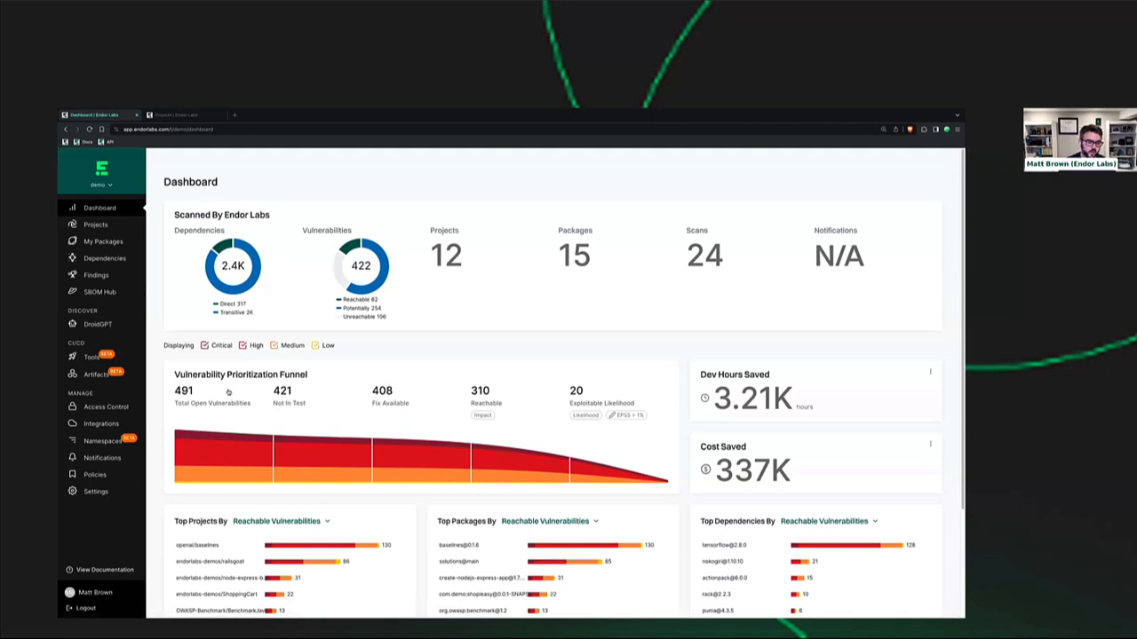
mouse_move(334, 408)
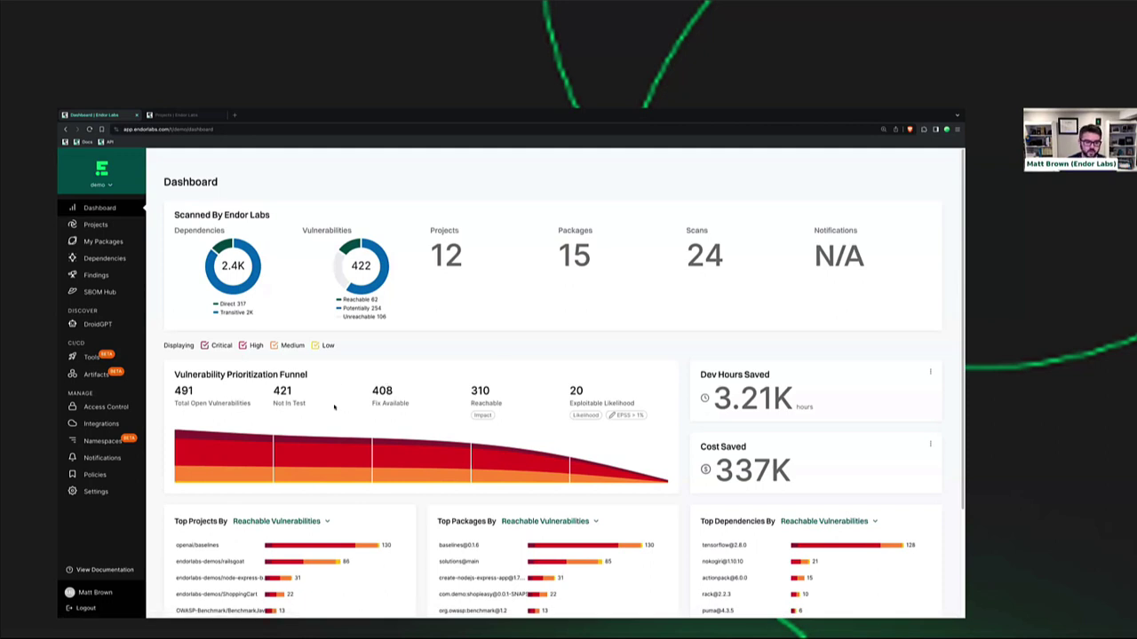
mouse_move(444, 406)
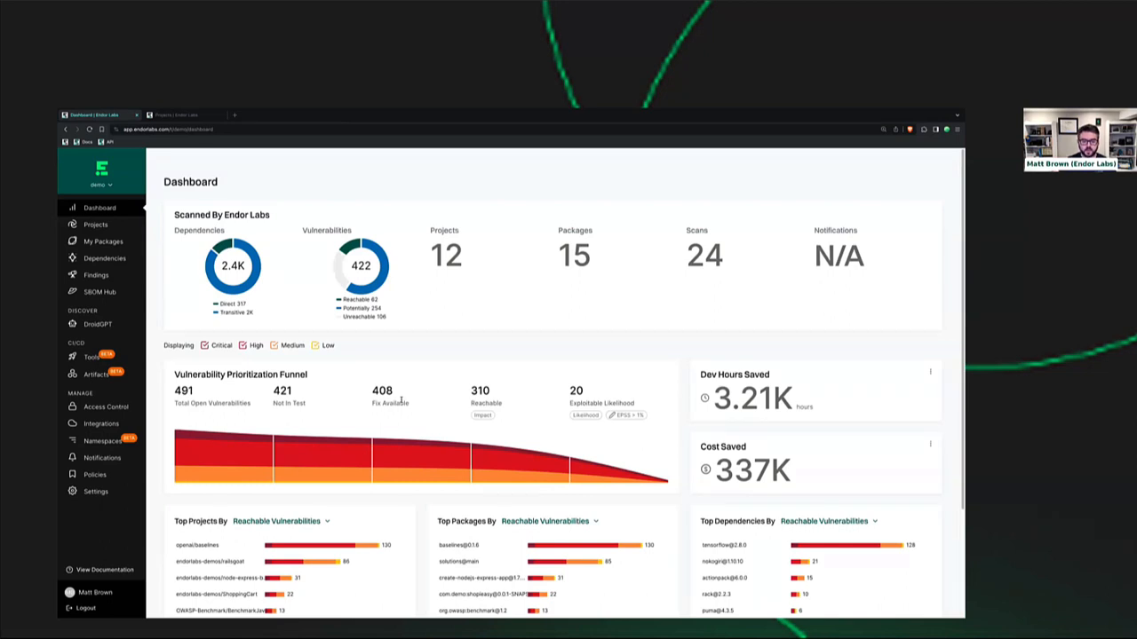
mouse_move(493, 407)
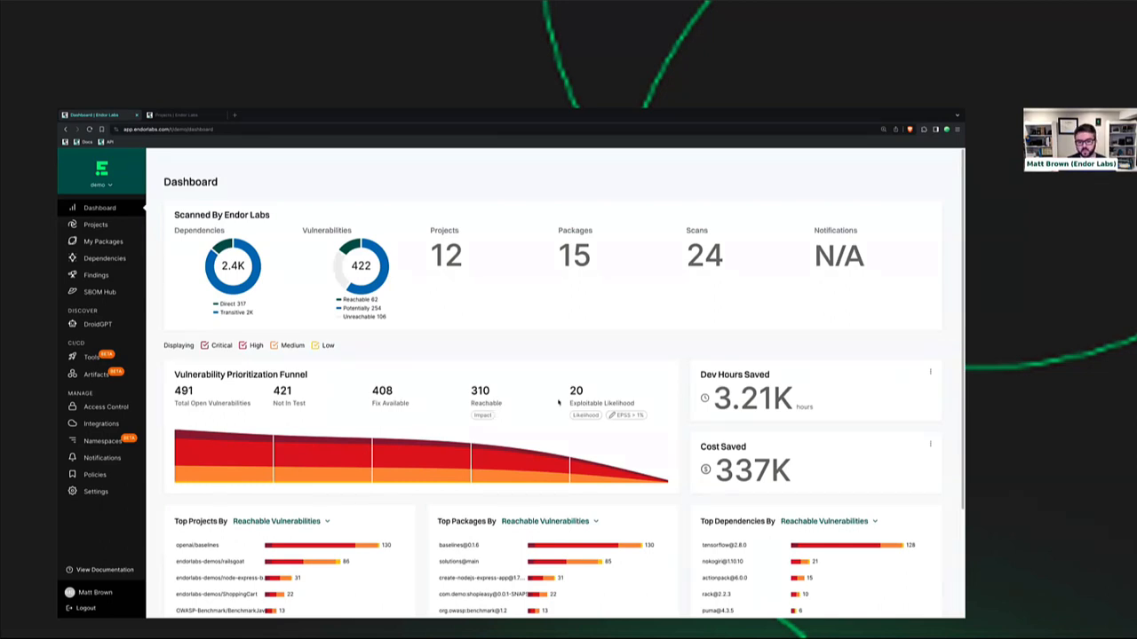
mouse_move(625, 416)
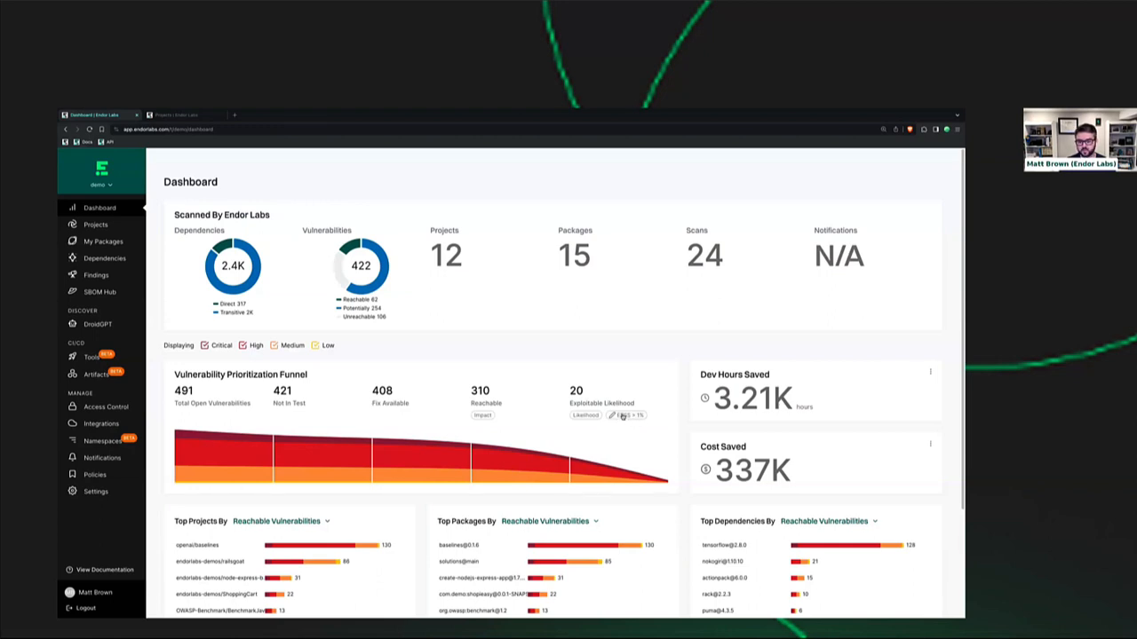
mouse_move(668, 410)
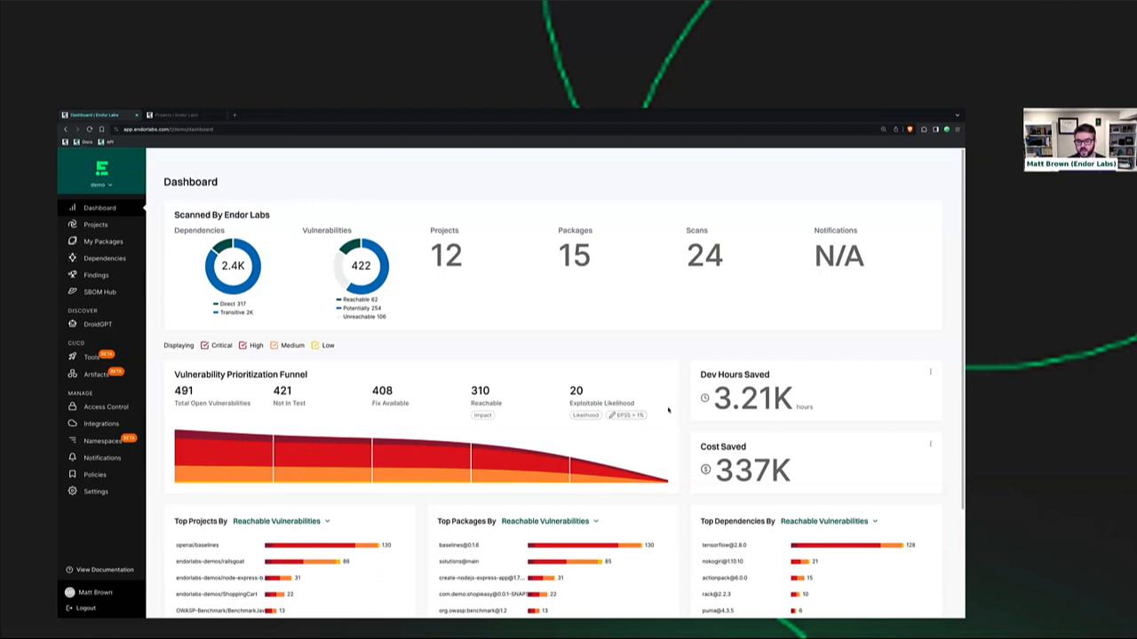
mouse_move(712, 419)
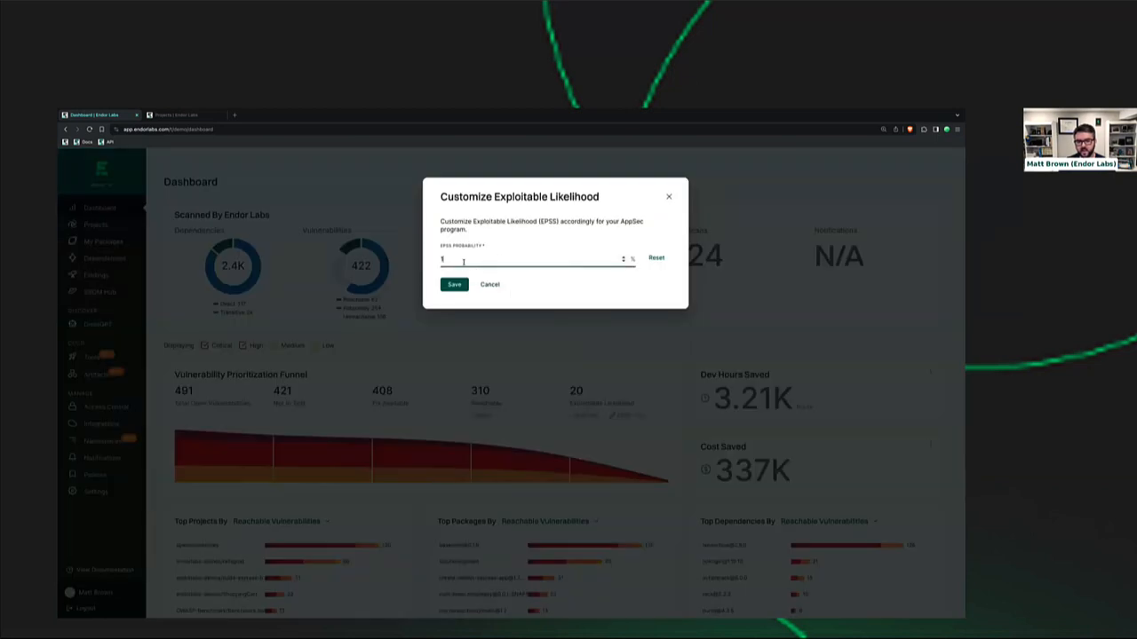
- Save an EPSS threshold of 5%, reducing Exploitable Likelihood to 8
text(5)
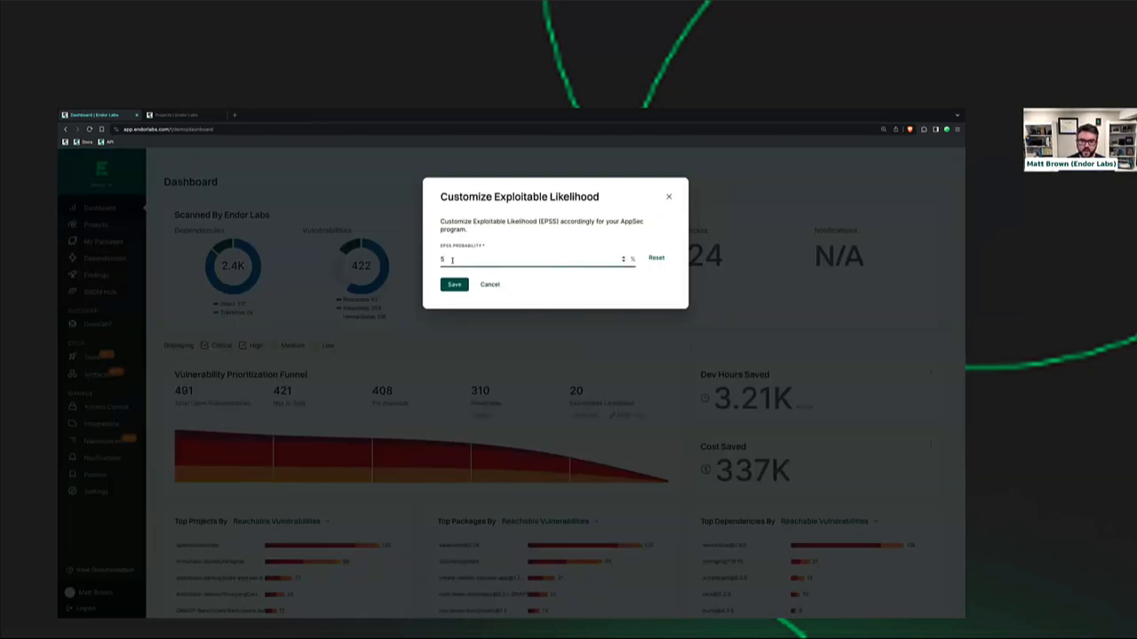
click(453, 285)
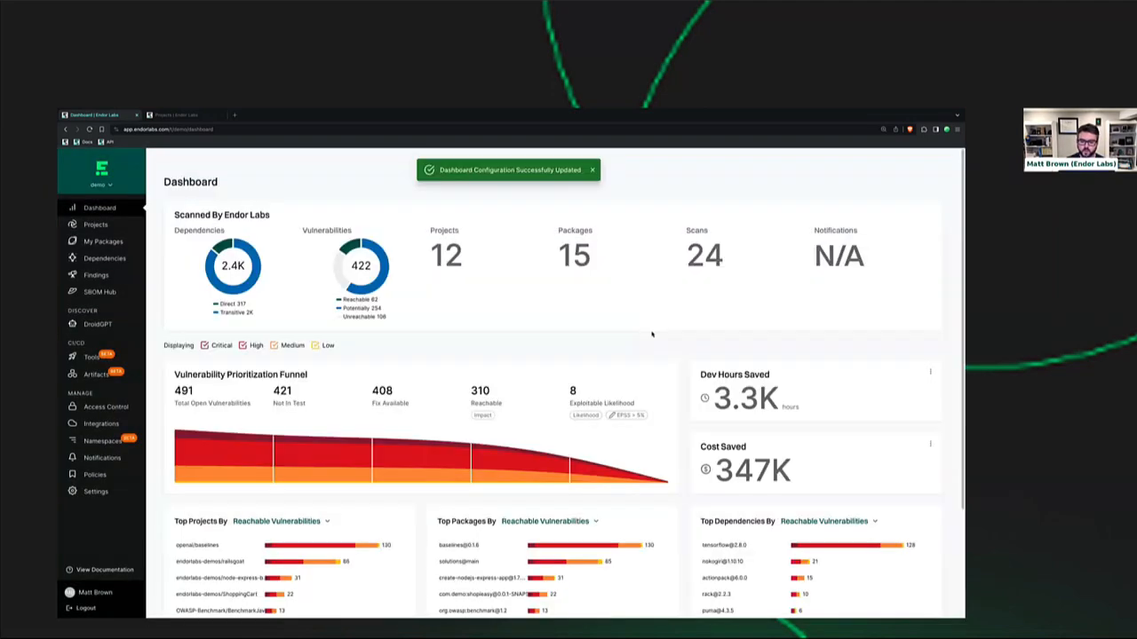
mouse_move(906, 380)
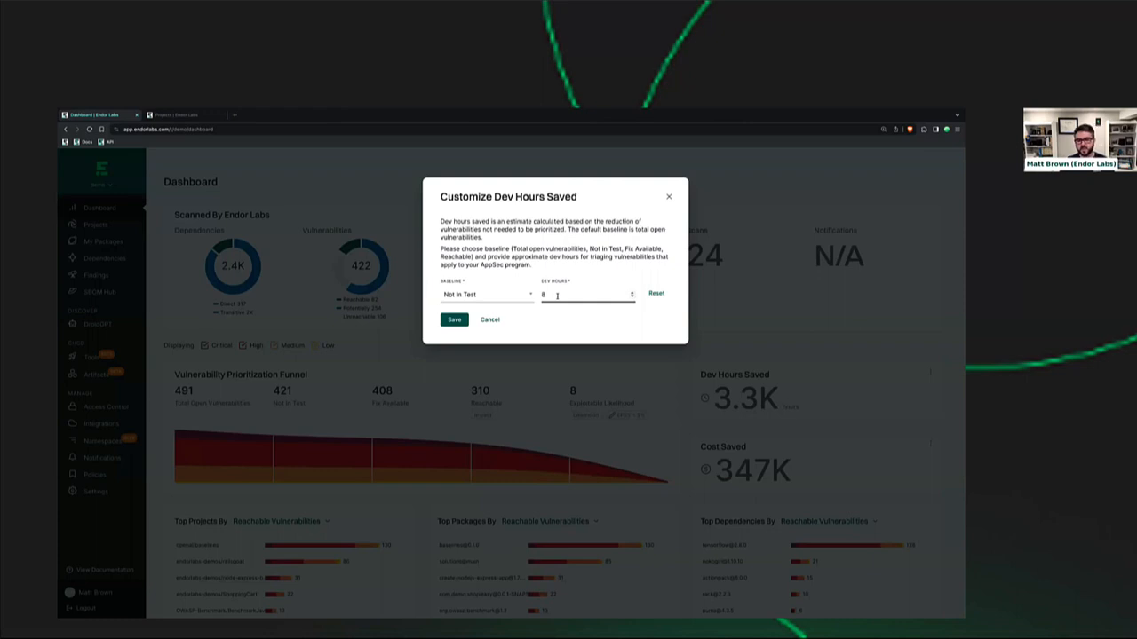
- Review the Dev Hours Saved settings unchanged, then enter 70 in Customize Cost Saved
click(486, 295)
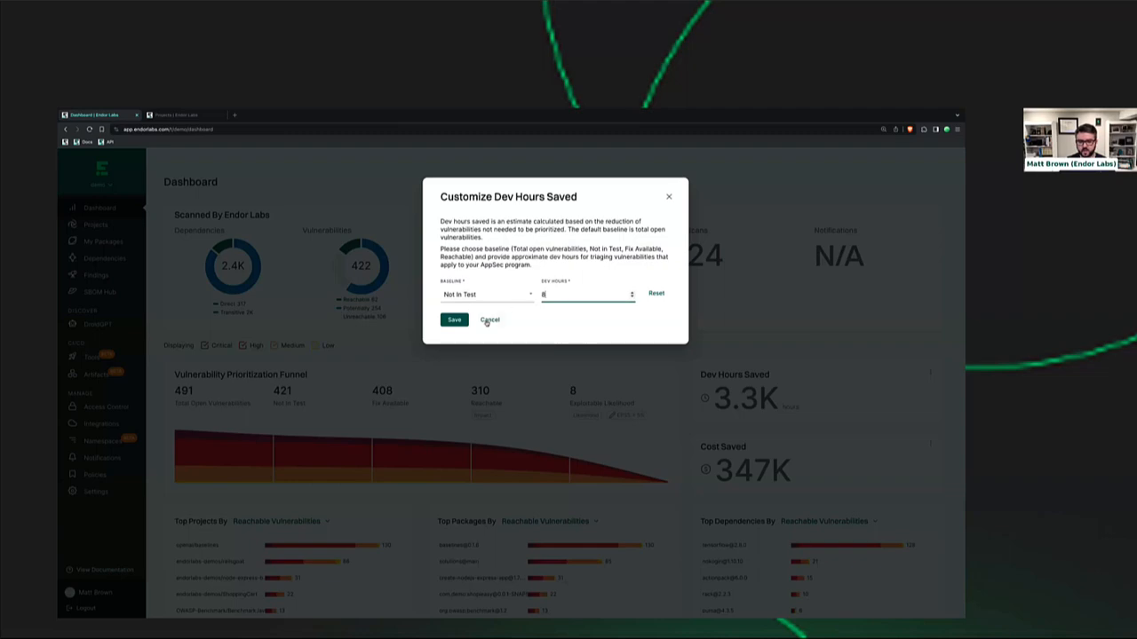
click(490, 319)
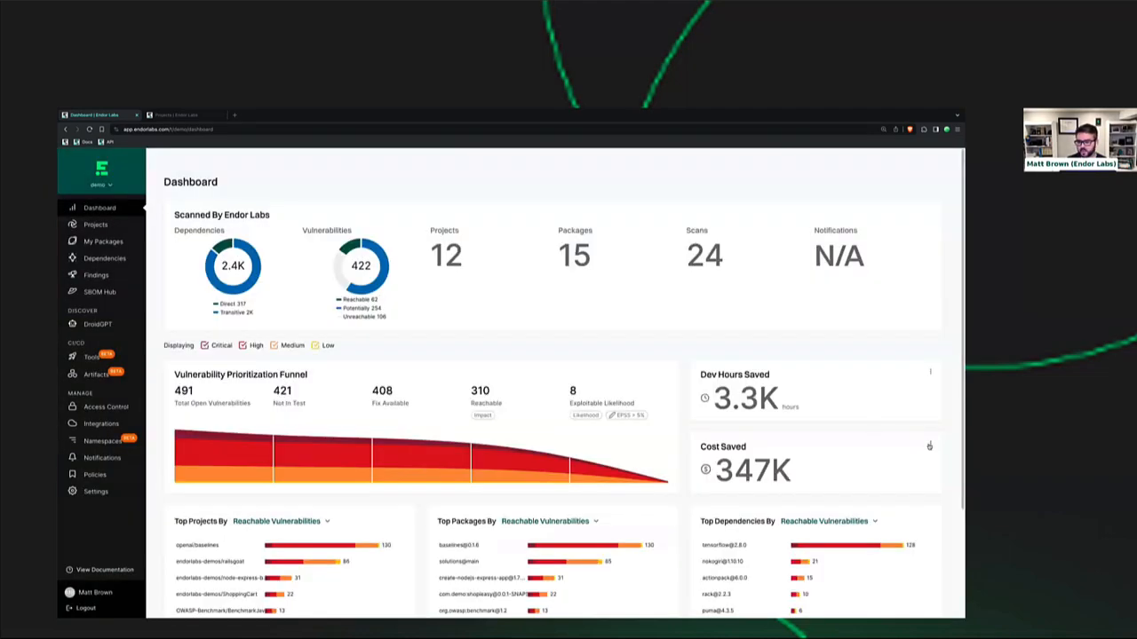
click(929, 444)
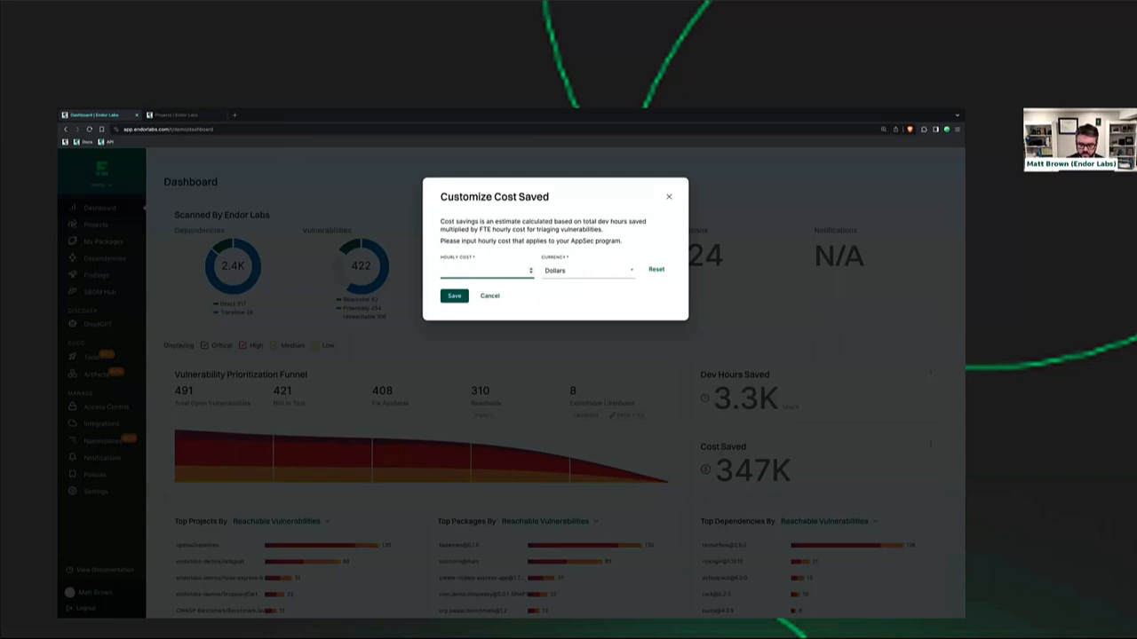
text(70)
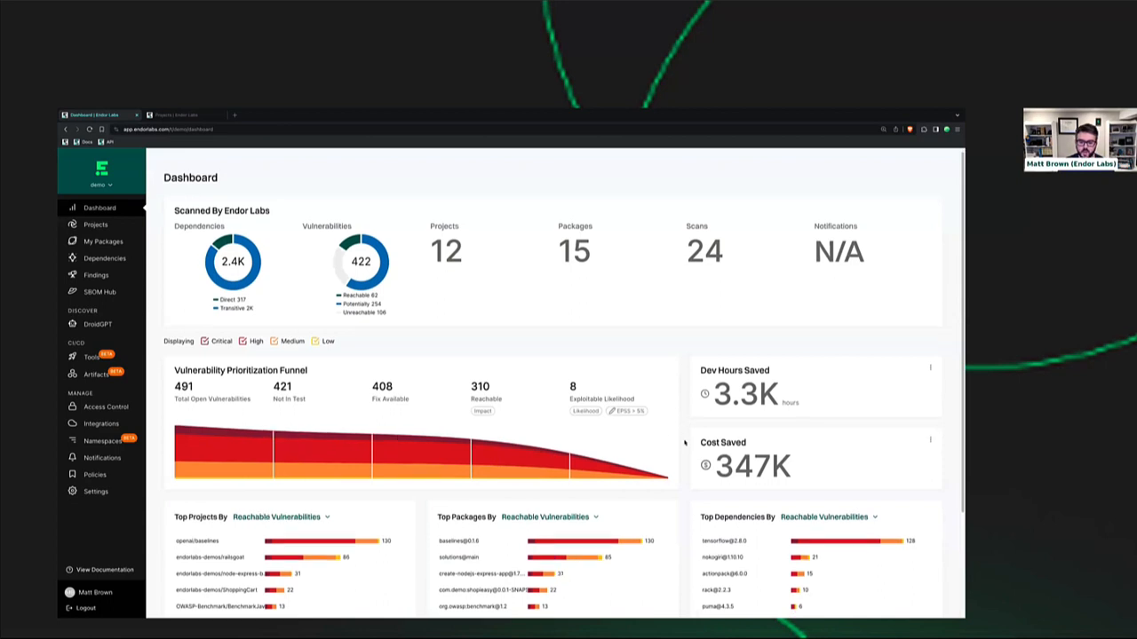
- Navigate from the dashboard to the All Projects list of 12 projects
scroll(down, 3)
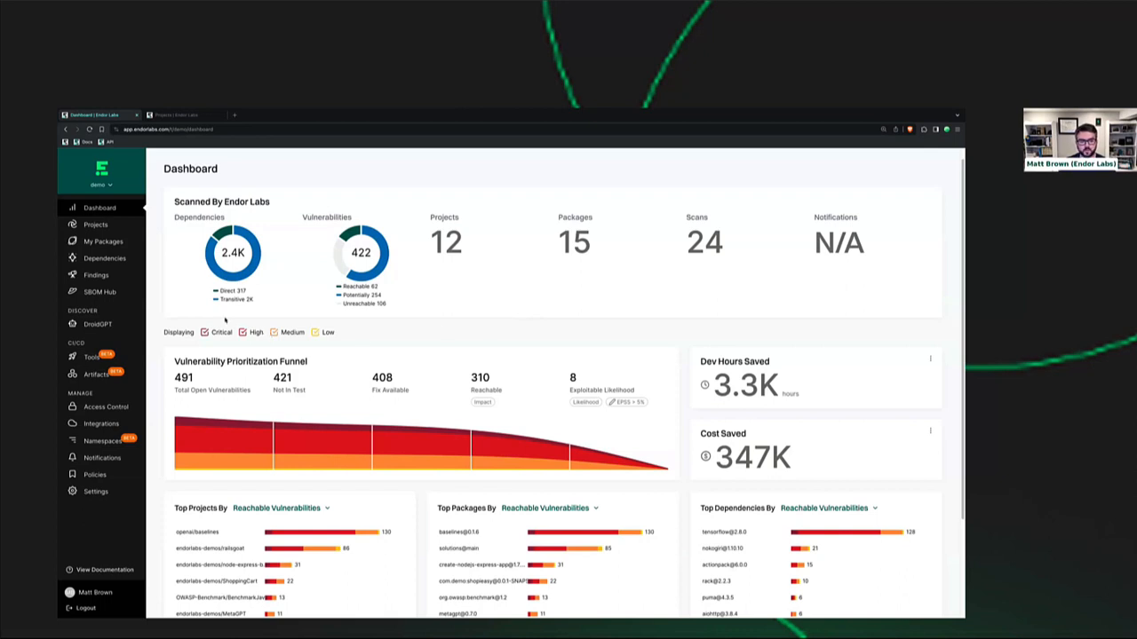
mouse_move(487, 344)
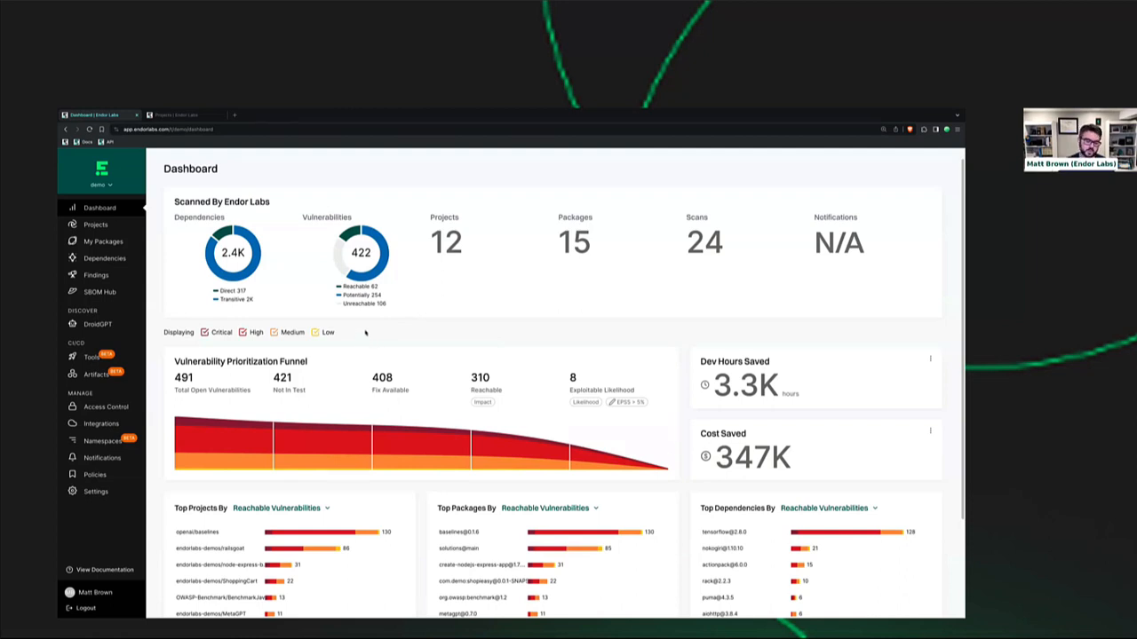
mouse_move(371, 334)
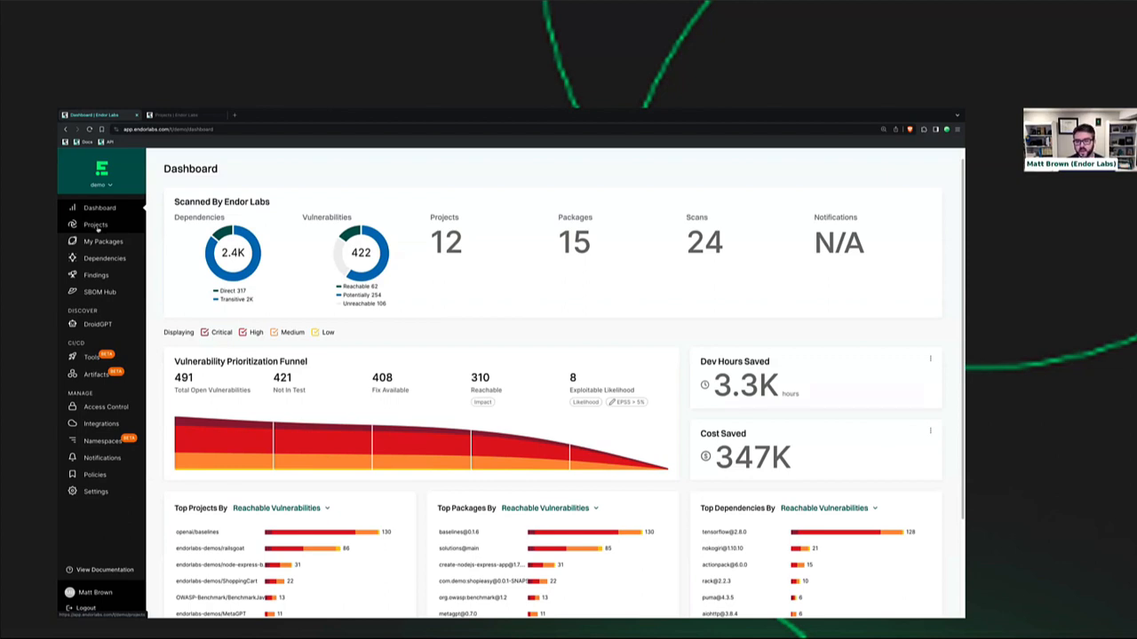
mouse_move(745, 341)
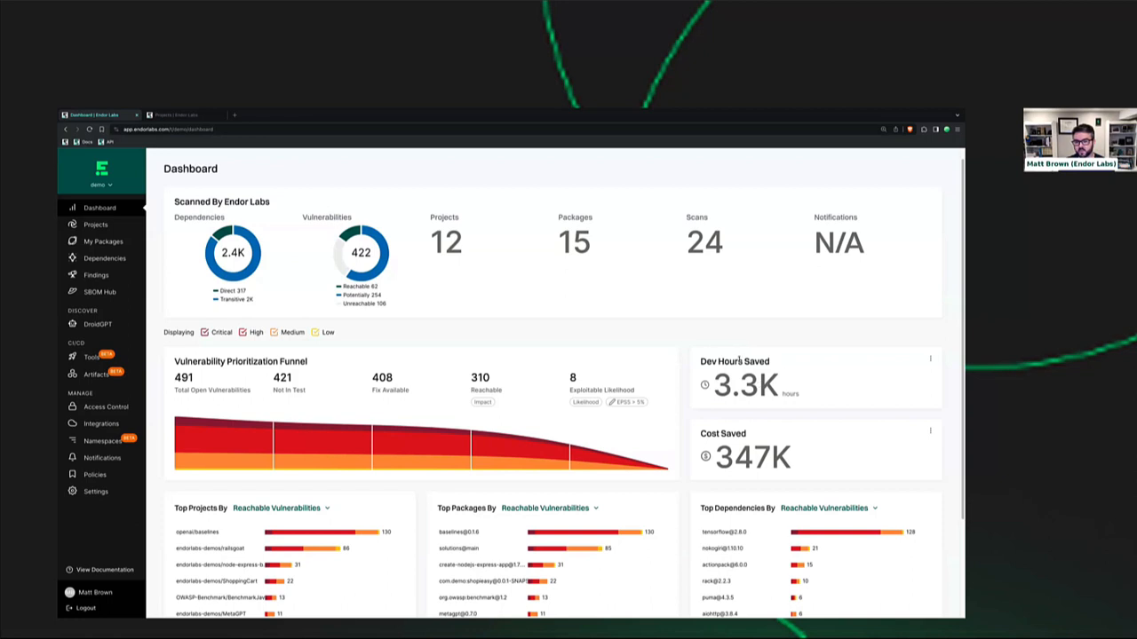
mouse_move(694, 323)
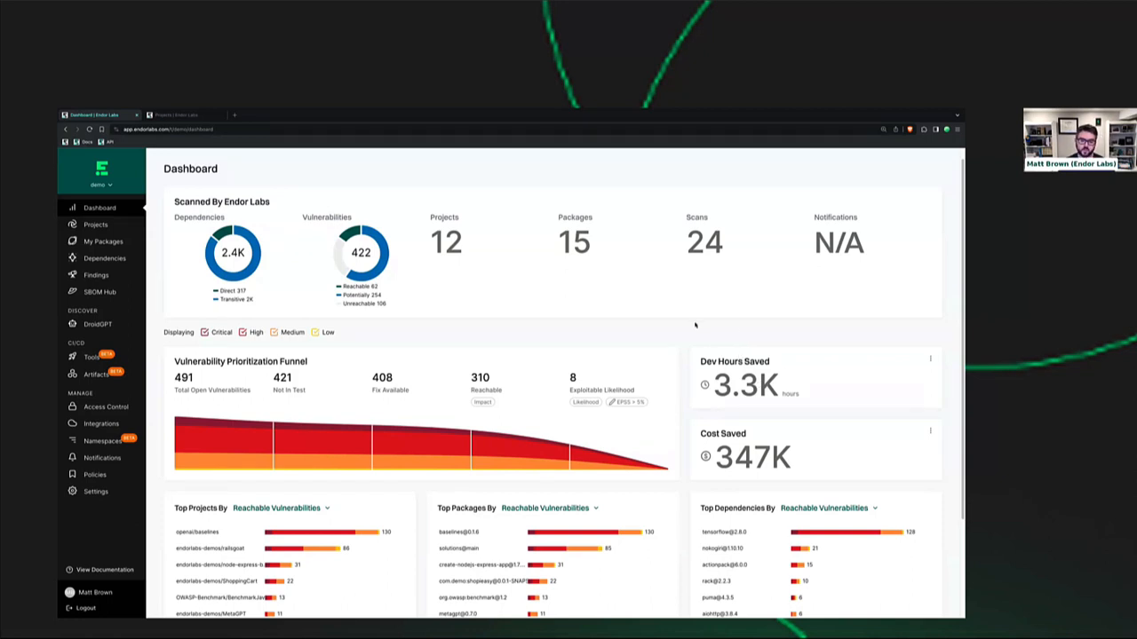
mouse_move(696, 330)
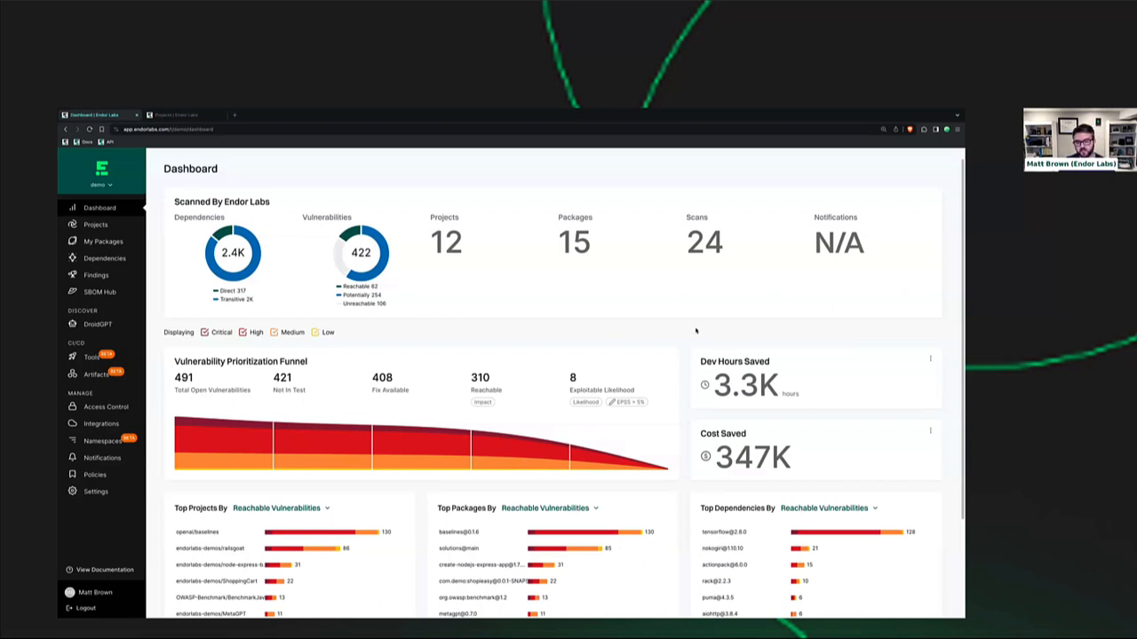
mouse_move(693, 332)
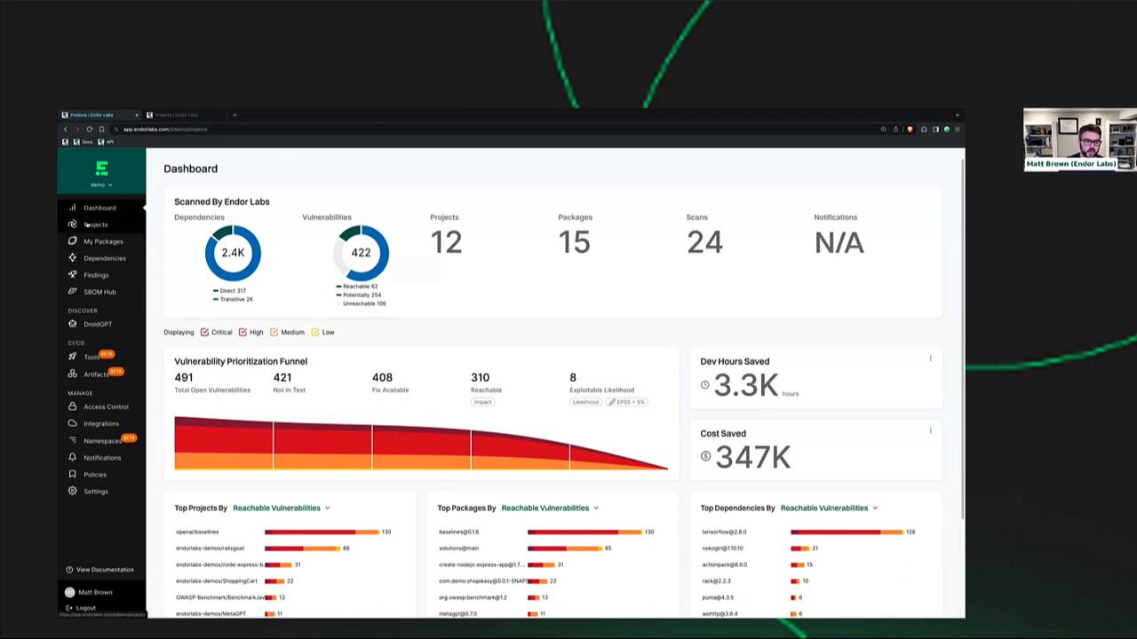
click(94, 224)
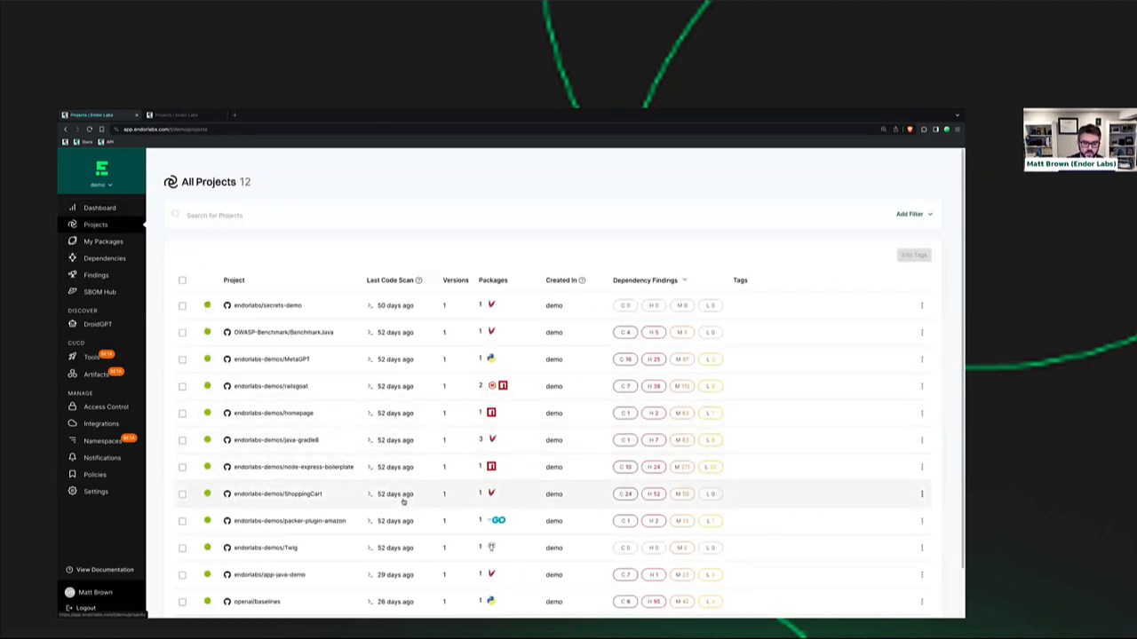
- Open the endorlabs/app-java-demo project's Findings tab with its 32 findings
click(274, 574)
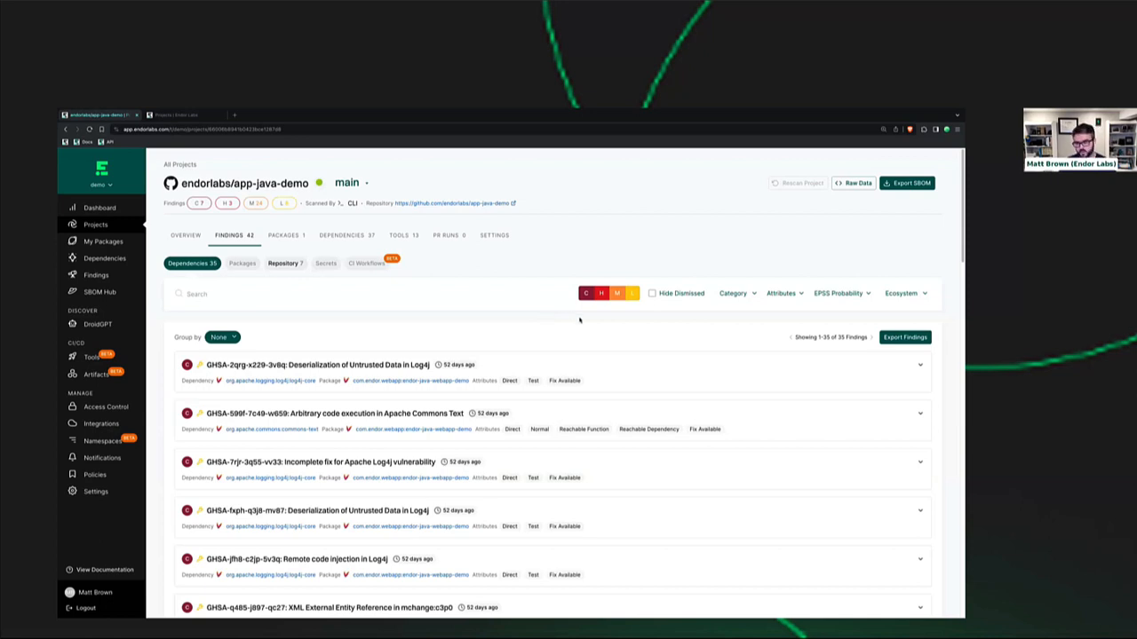
mouse_move(757, 330)
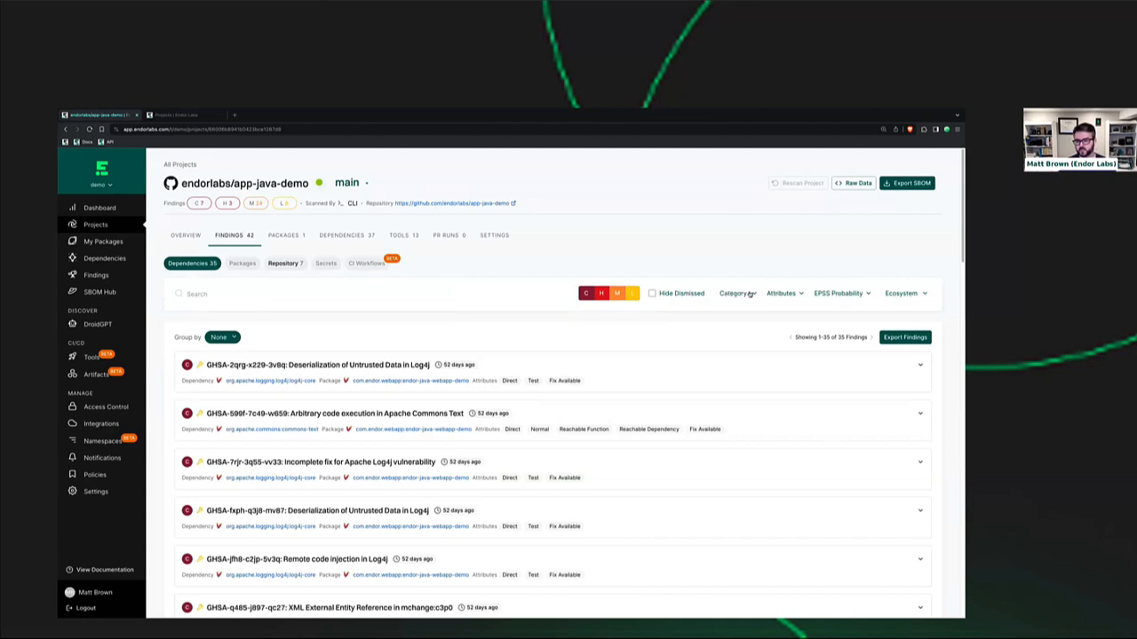
mouse_move(720, 293)
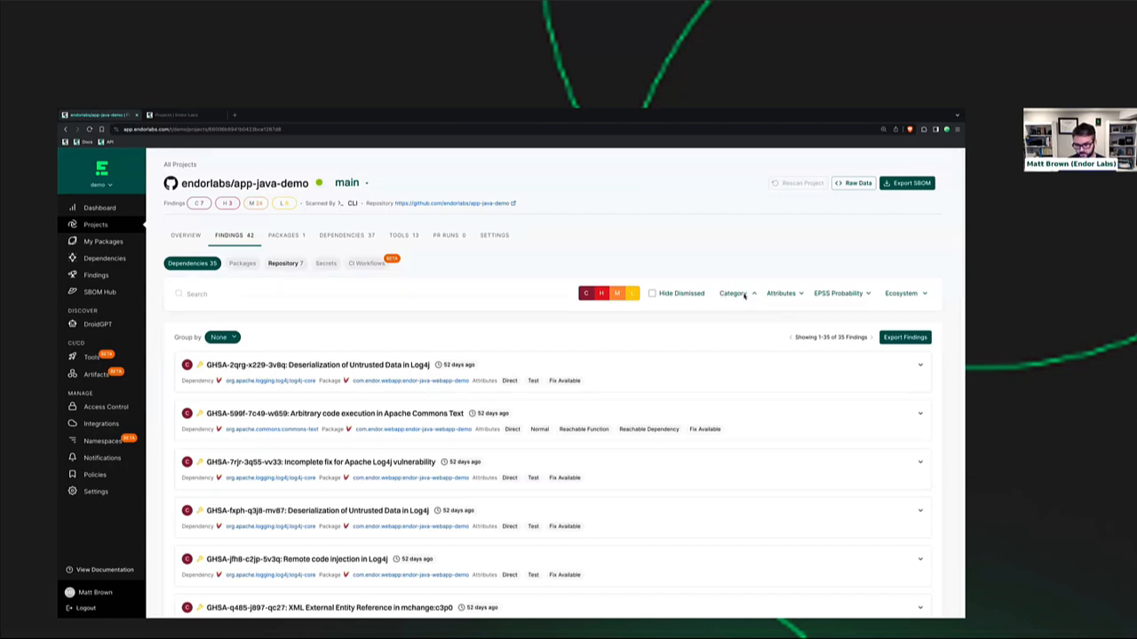
- Filter findings to Fix Available and Reachable Function, leaving two including Apache Commons Text
click(734, 293)
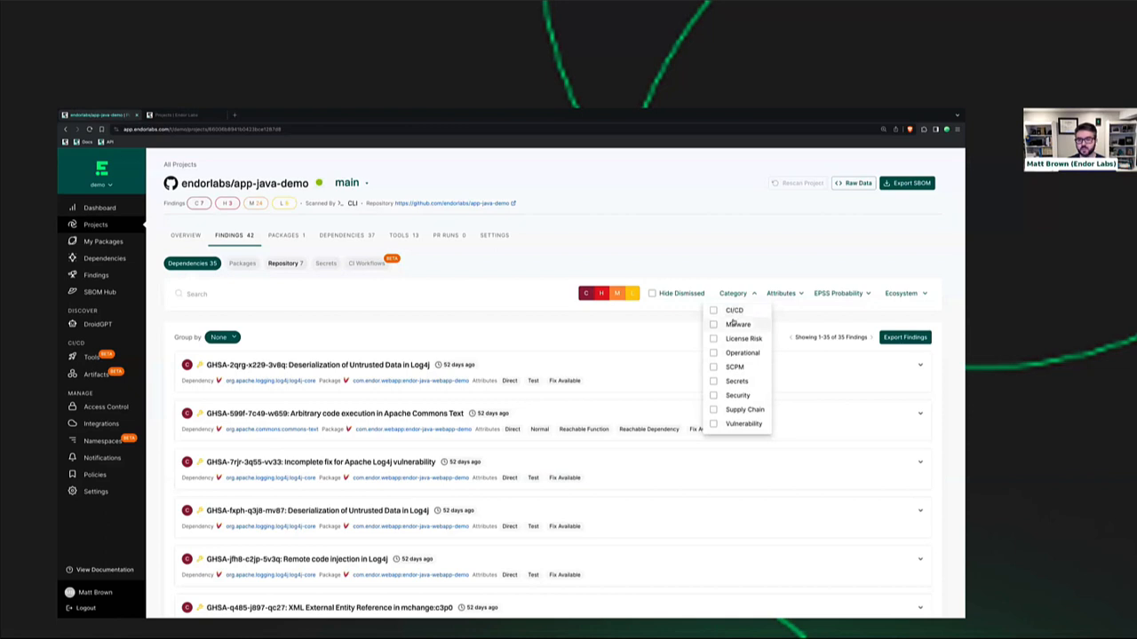
mouse_move(753, 383)
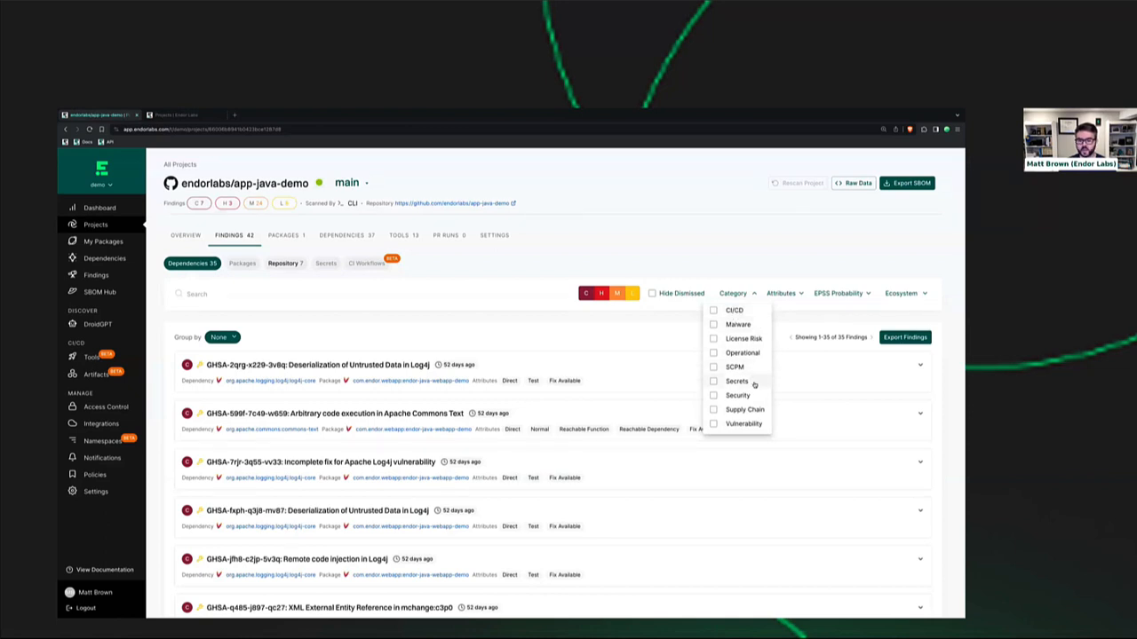
mouse_move(747, 383)
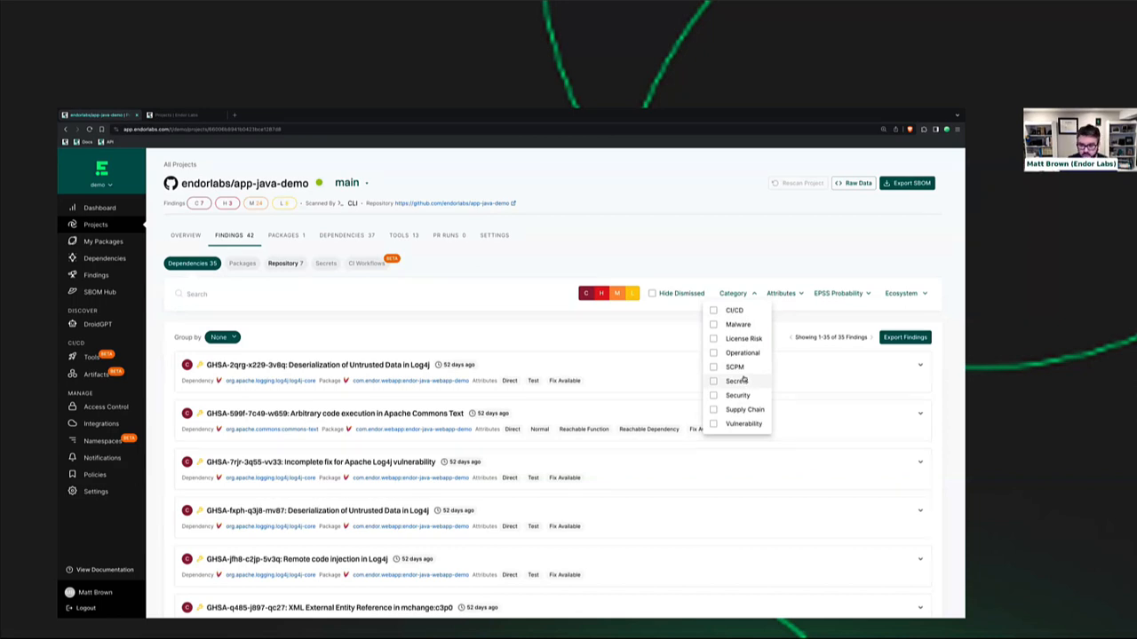
mouse_move(743, 387)
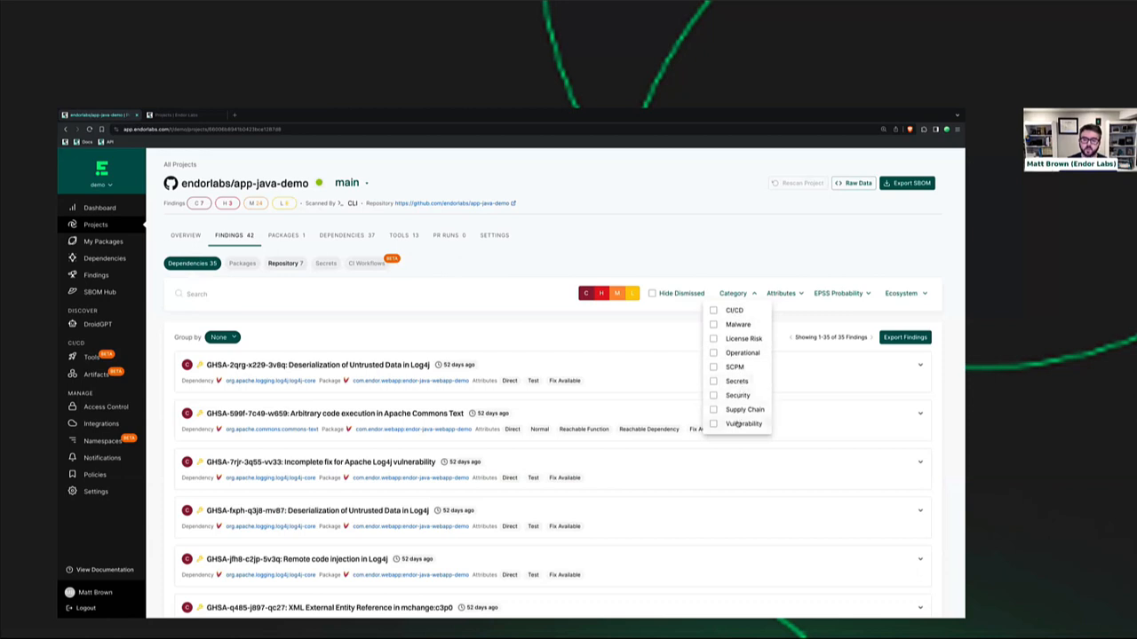
click(714, 423)
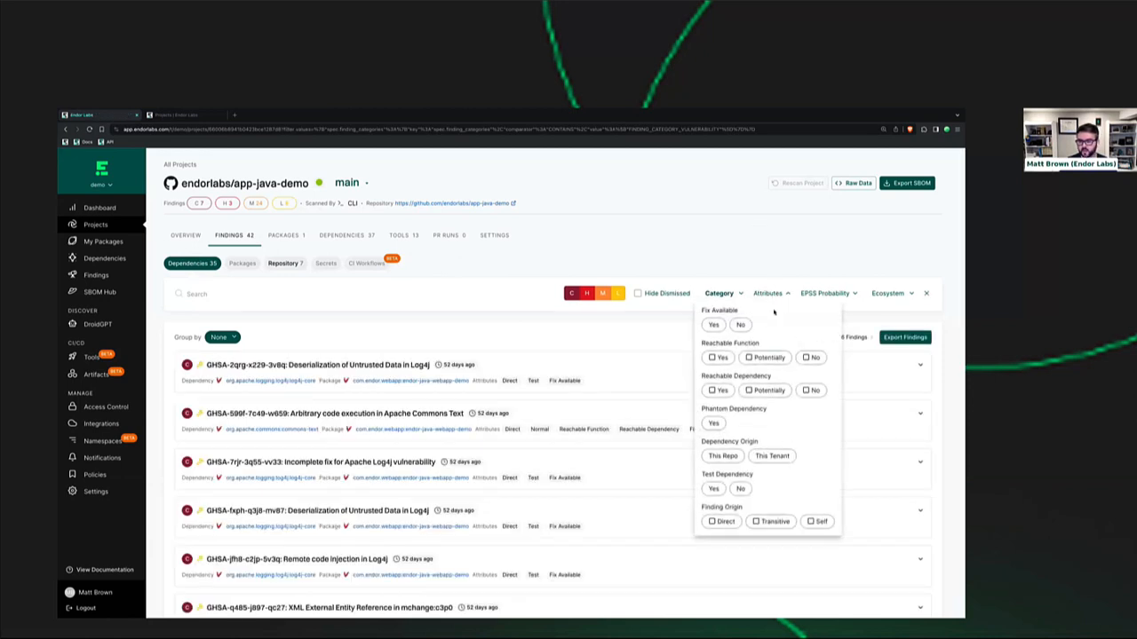
click(714, 323)
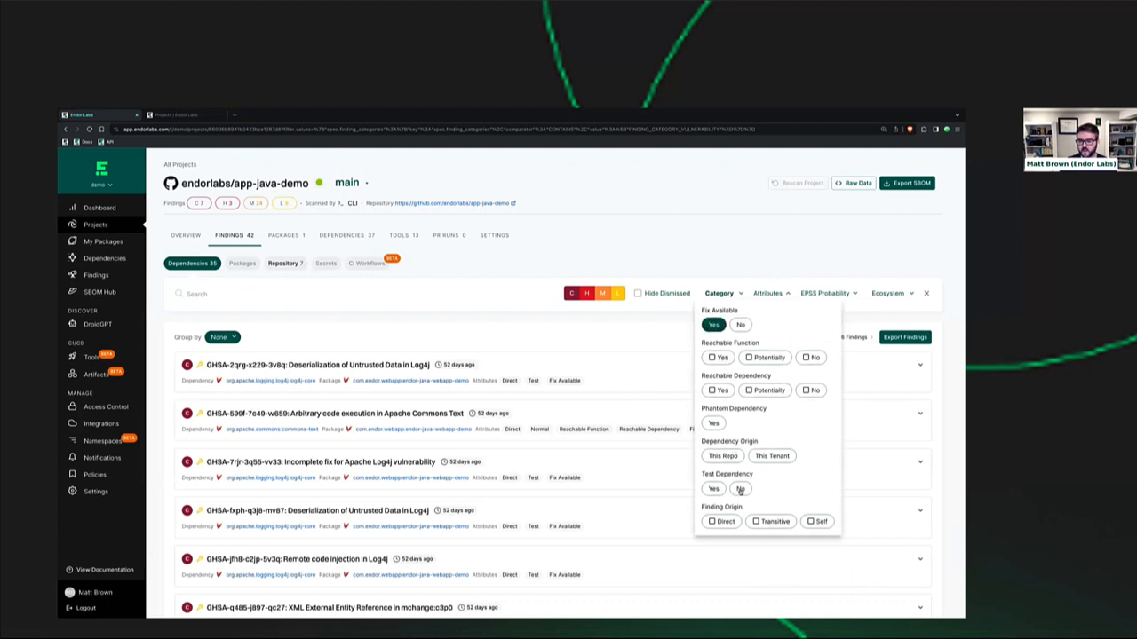
click(739, 489)
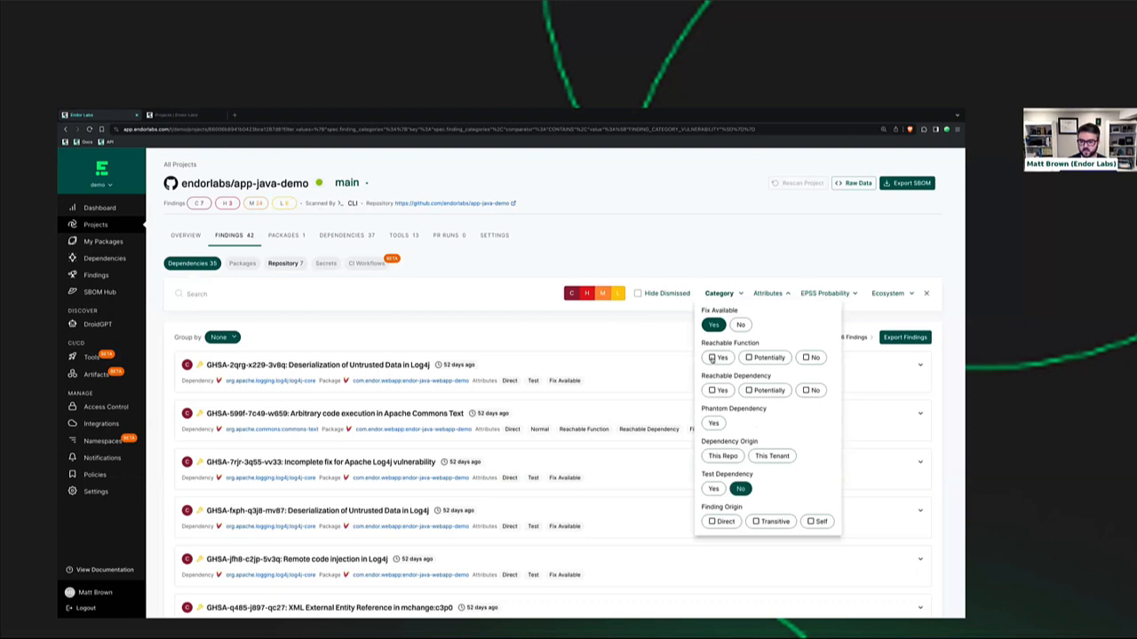
click(711, 356)
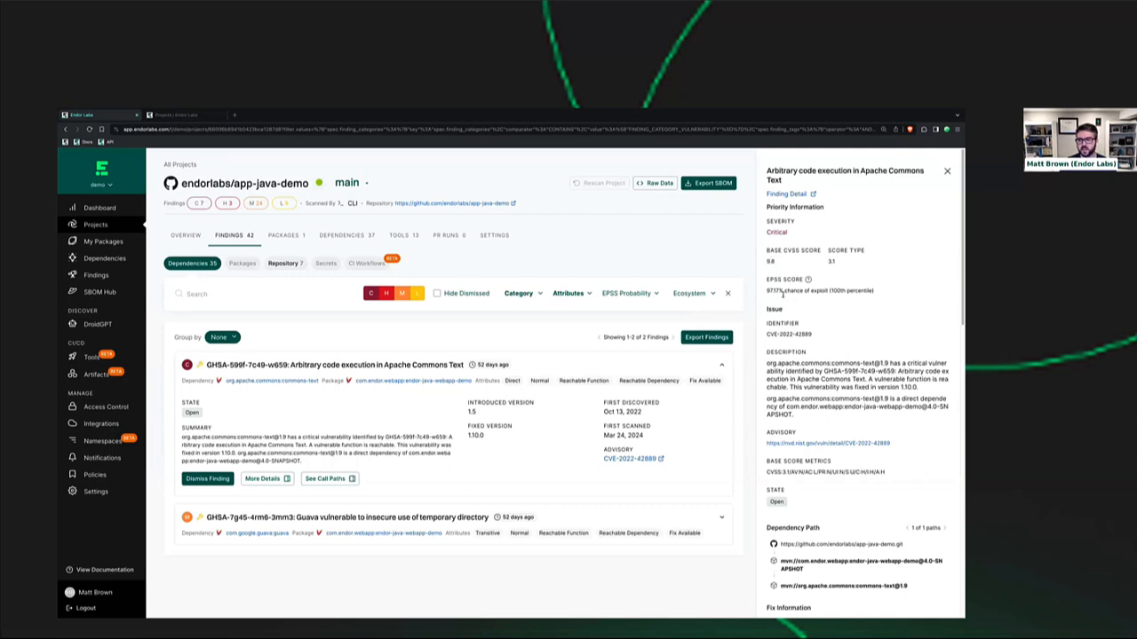
scroll(down, 3)
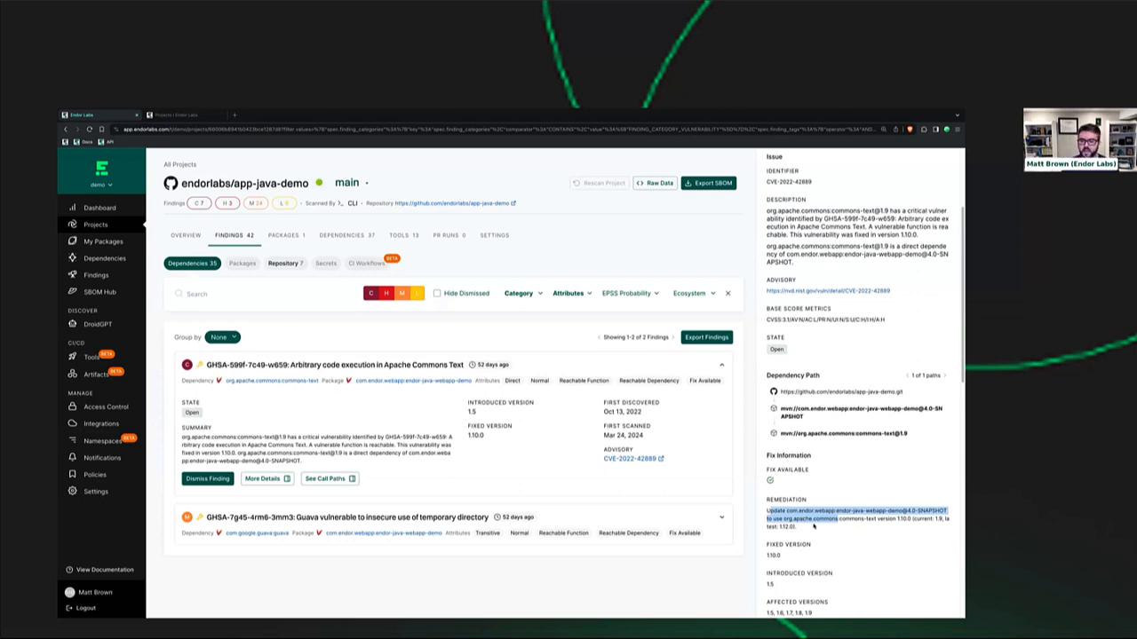
scroll(down, 3)
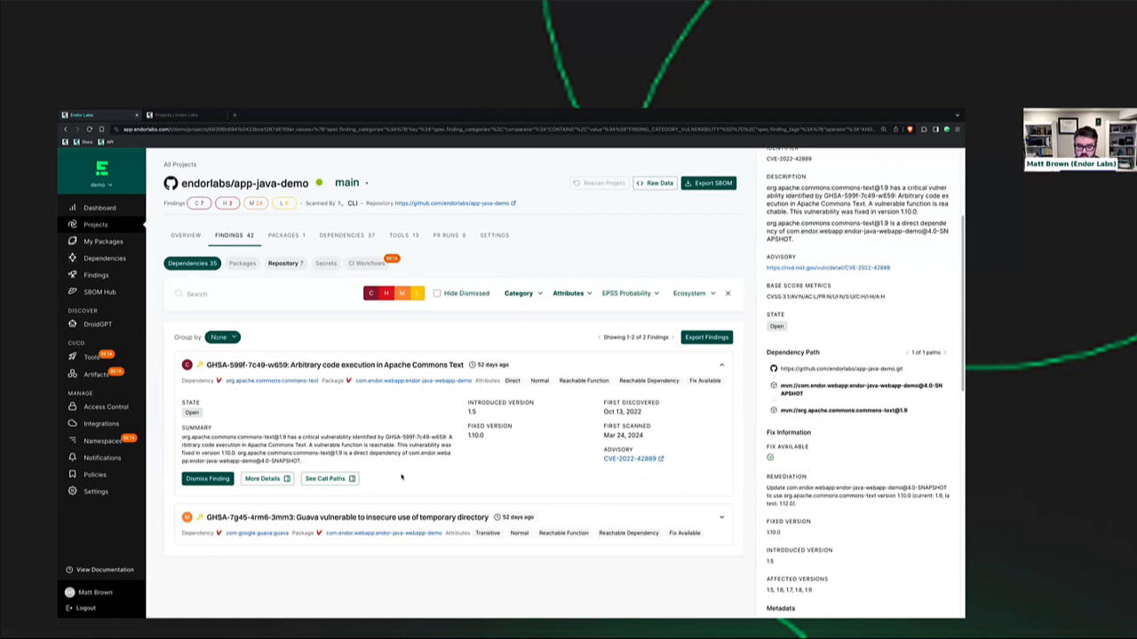
- Show the call paths from application code to the vulnerable Apache Commons Text function
click(329, 480)
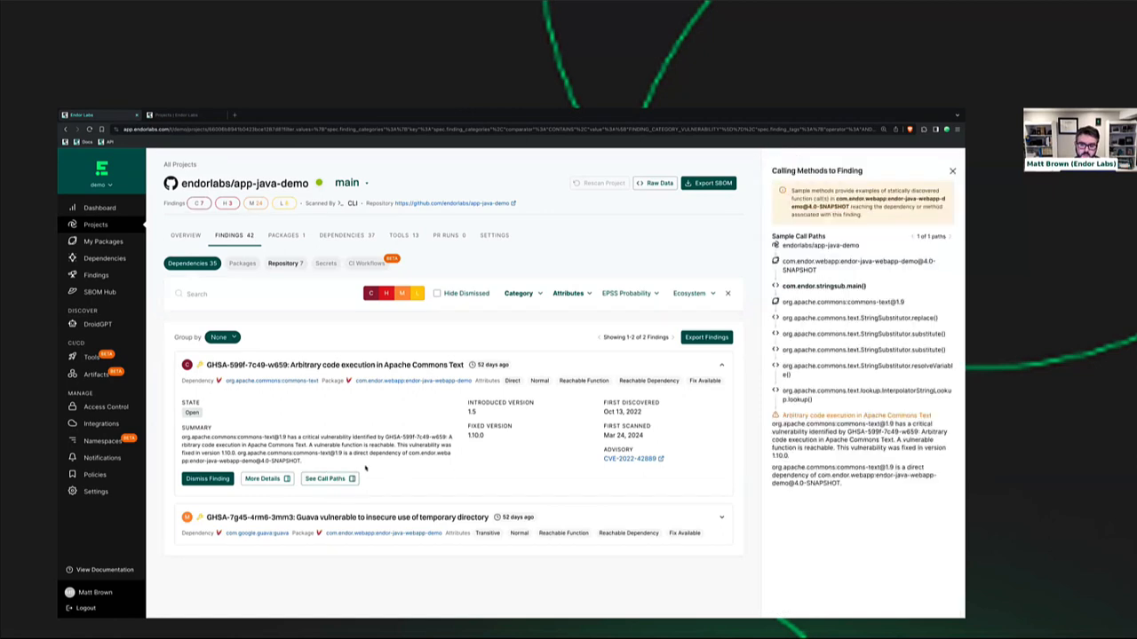
mouse_move(833, 402)
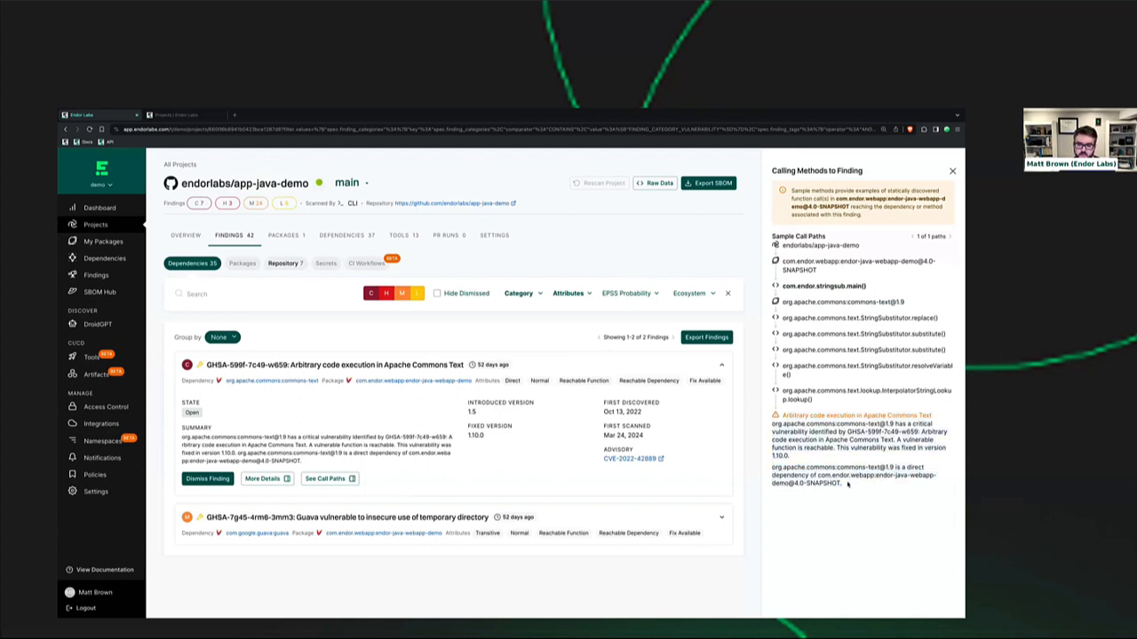
mouse_move(558, 317)
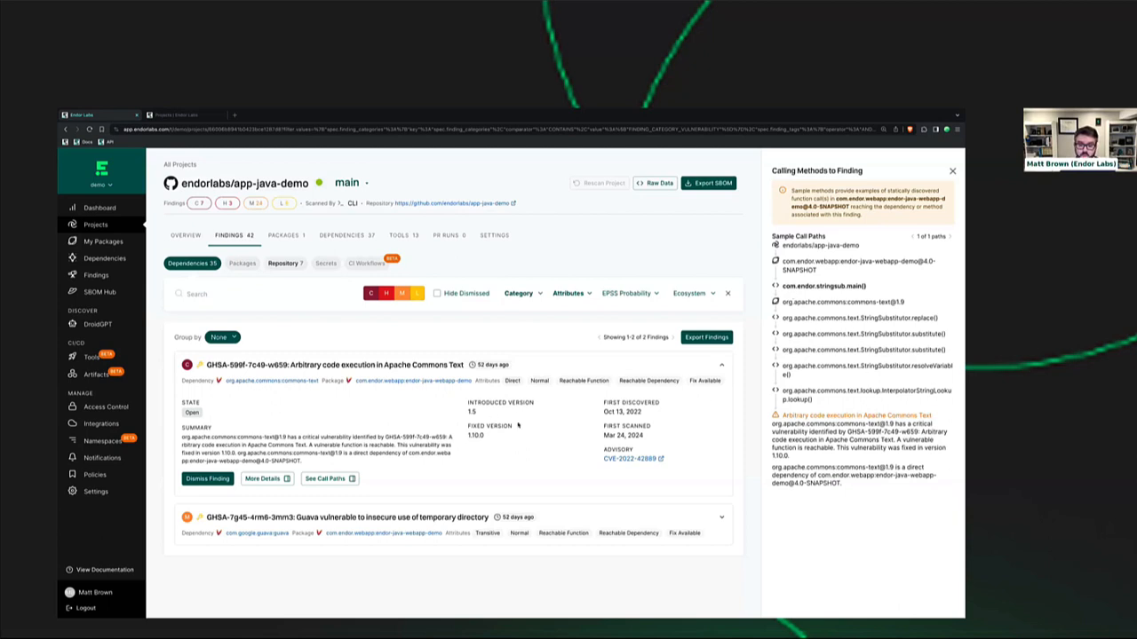
mouse_move(543, 455)
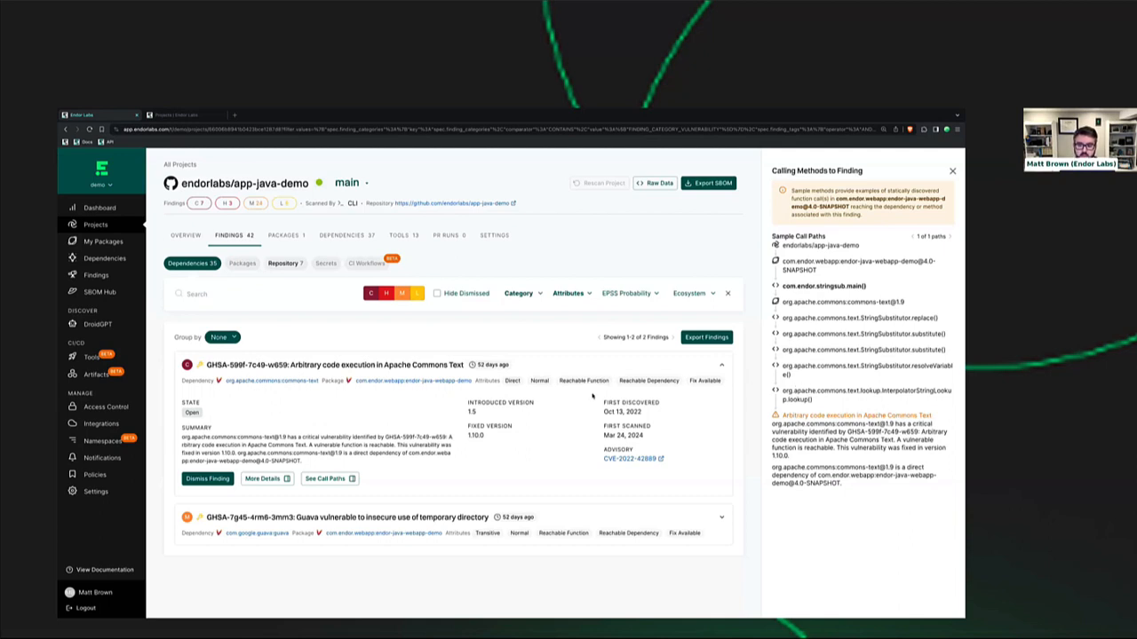
mouse_move(588, 397)
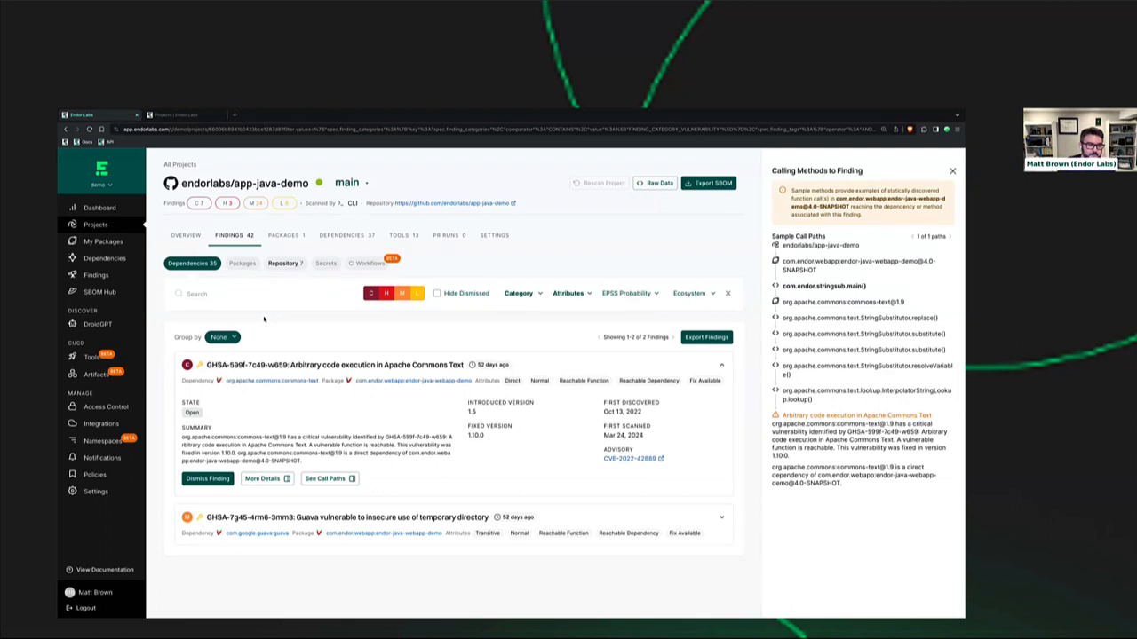
mouse_move(257, 321)
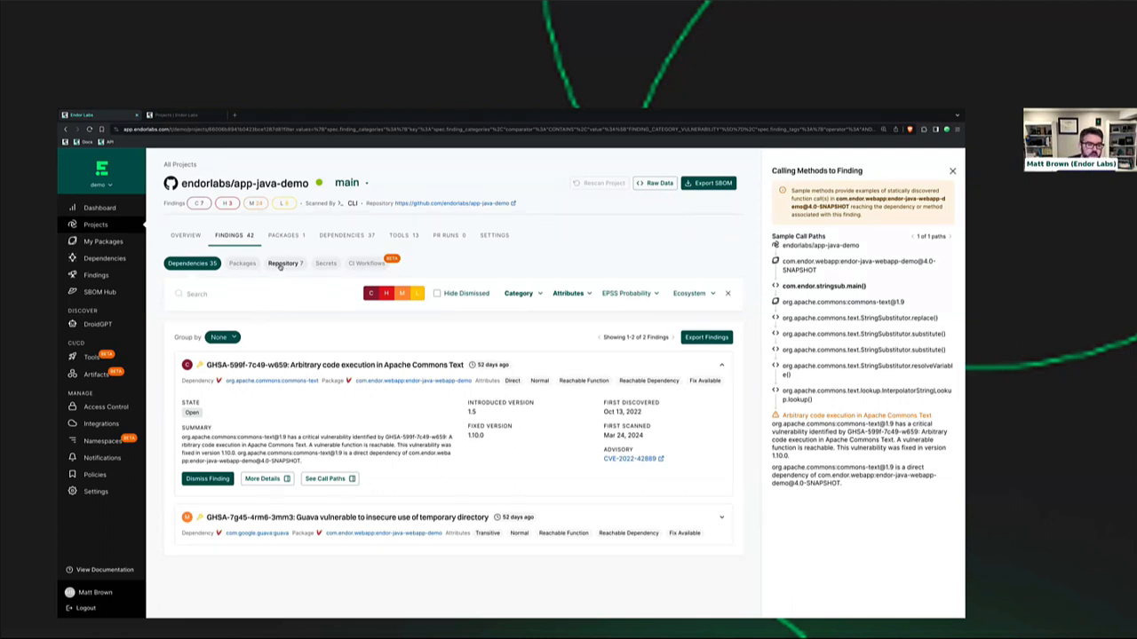
- List repository findings and expand the internal-contributor MFA and unauthorized tool details
click(285, 263)
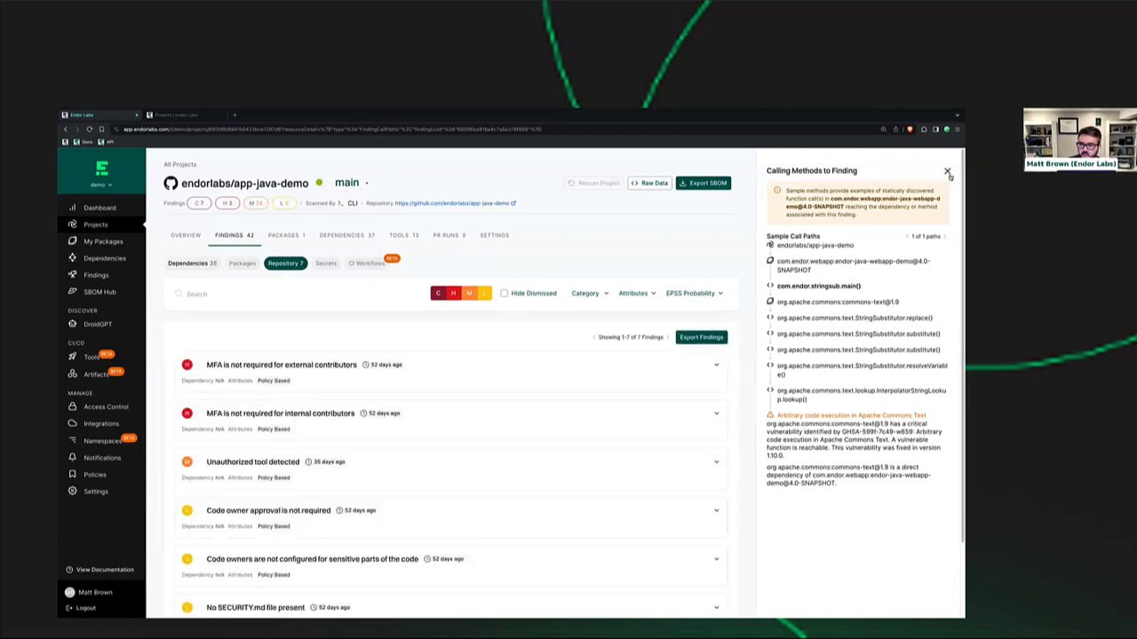
click(948, 171)
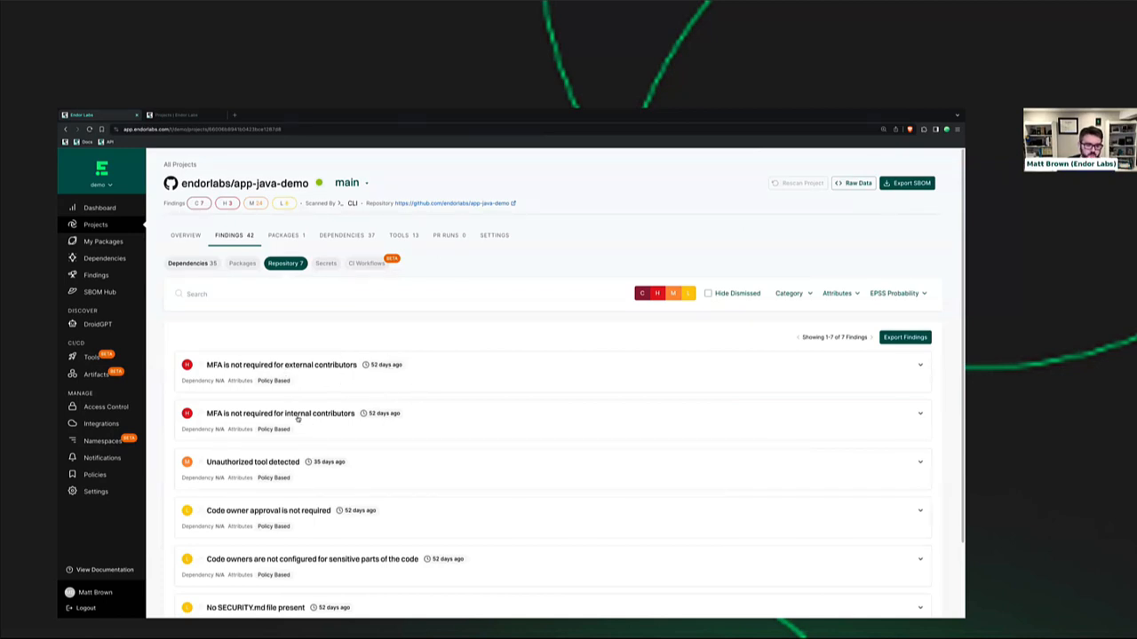
click(281, 414)
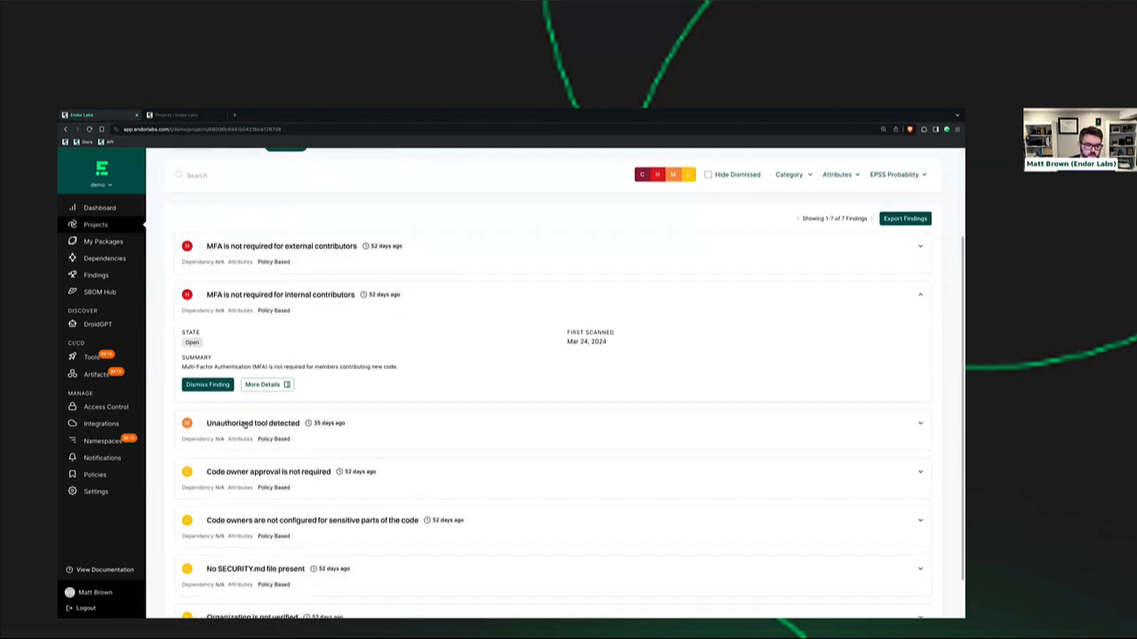
click(252, 423)
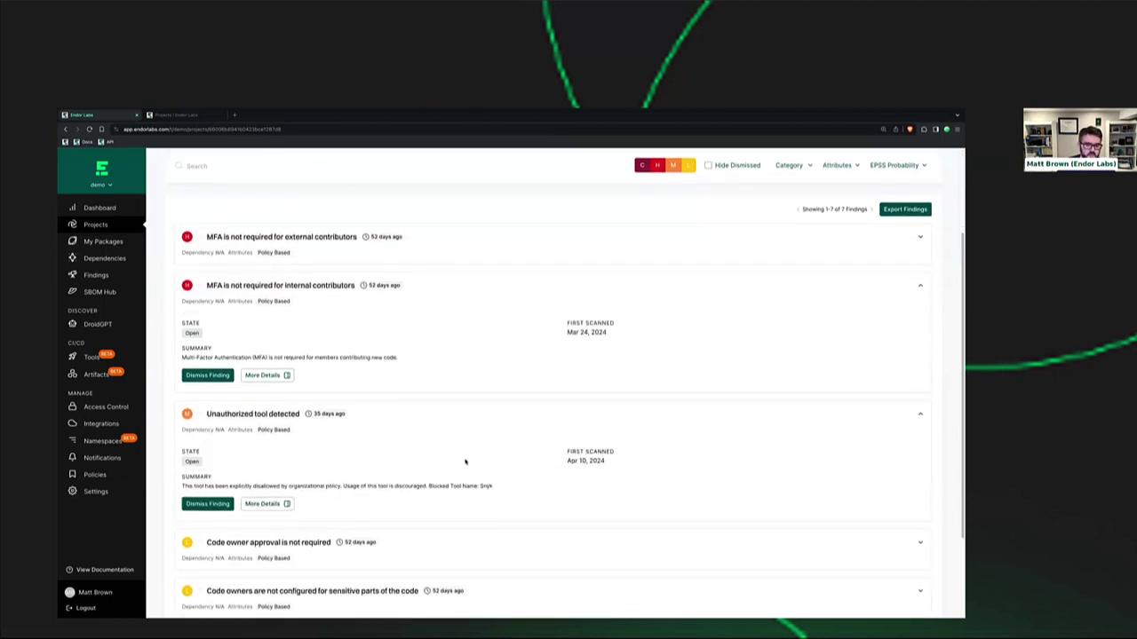
scroll(down, 3)
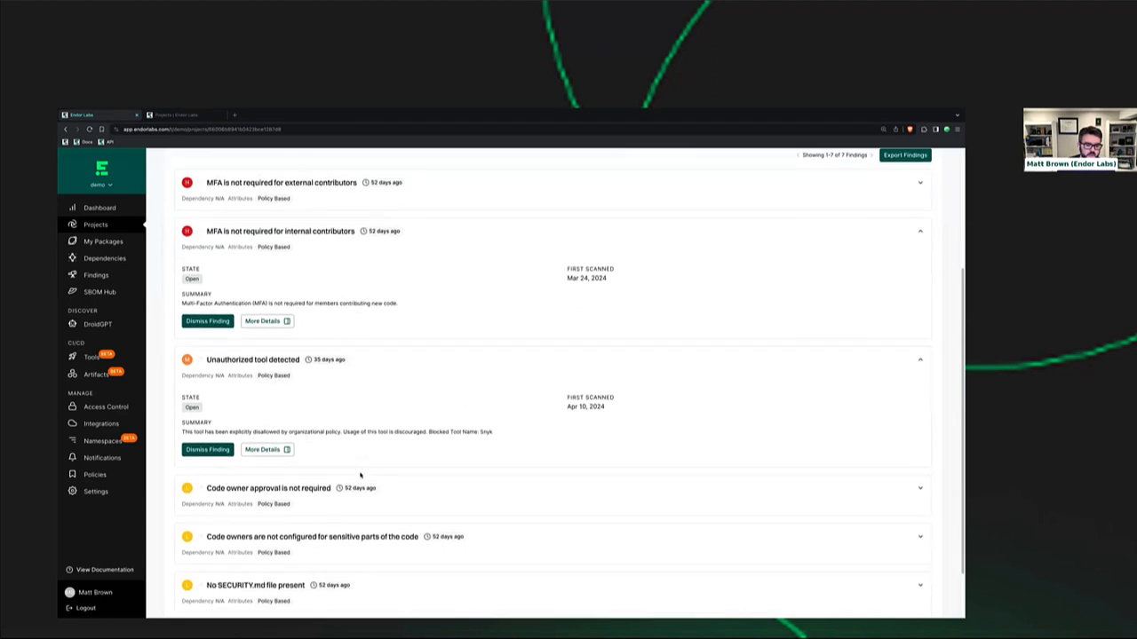
scroll(down, 3)
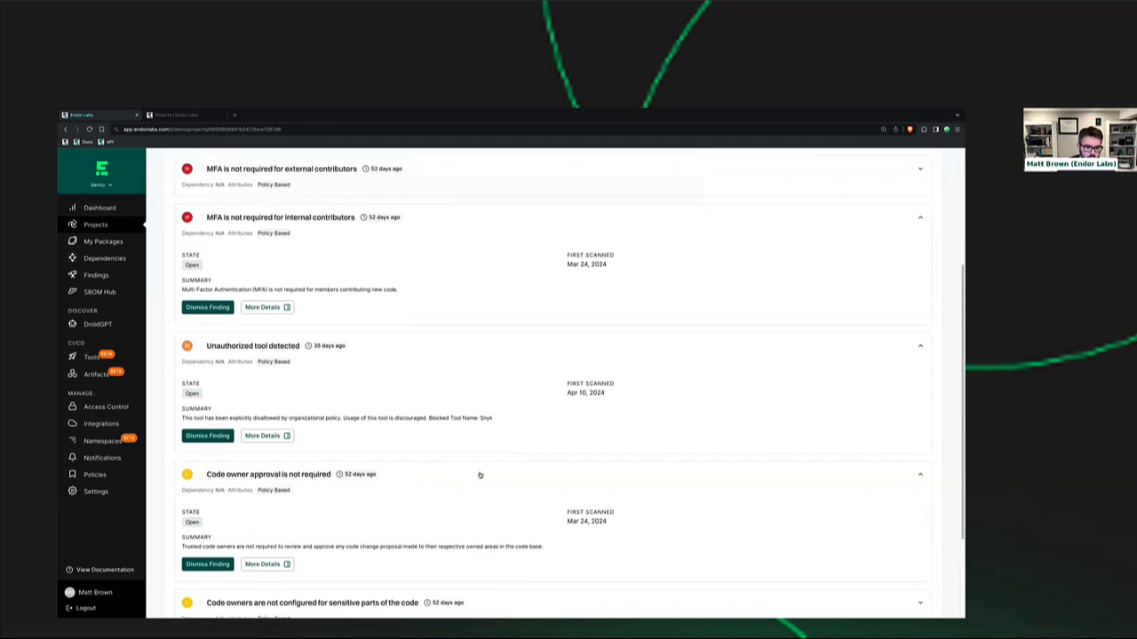
scroll(down, 3)
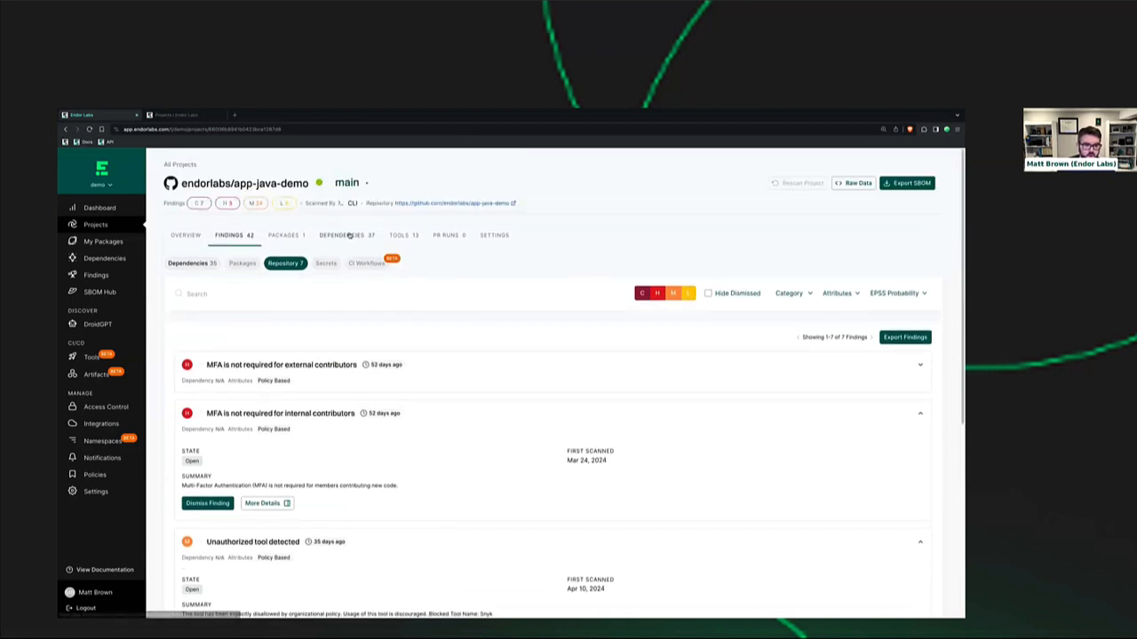
- List the project's 37 dependencies and open the error_prone_annotations details panel
click(346, 234)
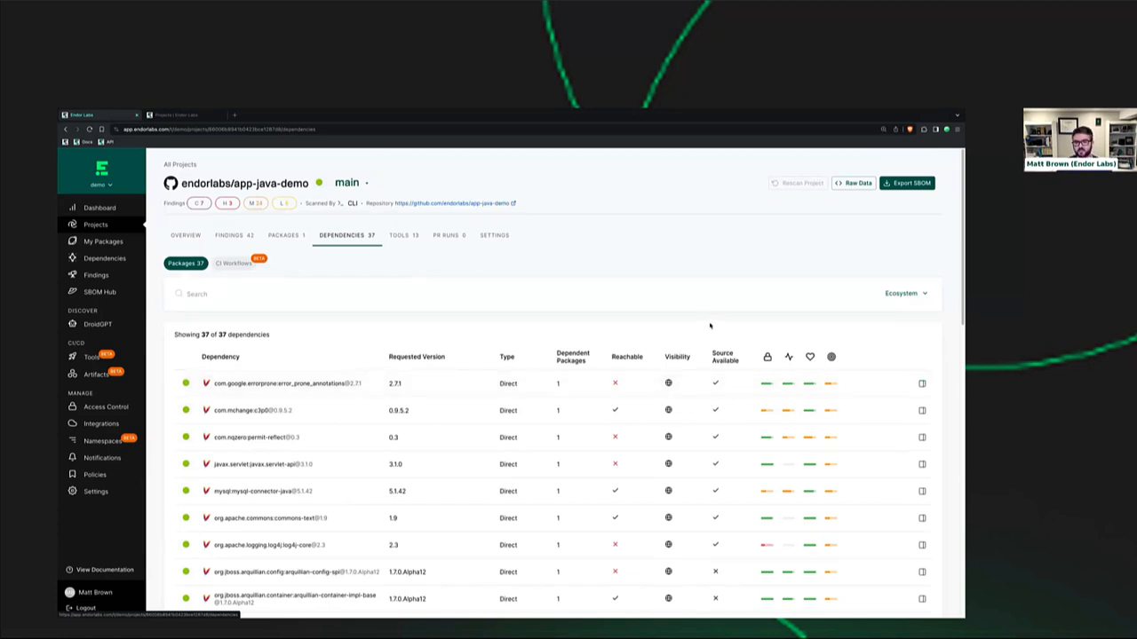
mouse_move(697, 328)
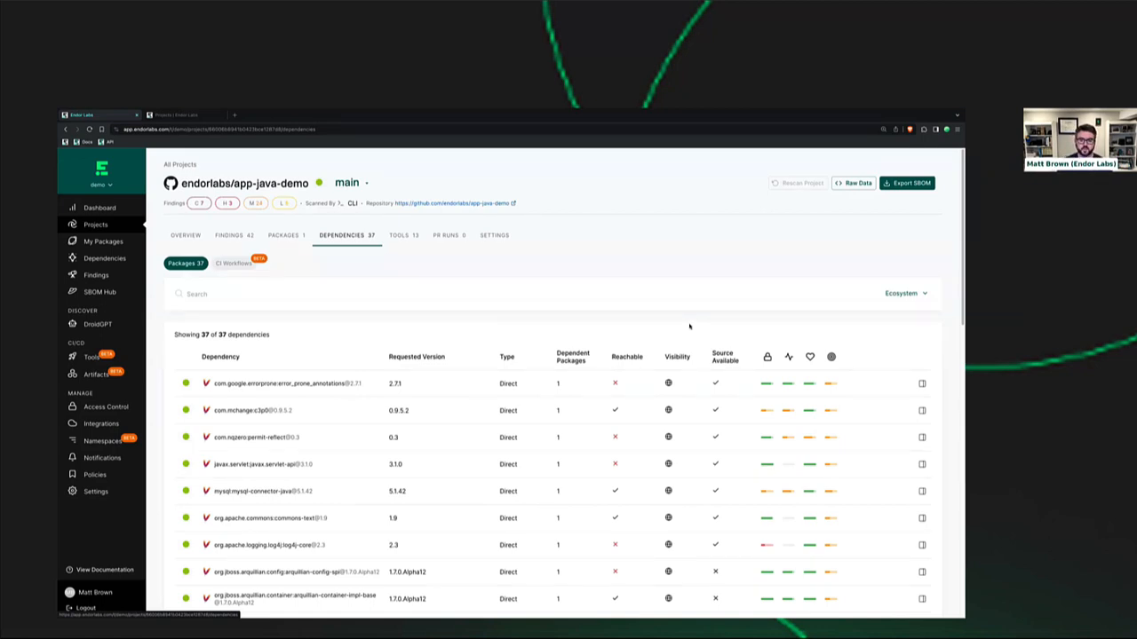
mouse_move(682, 316)
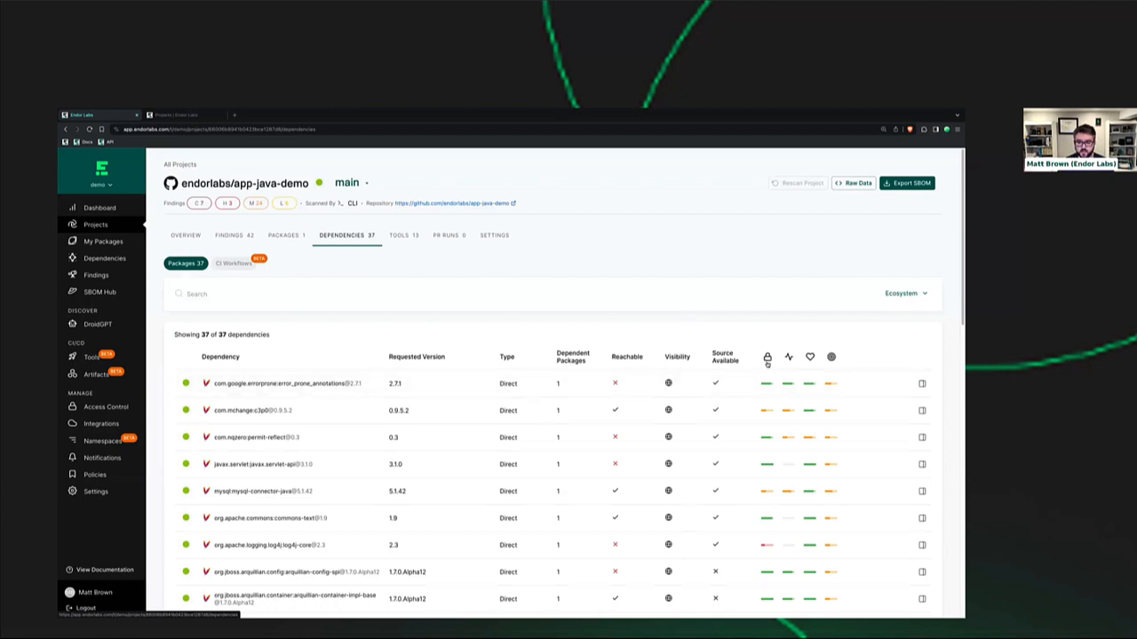
mouse_move(767, 359)
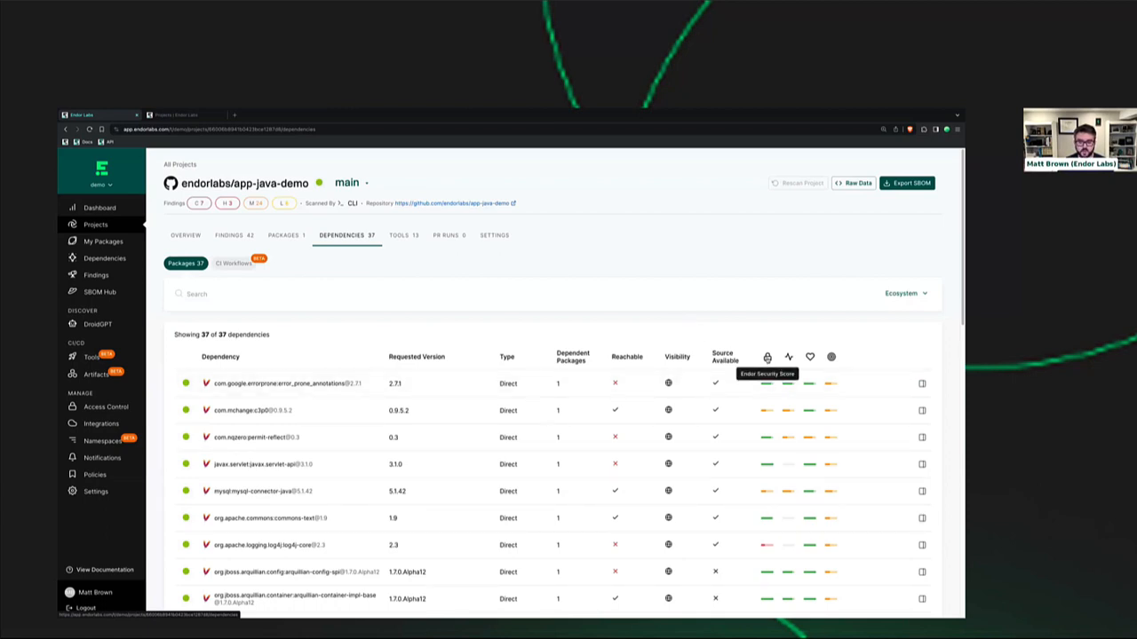
click(275, 380)
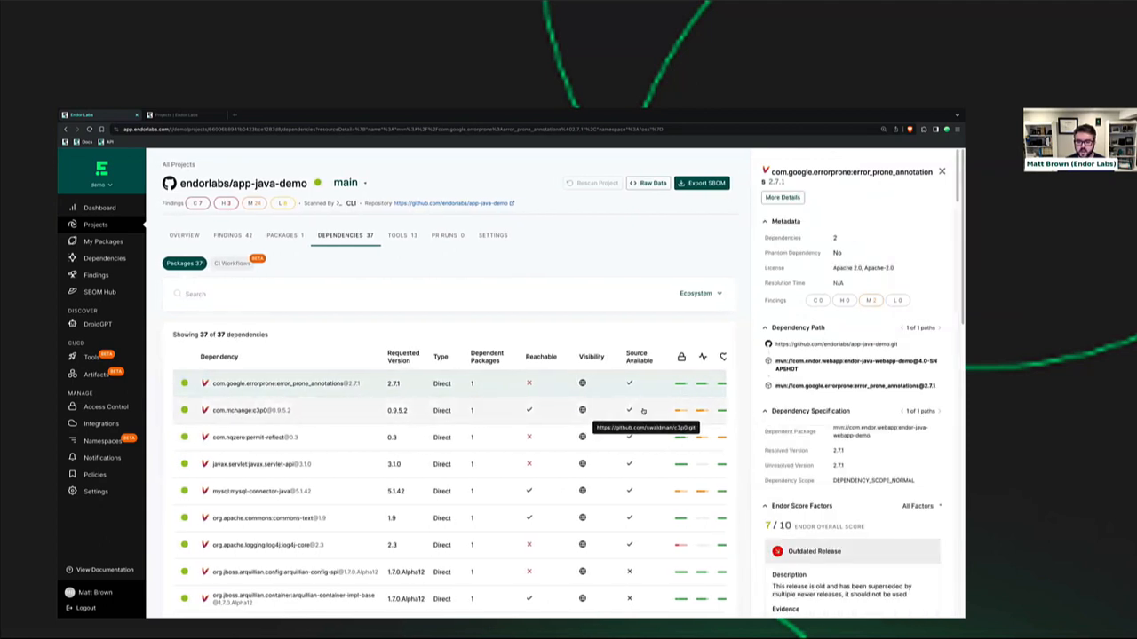
- Review the error_prone_annotations dependency's metadata, score factors and risk warnings
click(941, 171)
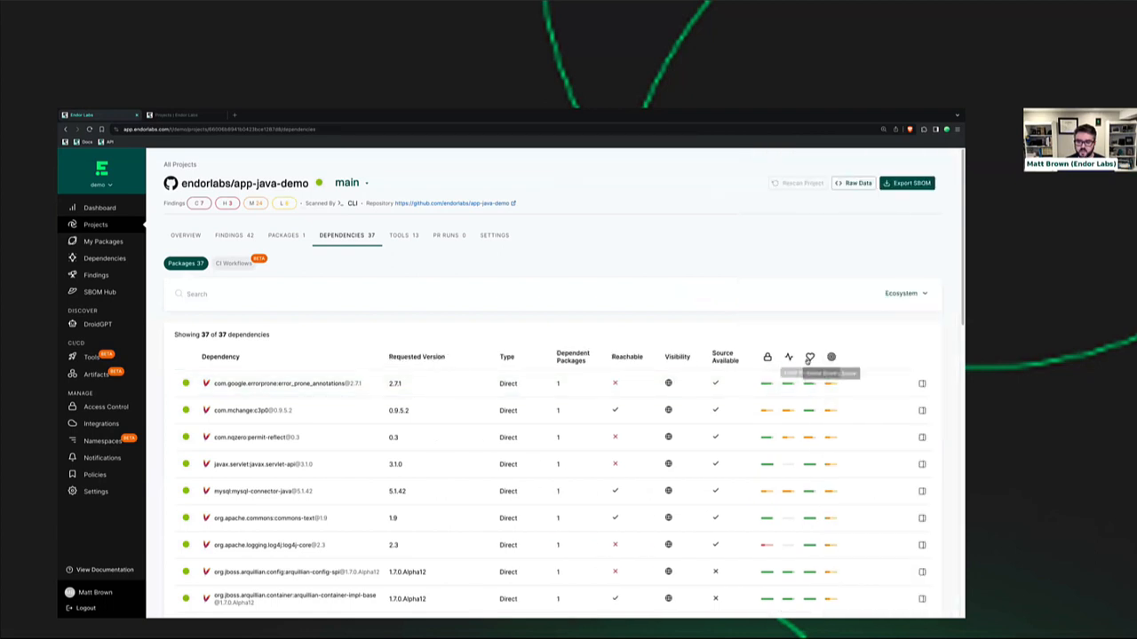
mouse_move(810, 357)
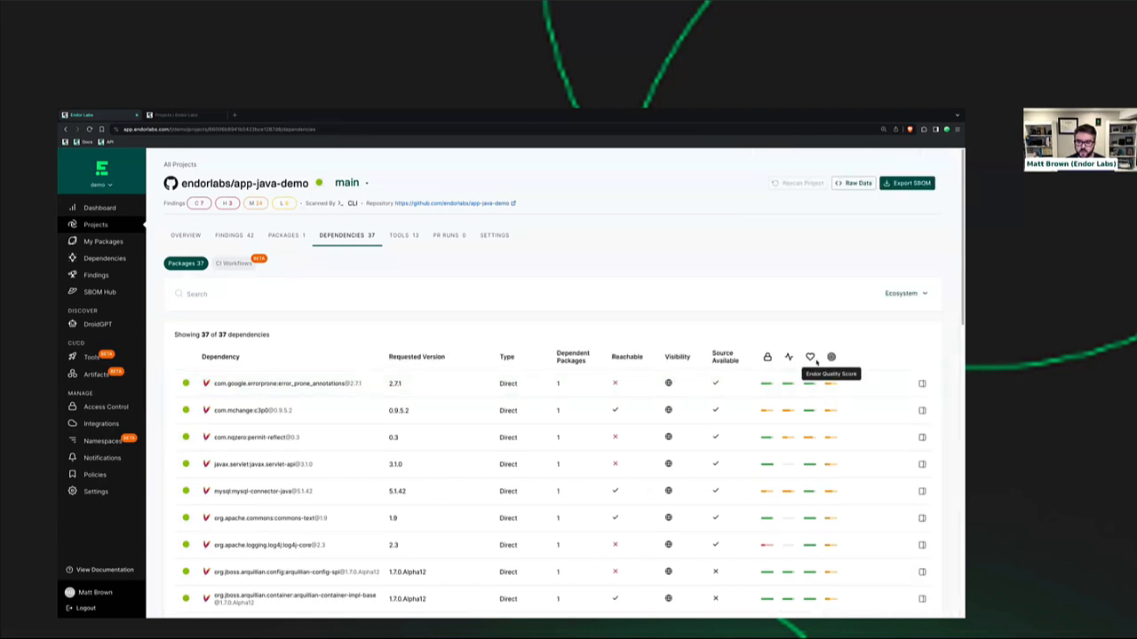
click(275, 384)
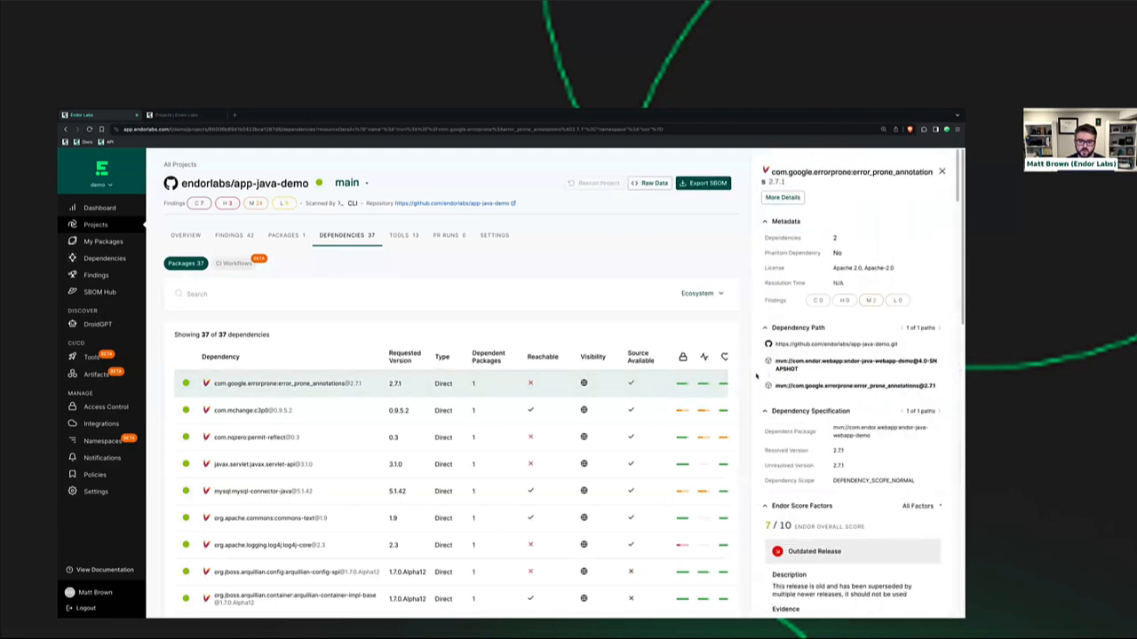
scroll(down, 3)
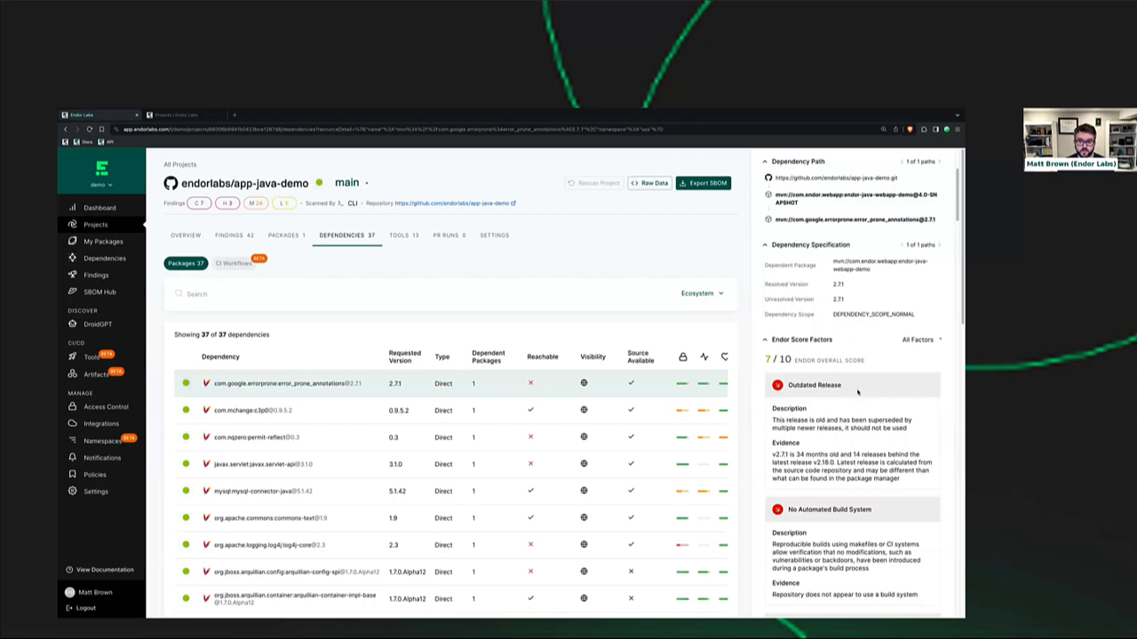
scroll(down, 3)
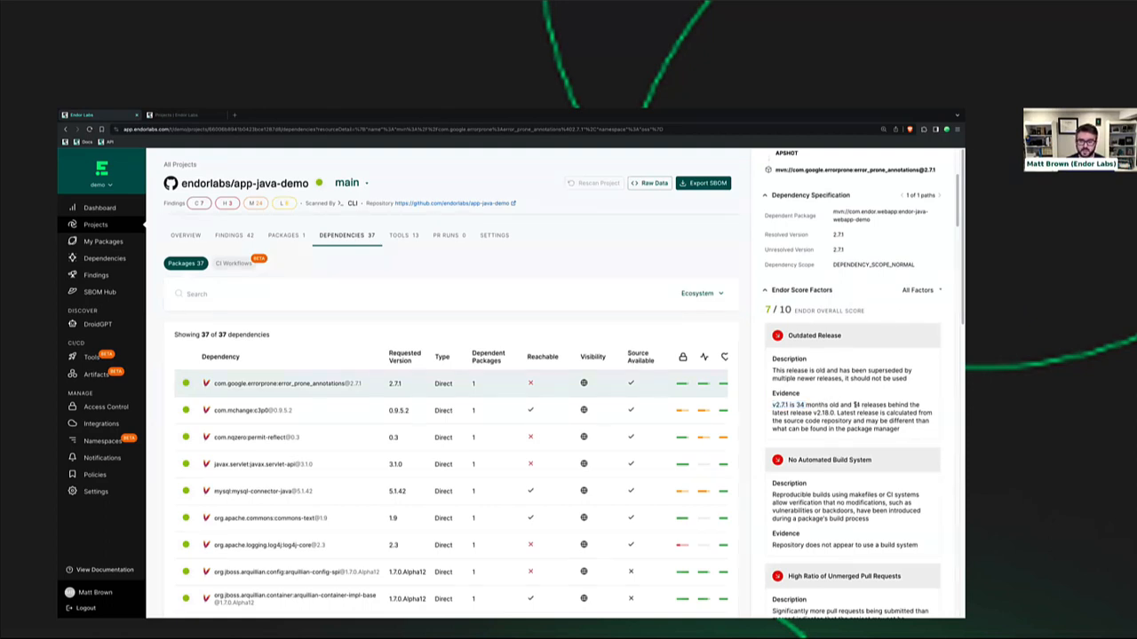
scroll(down, 3)
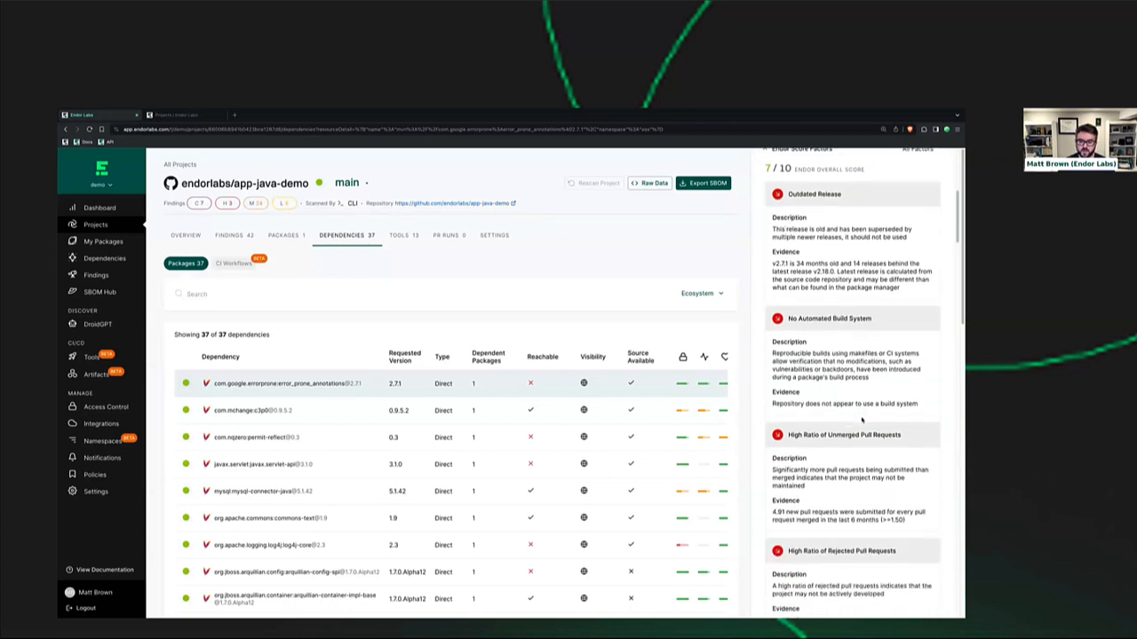
scroll(down, 3)
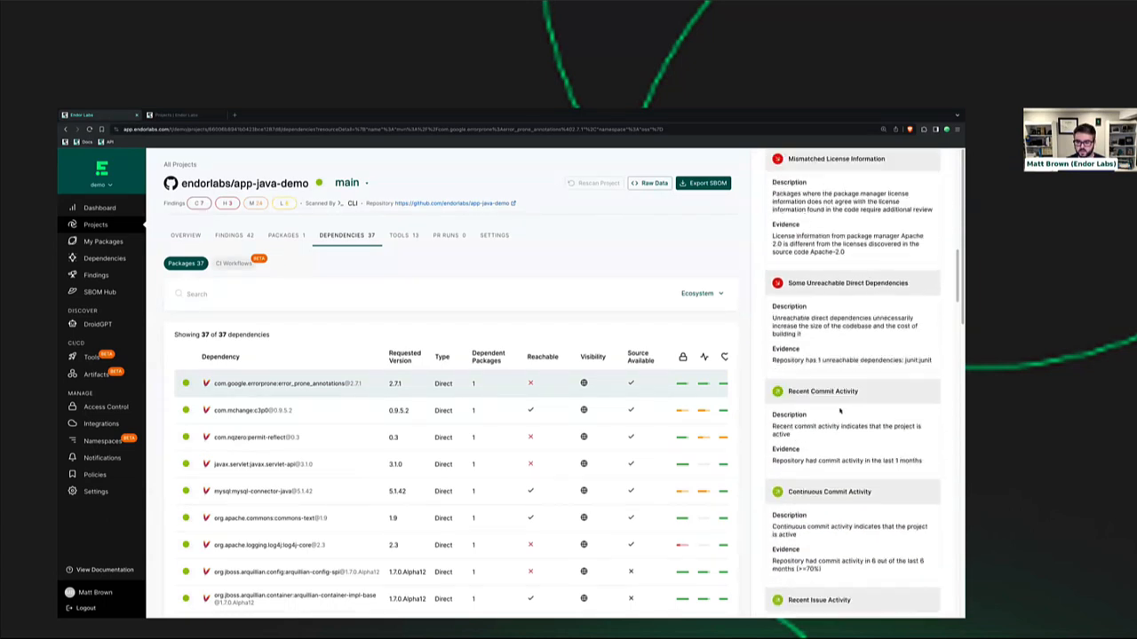
scroll(down, 3)
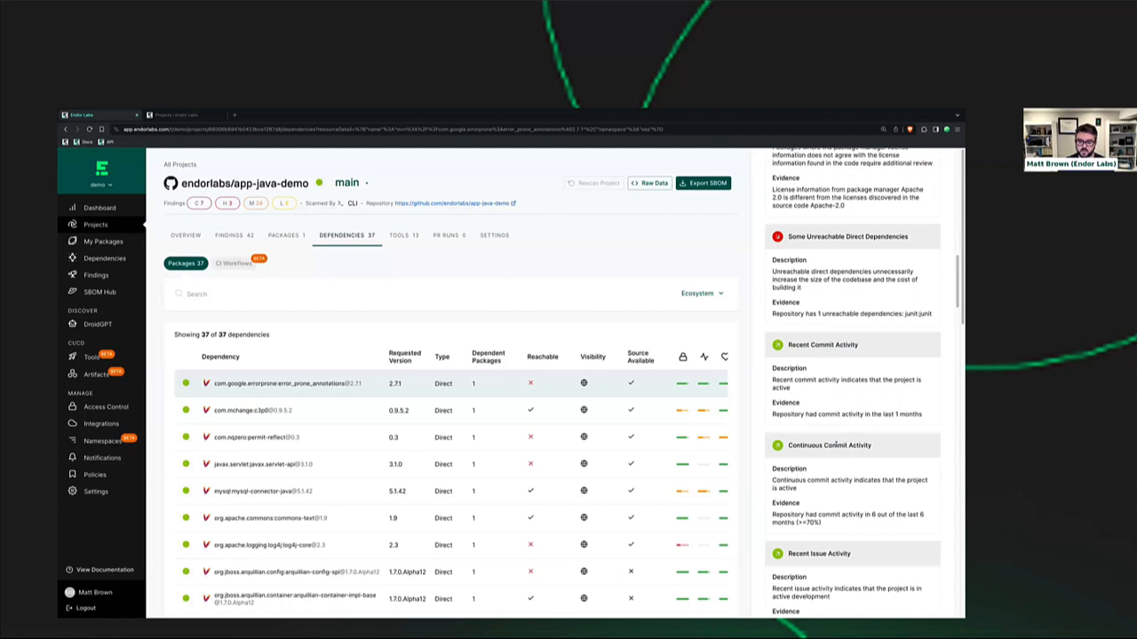
scroll(down, 3)
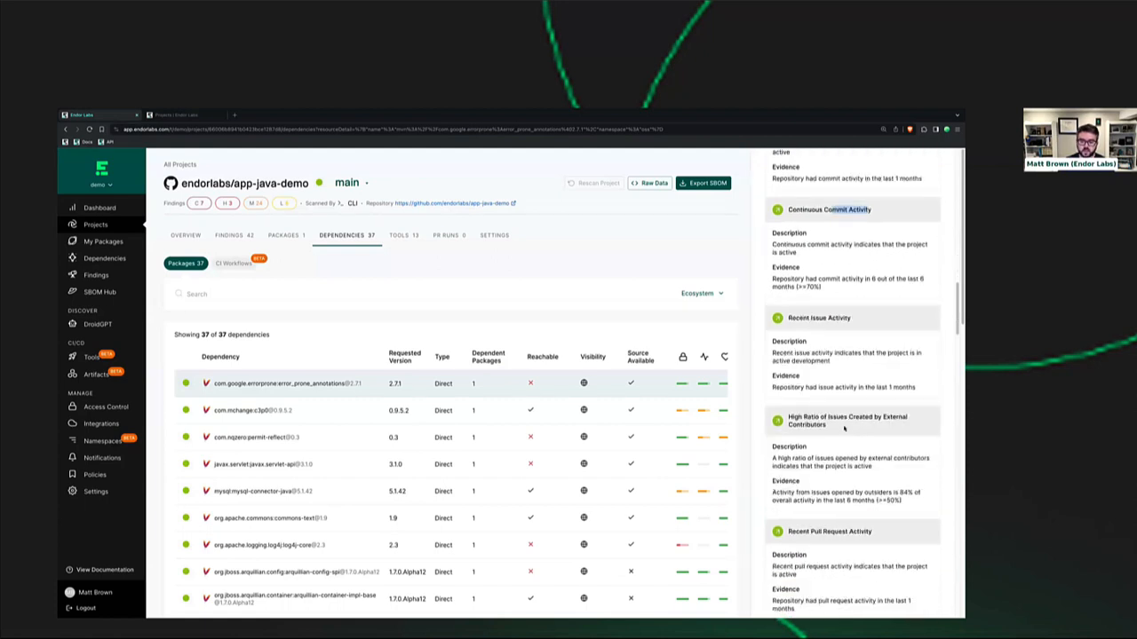
mouse_move(856, 377)
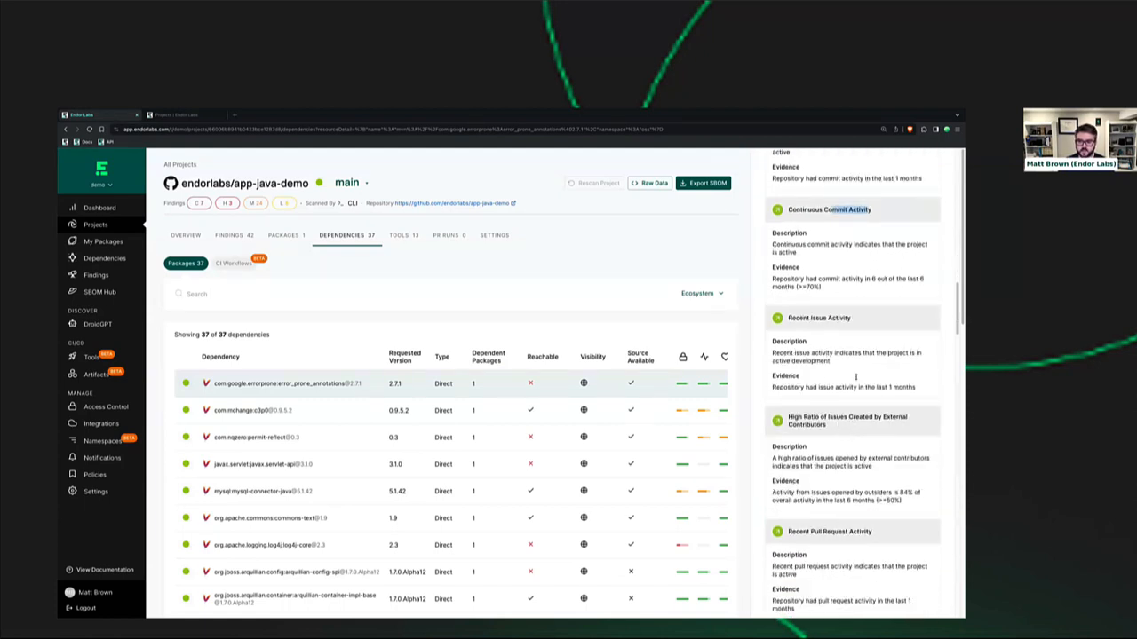
scroll(down, 3)
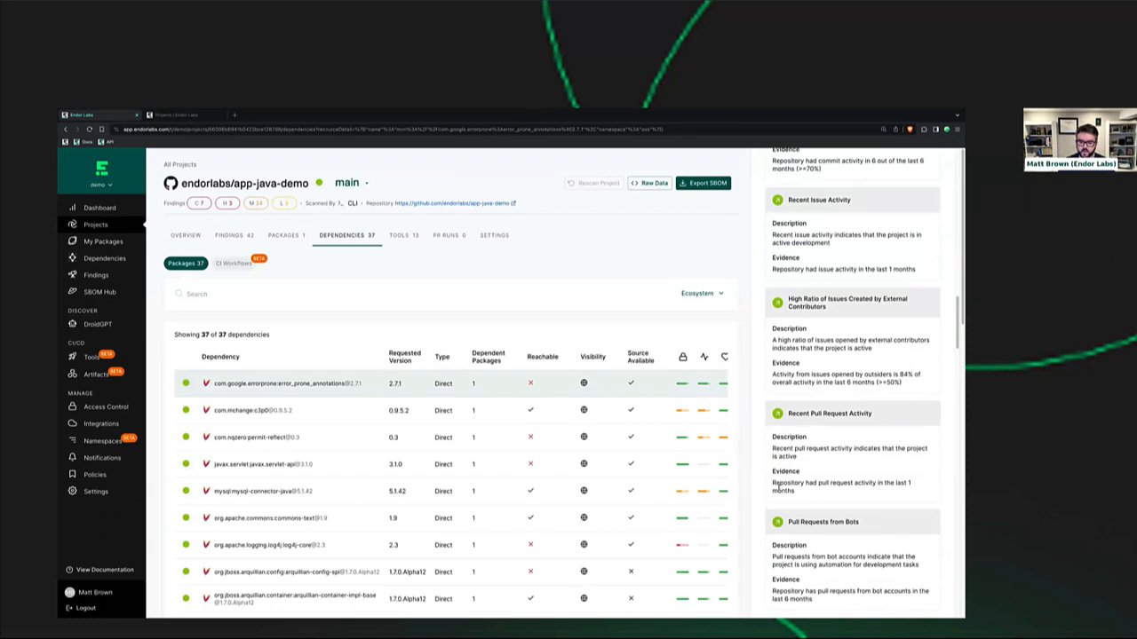
scroll(down, 3)
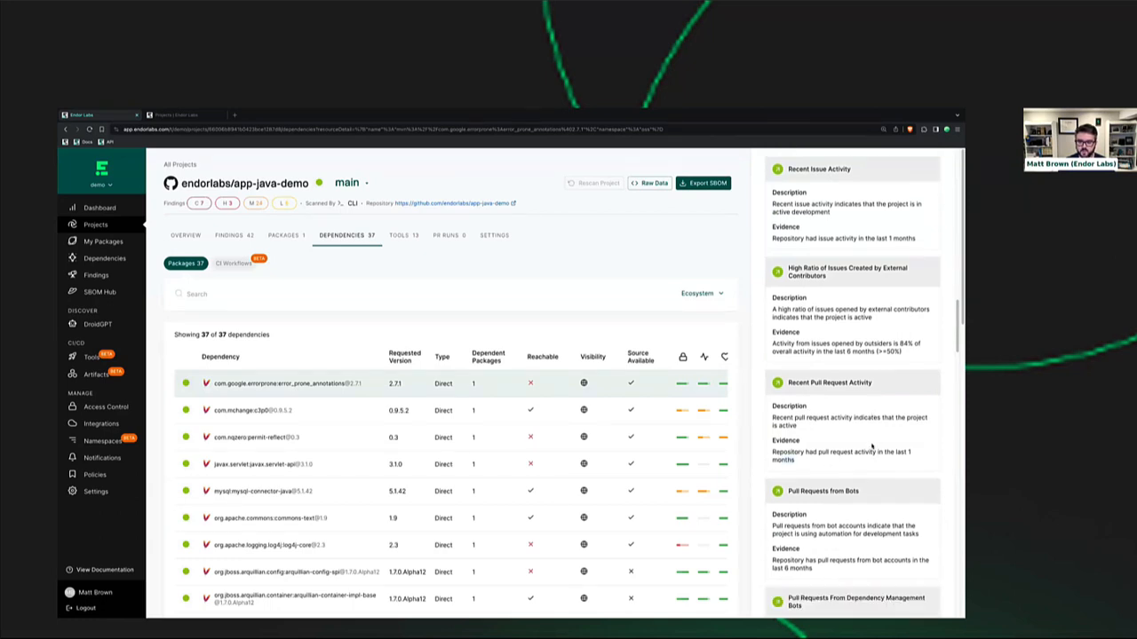
scroll(down, 3)
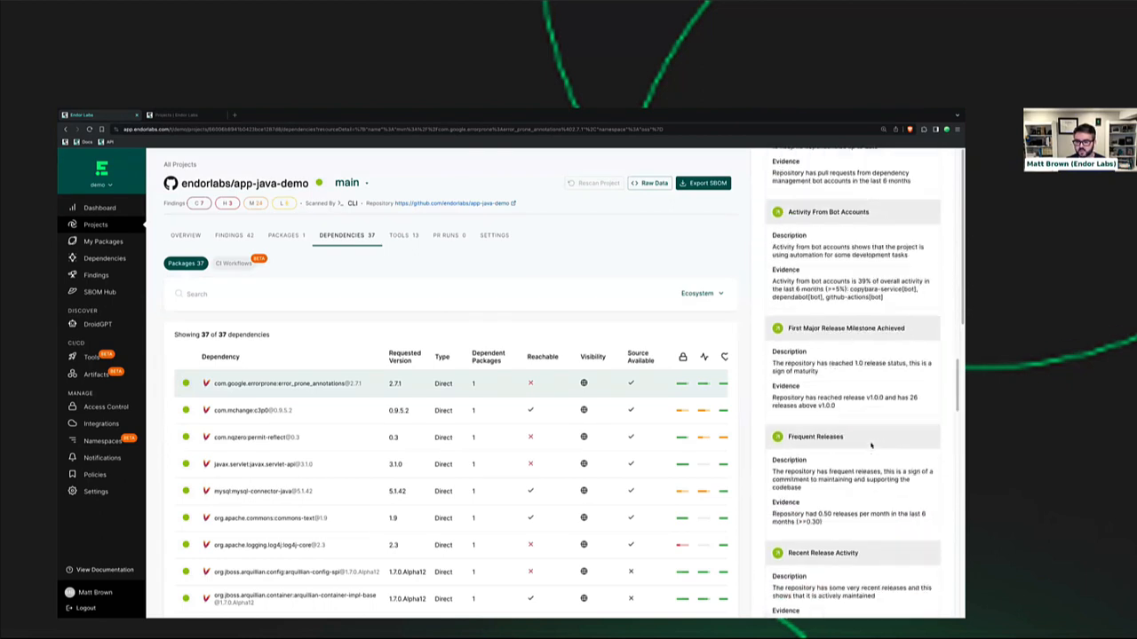
scroll(down, 3)
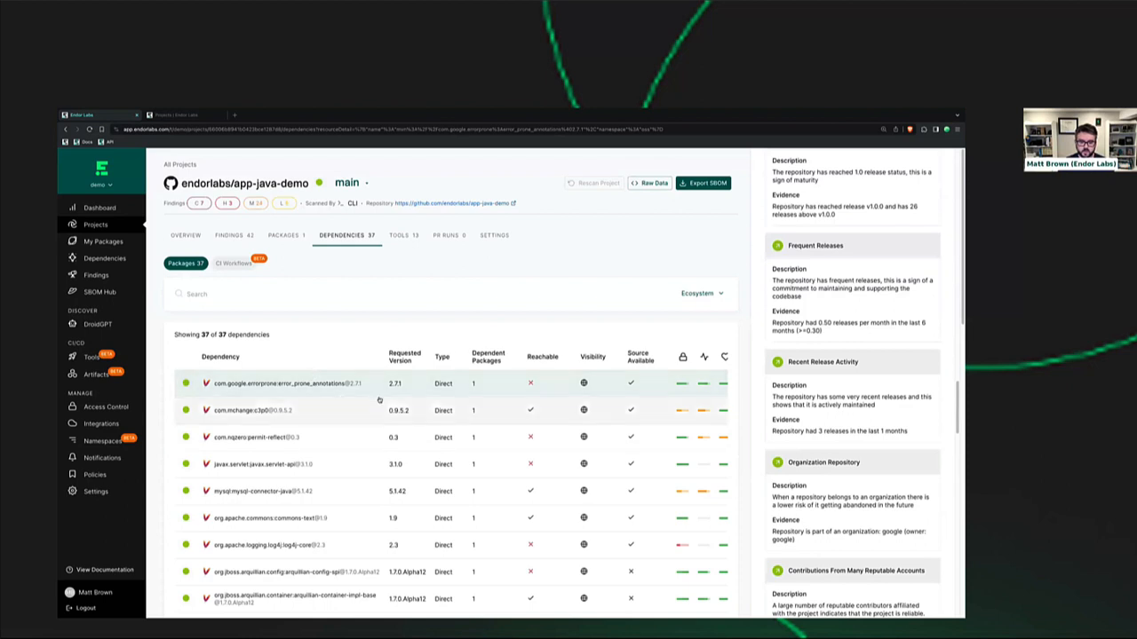
mouse_move(412, 417)
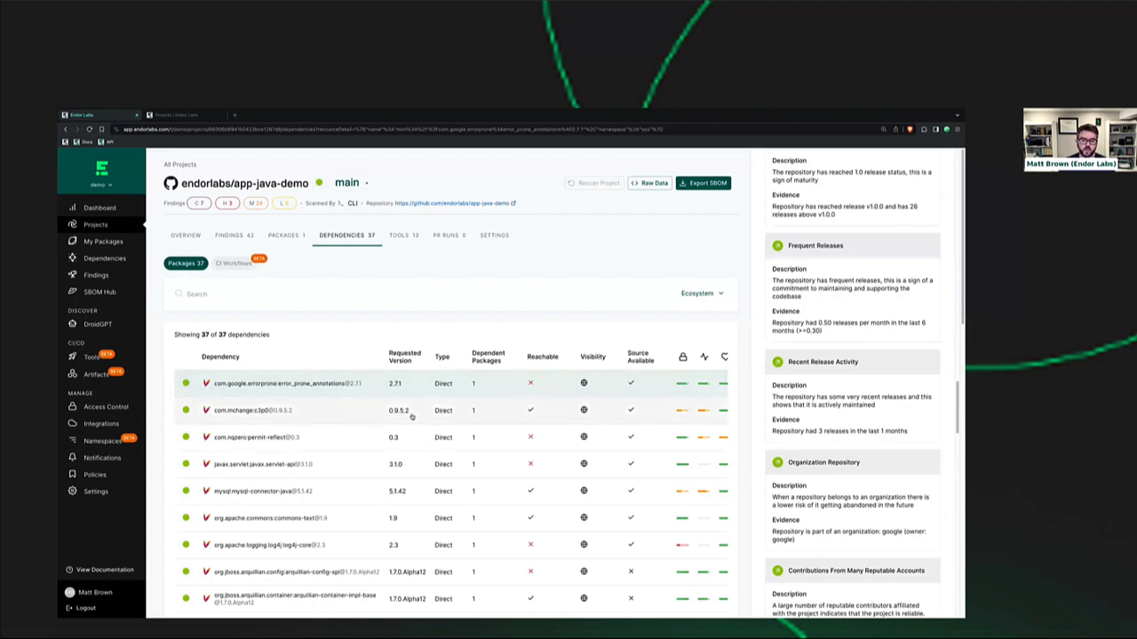
- Review the c3p0 dependency's operational risk findings, then move to the Policies page
click(252, 412)
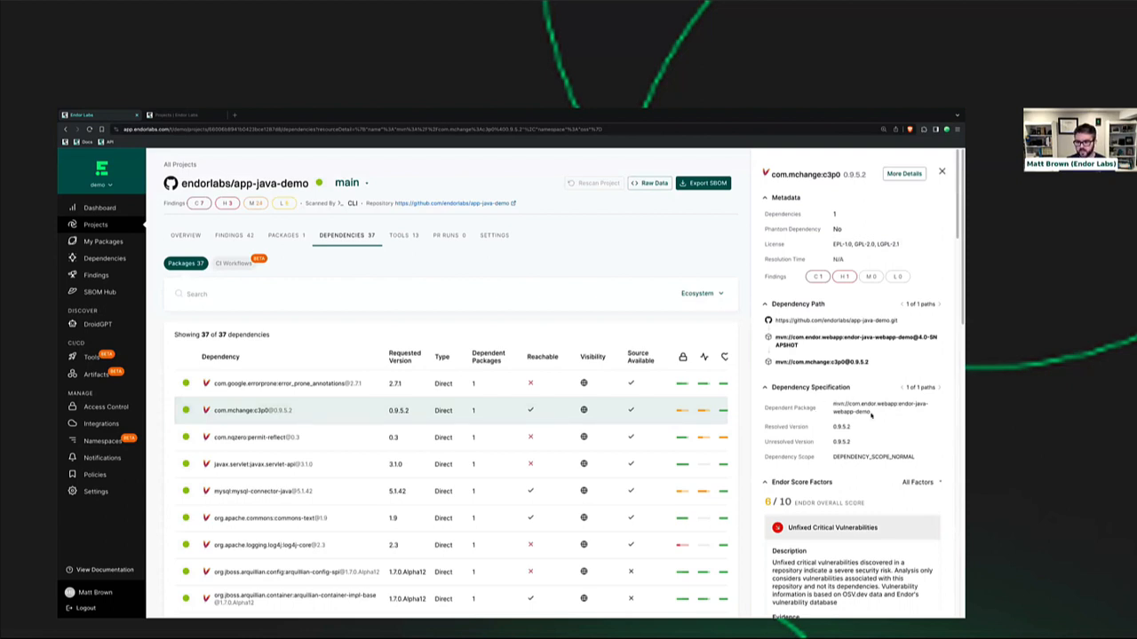
scroll(down, 3)
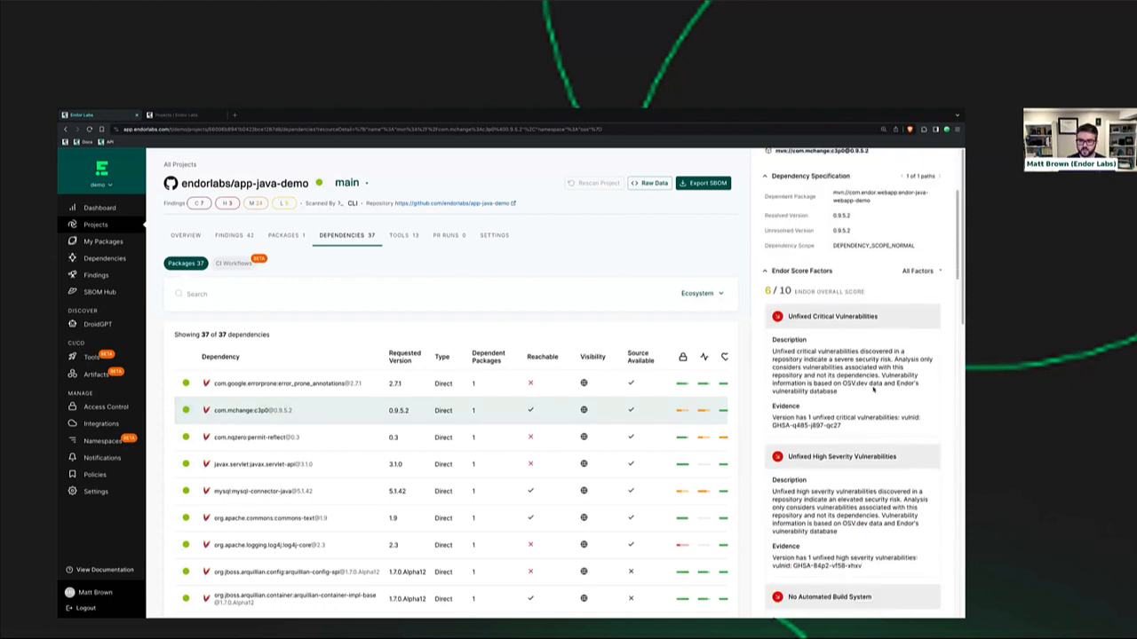
scroll(down, 3)
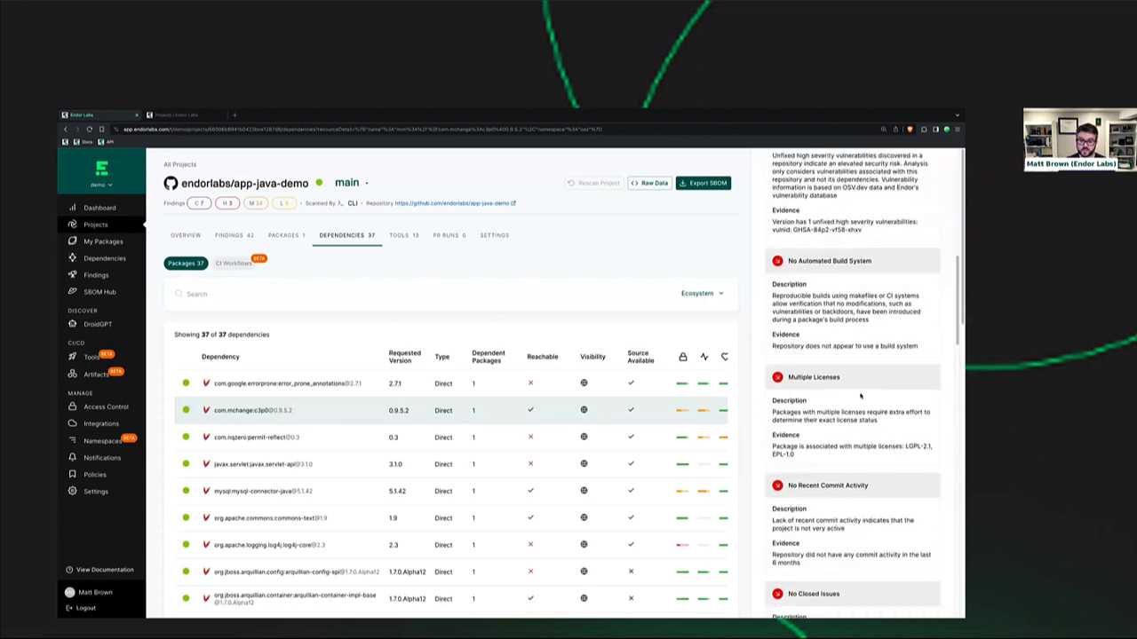
scroll(down, 3)
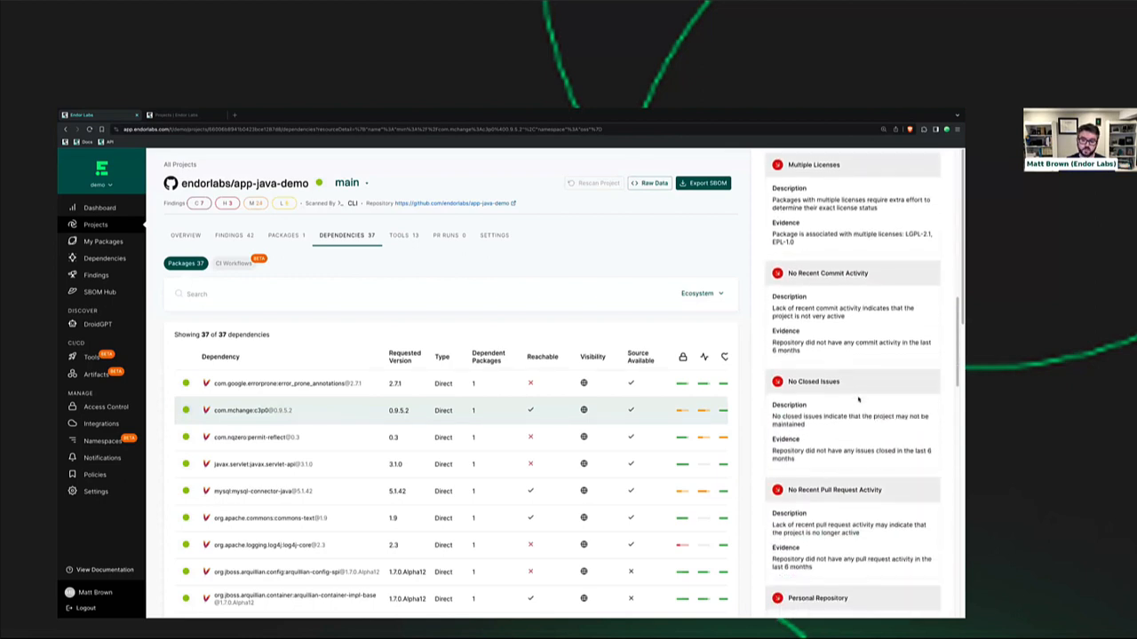
scroll(down, 3)
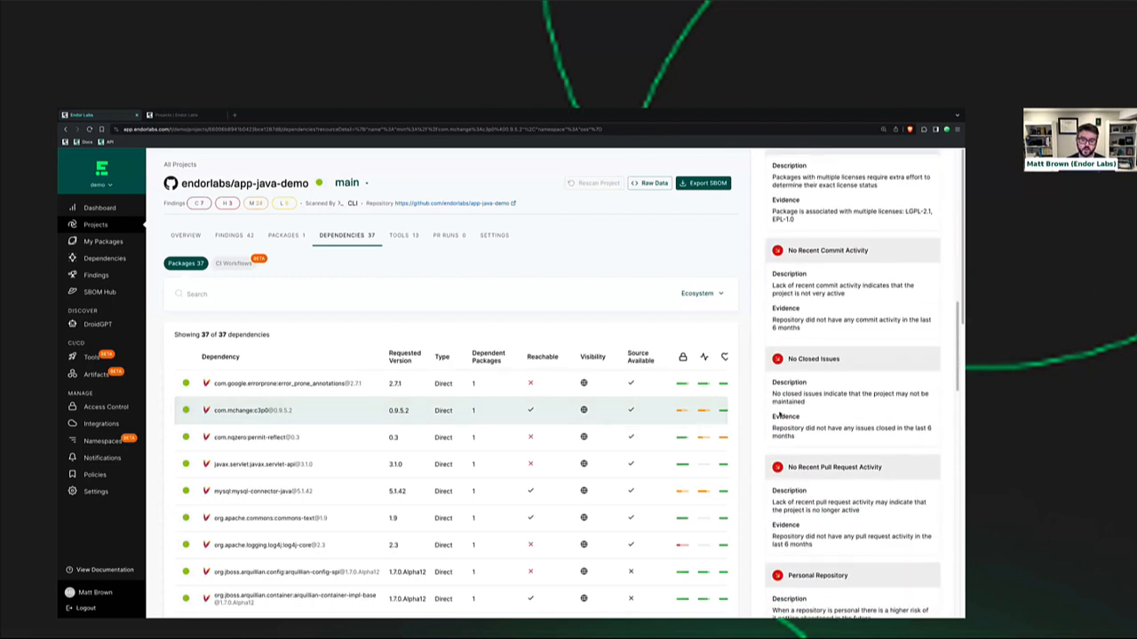
mouse_move(835, 419)
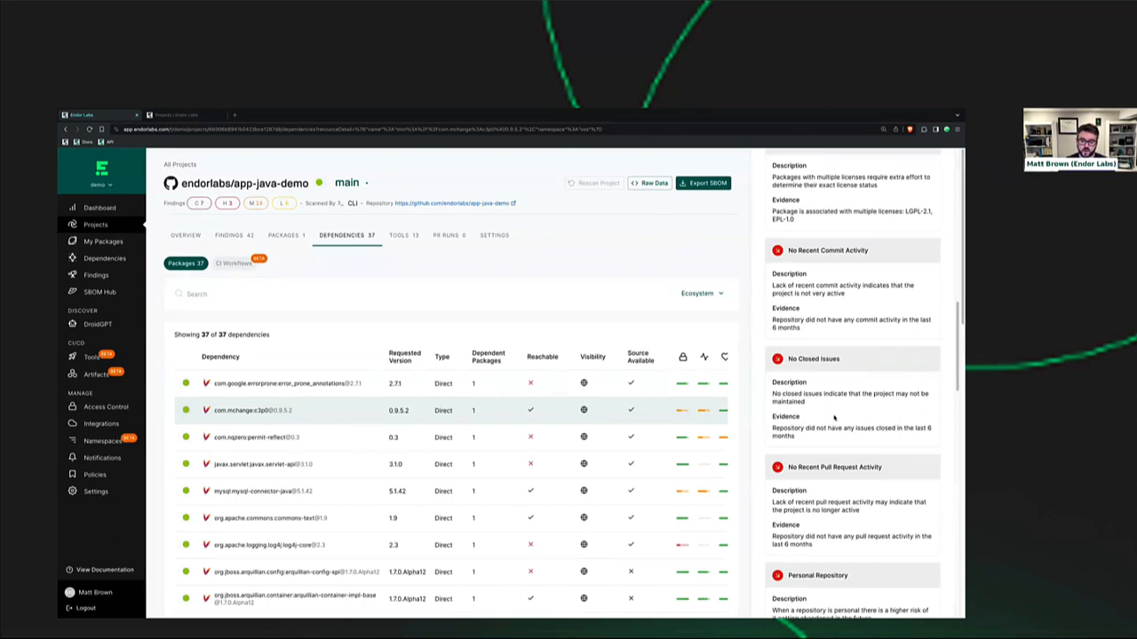
scroll(down, 3)
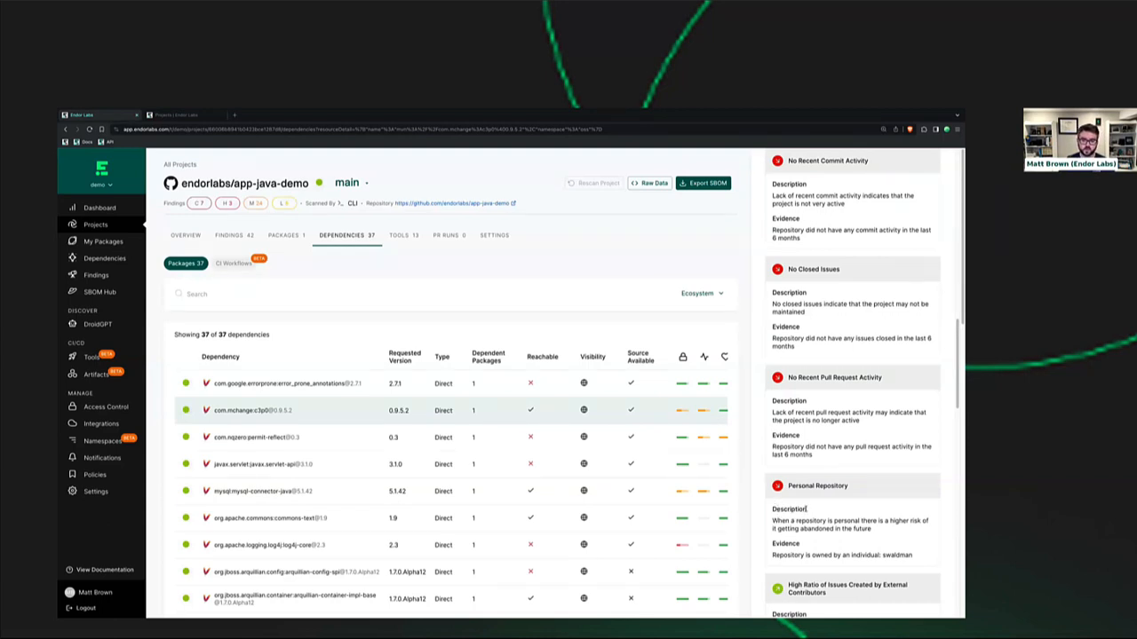
mouse_move(817, 508)
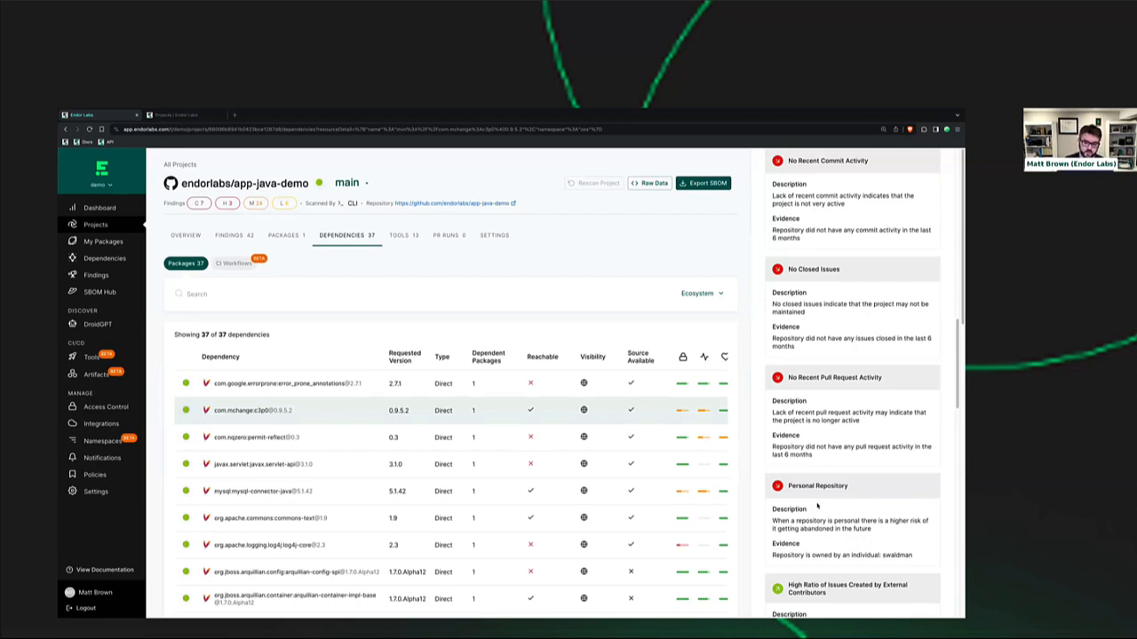
mouse_move(511, 383)
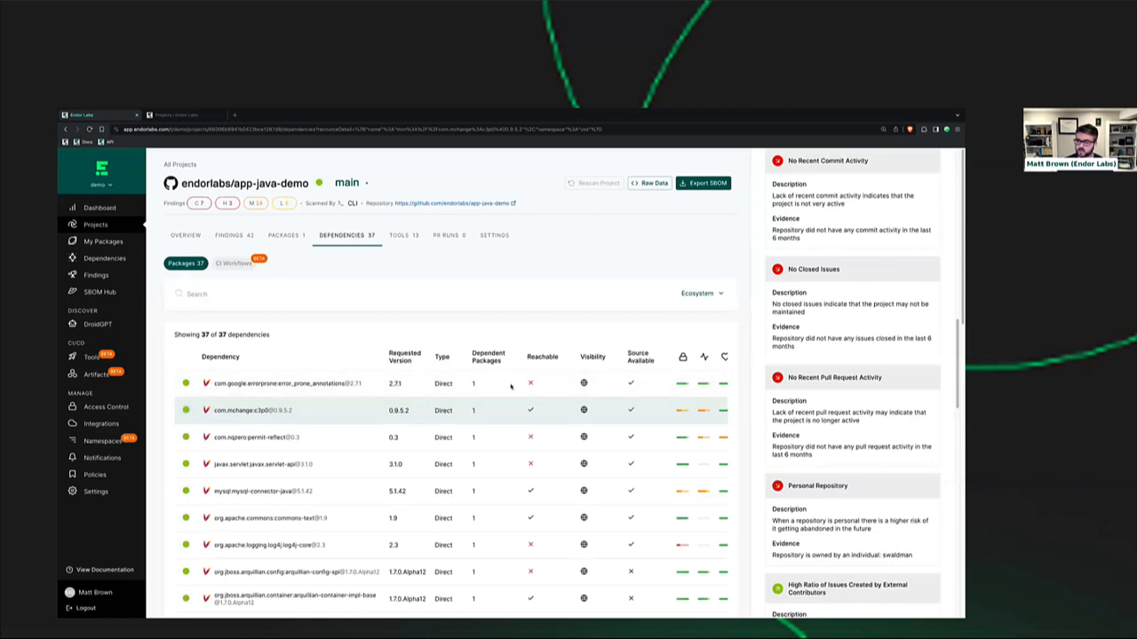
mouse_move(753, 337)
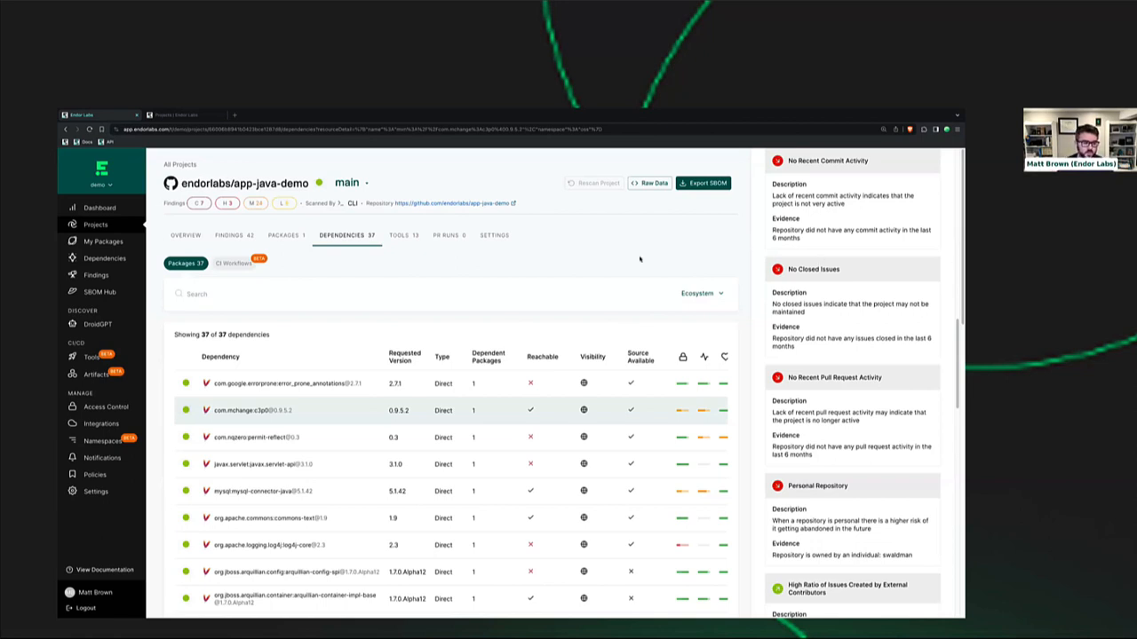
mouse_move(211, 319)
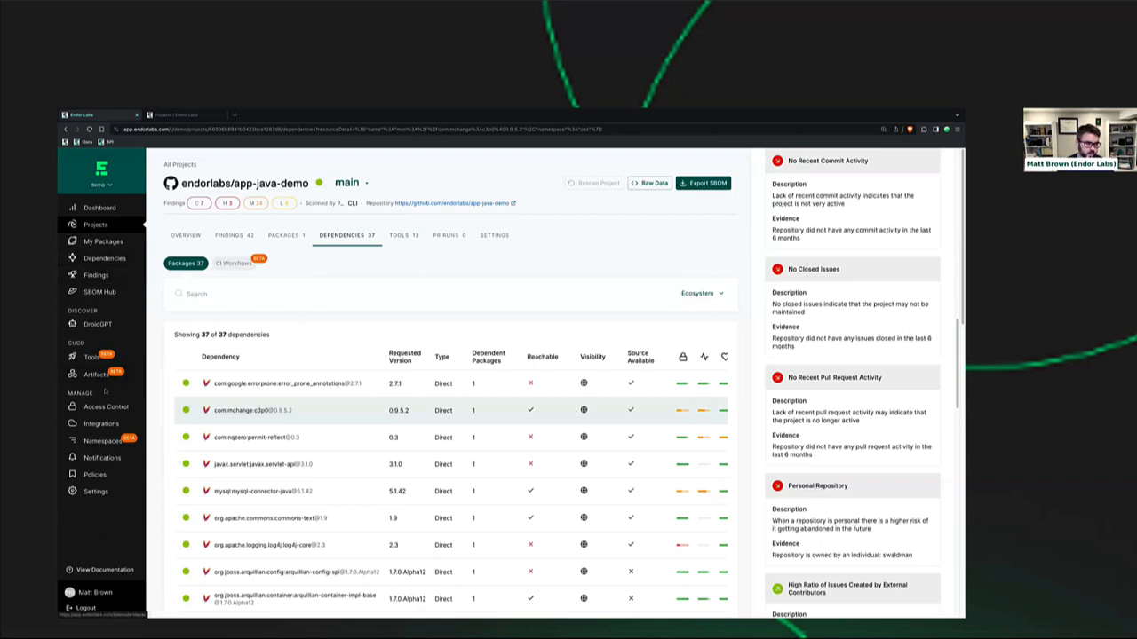
click(92, 474)
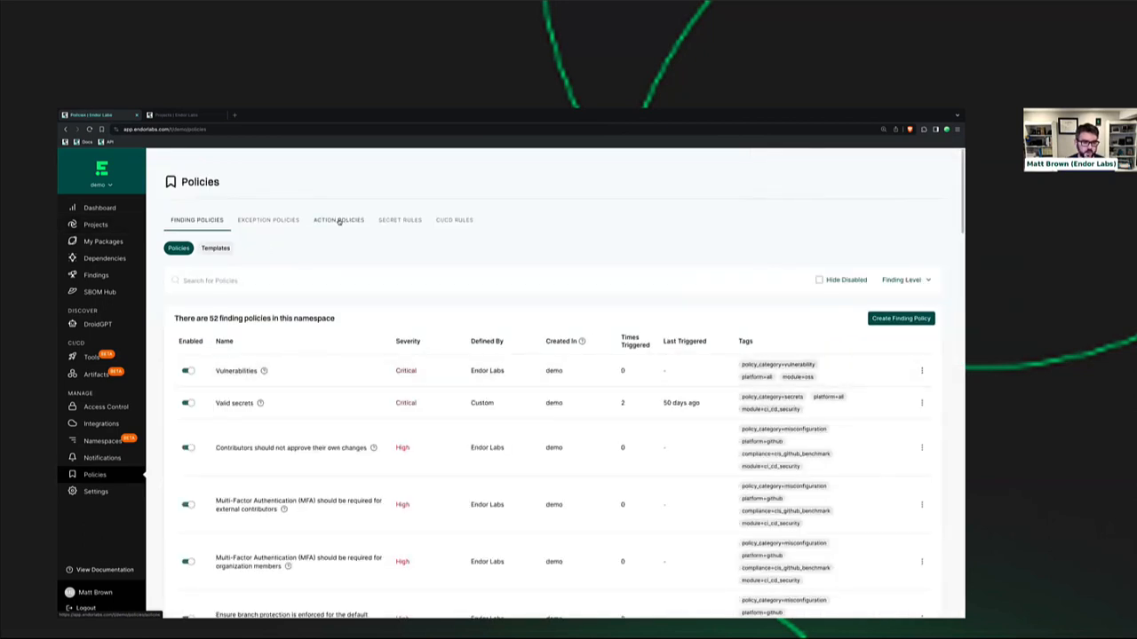
- Start a new action policy from the Action Policies list of two policies
click(337, 220)
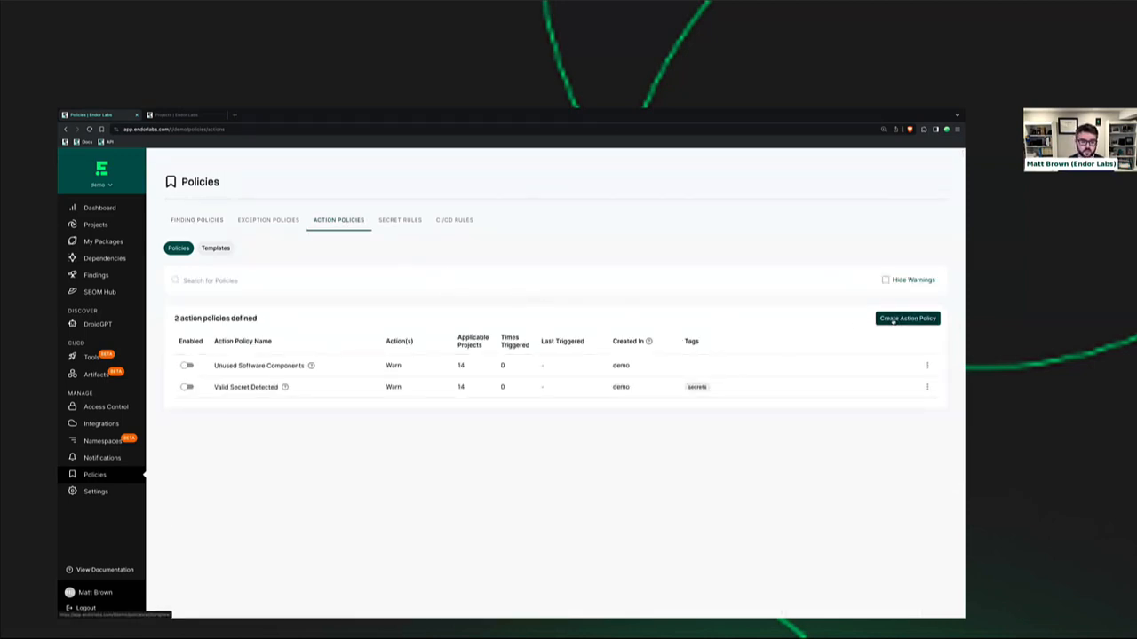
click(906, 320)
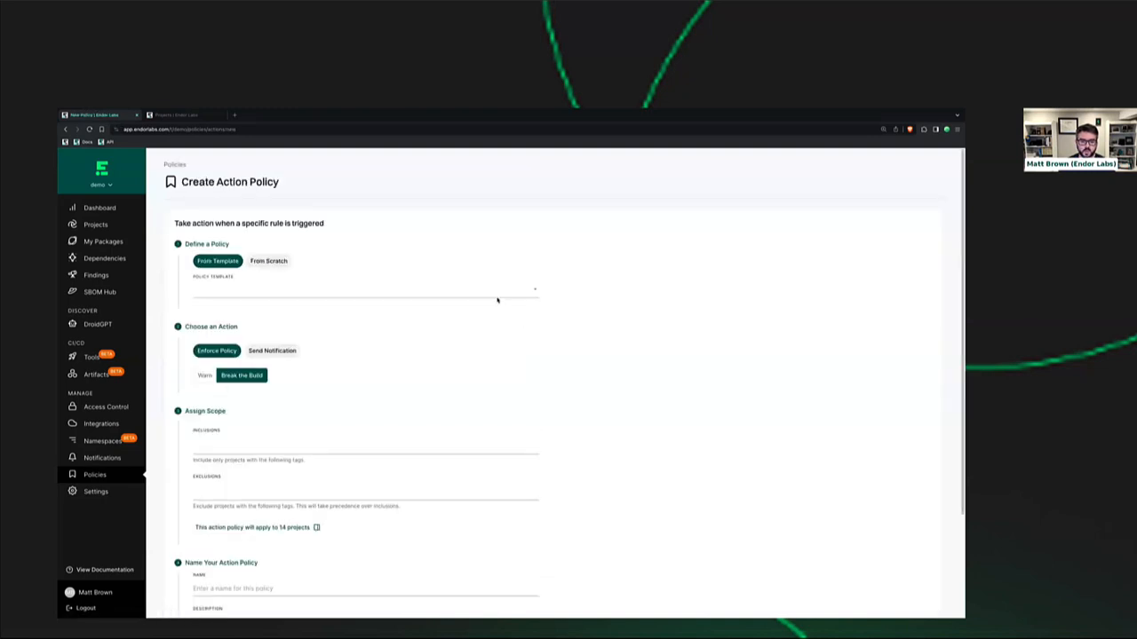
- Base the policy on the Vulnerabilities template and restrict severity to Critical
click(364, 288)
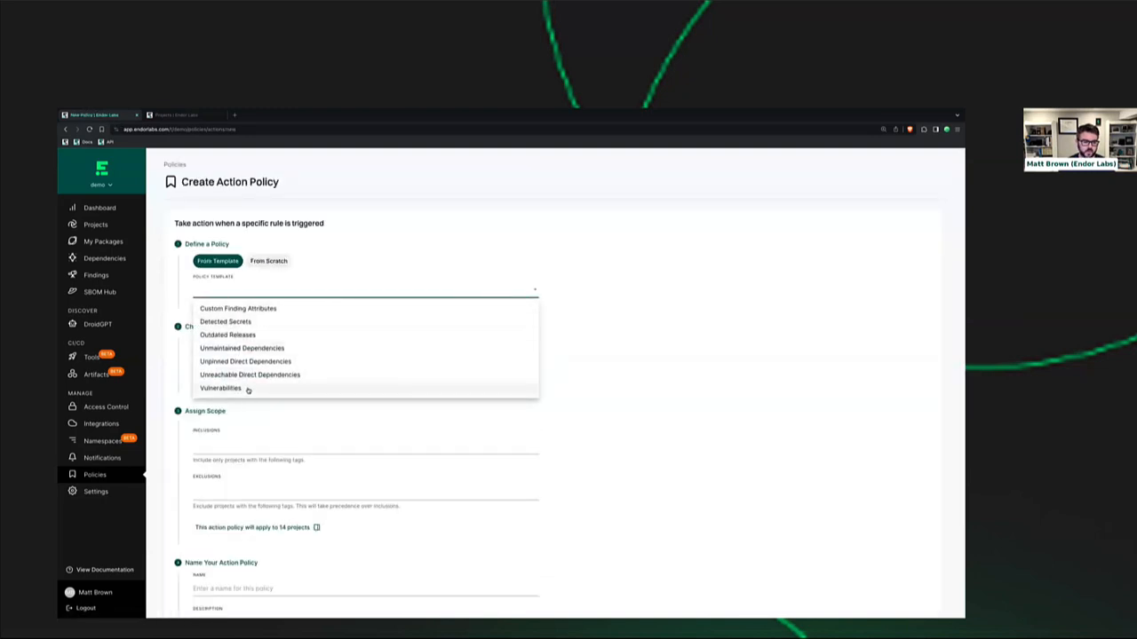
click(220, 387)
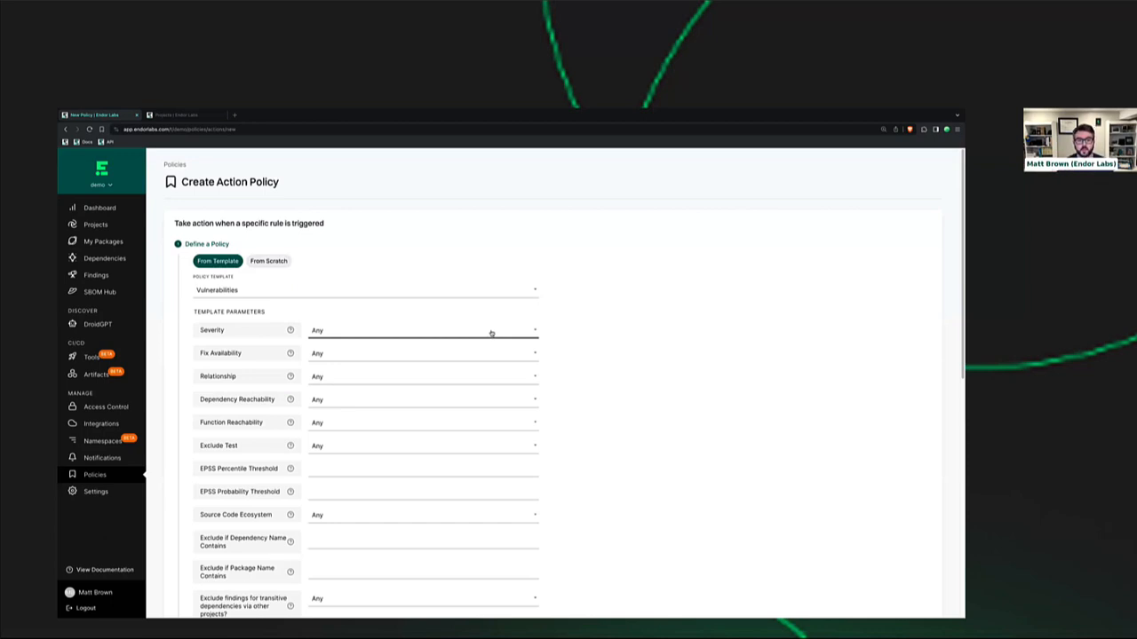
click(423, 330)
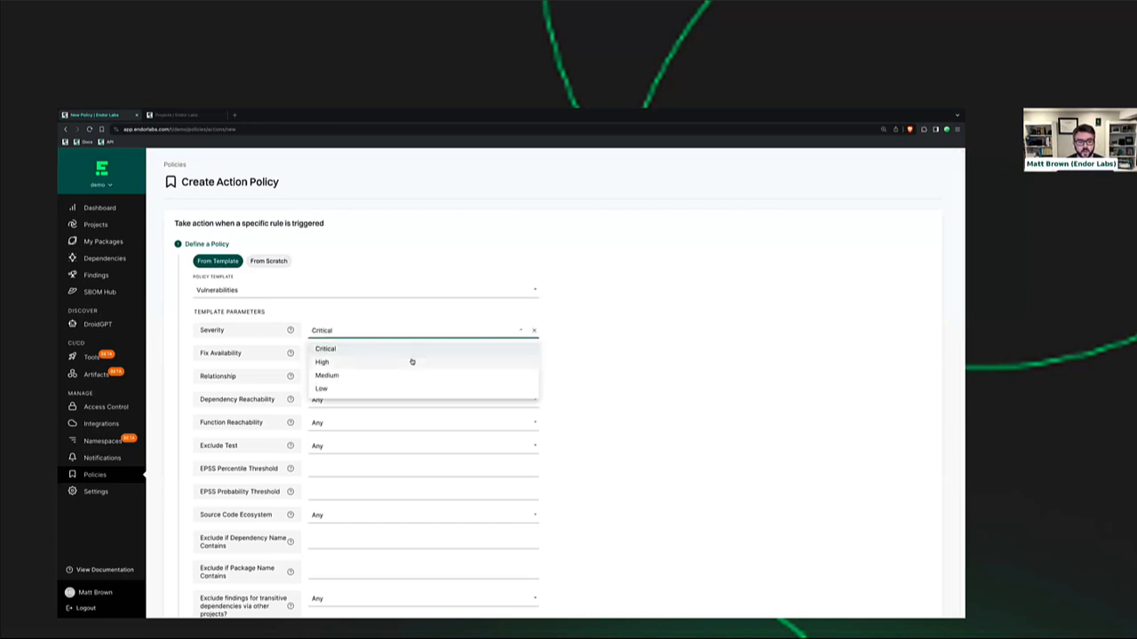
- Add High severity and require fix available, direct dependency, reachable dependency and reachable function
click(323, 362)
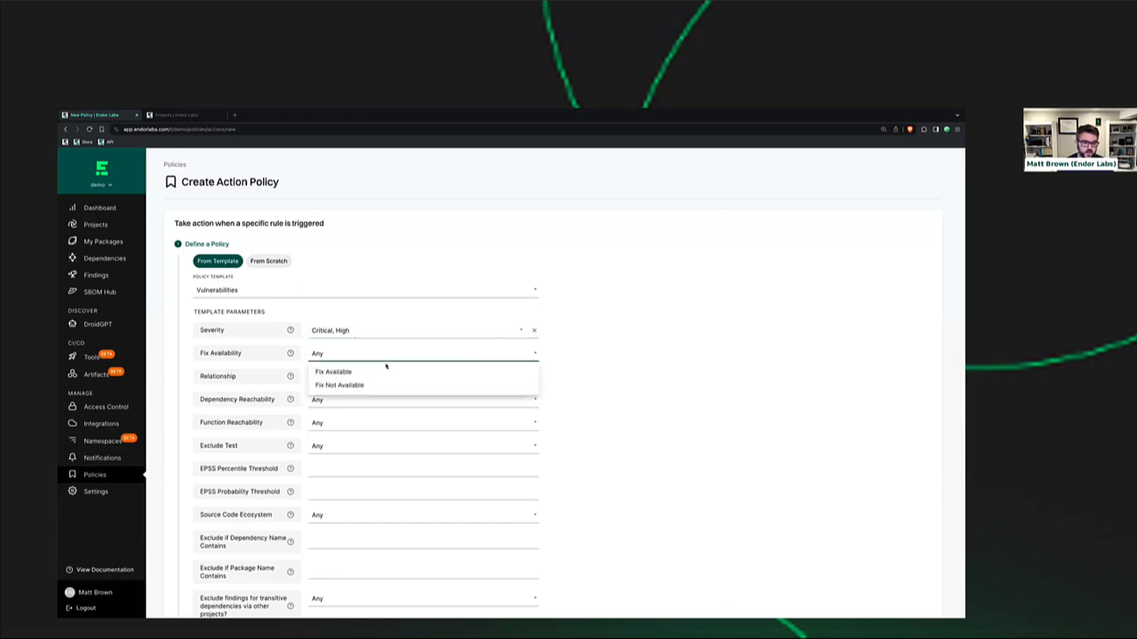
click(331, 371)
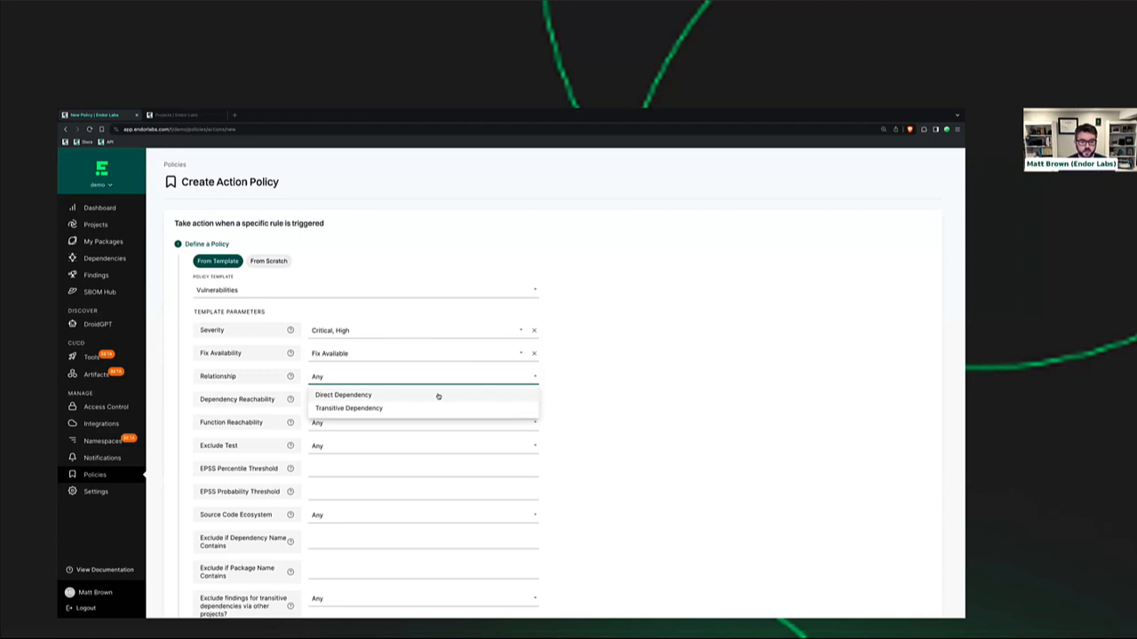
click(343, 395)
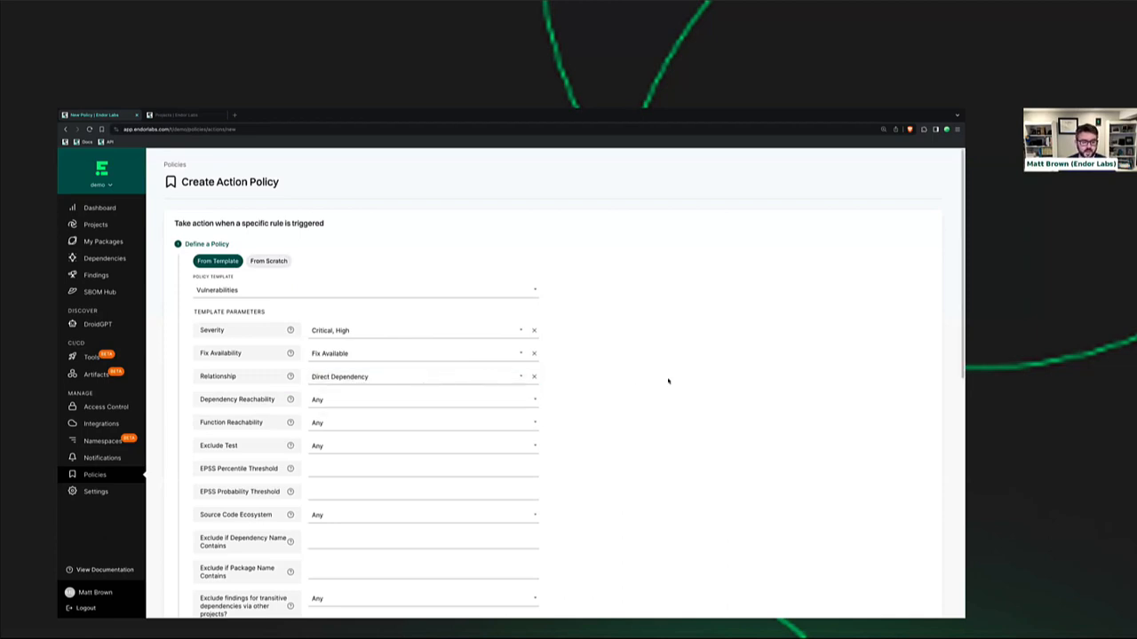
mouse_move(633, 380)
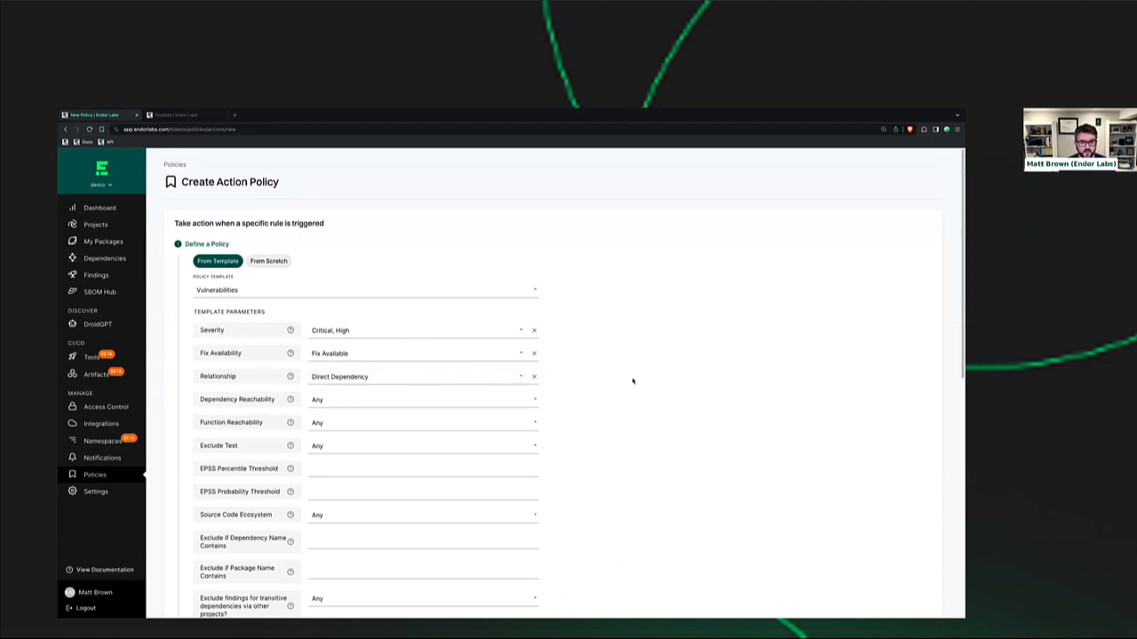
mouse_move(577, 367)
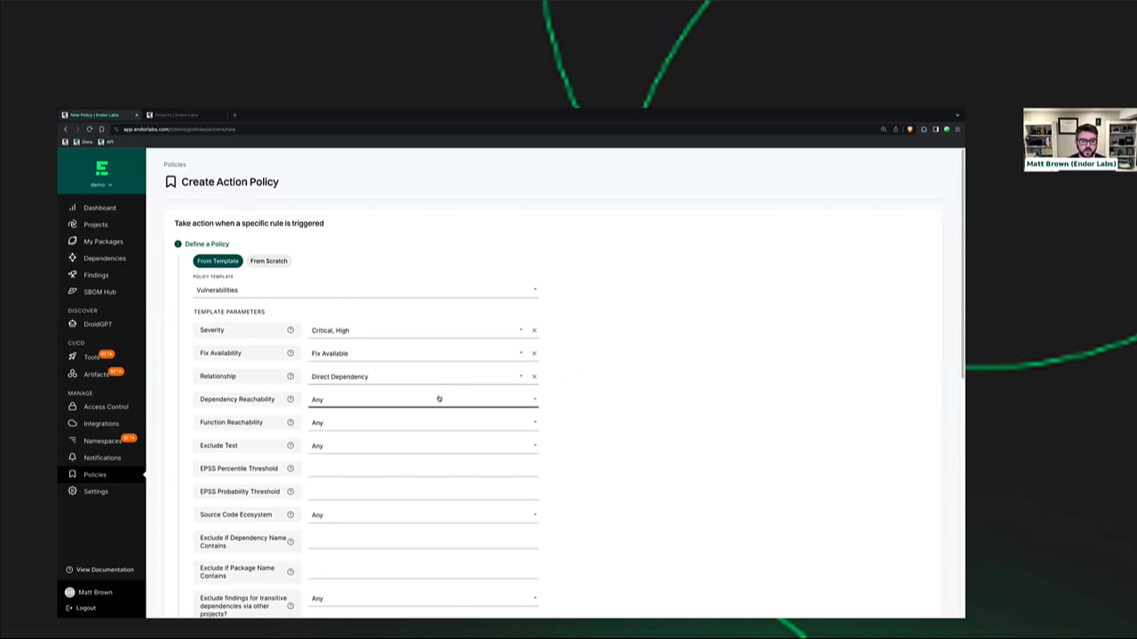
click(423, 397)
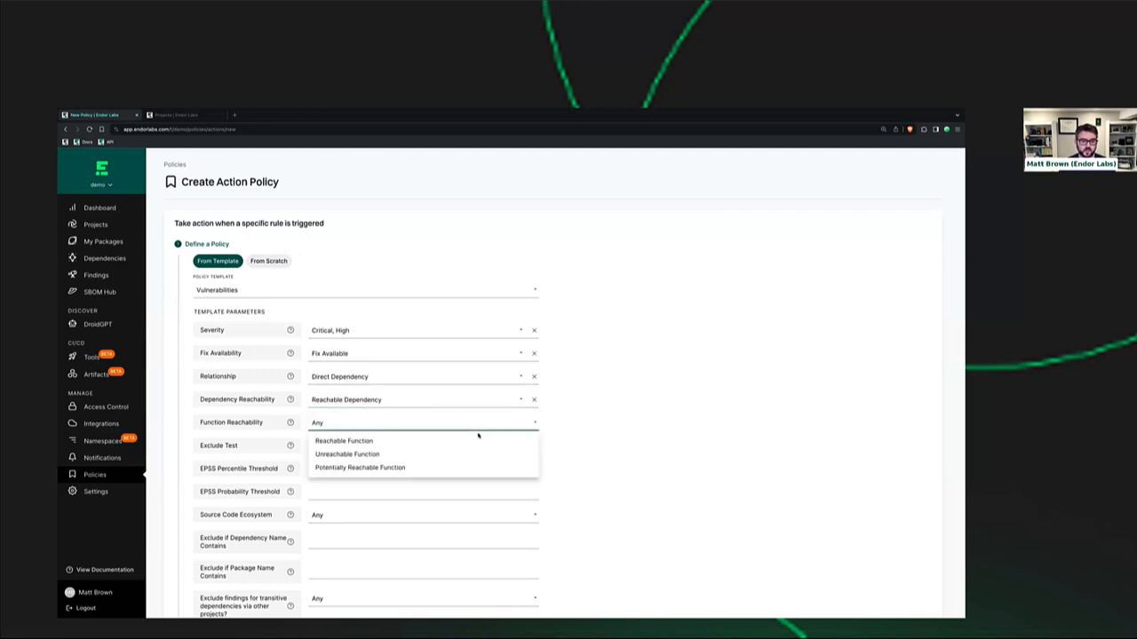
click(342, 441)
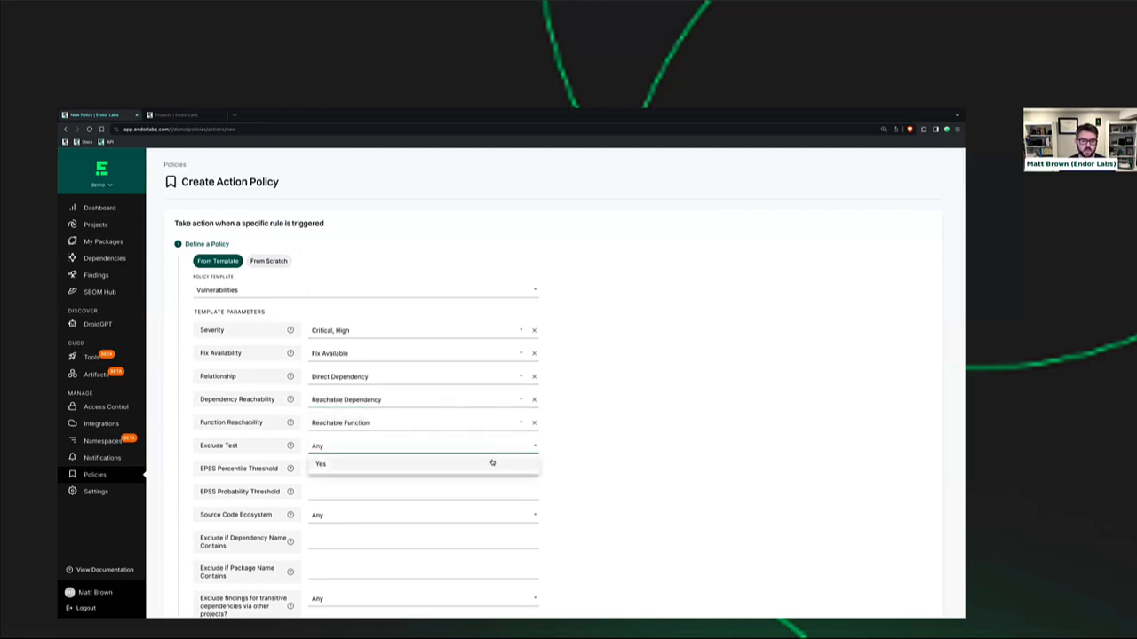
- Exclude test dependencies and keep the policy open to any source code ecosystem
click(320, 464)
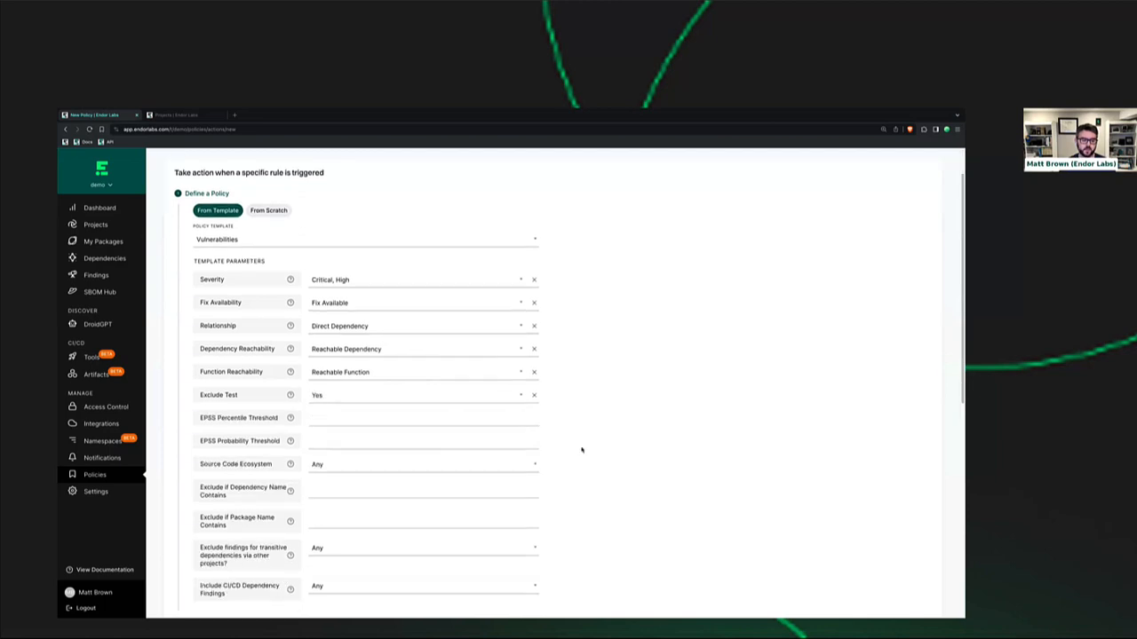
click(423, 440)
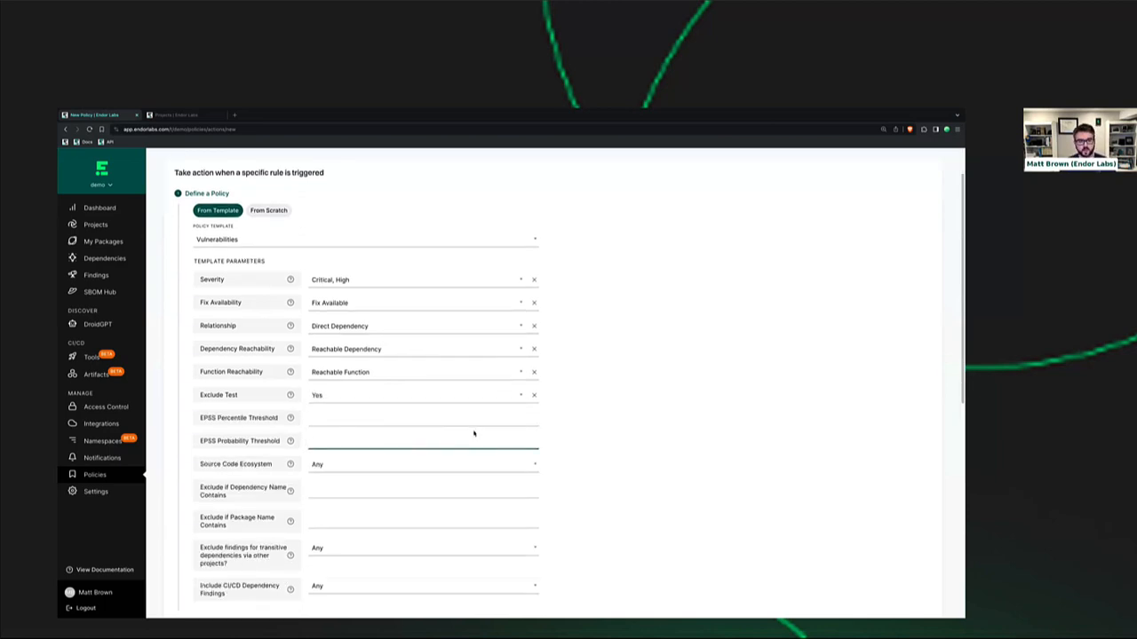
click(423, 463)
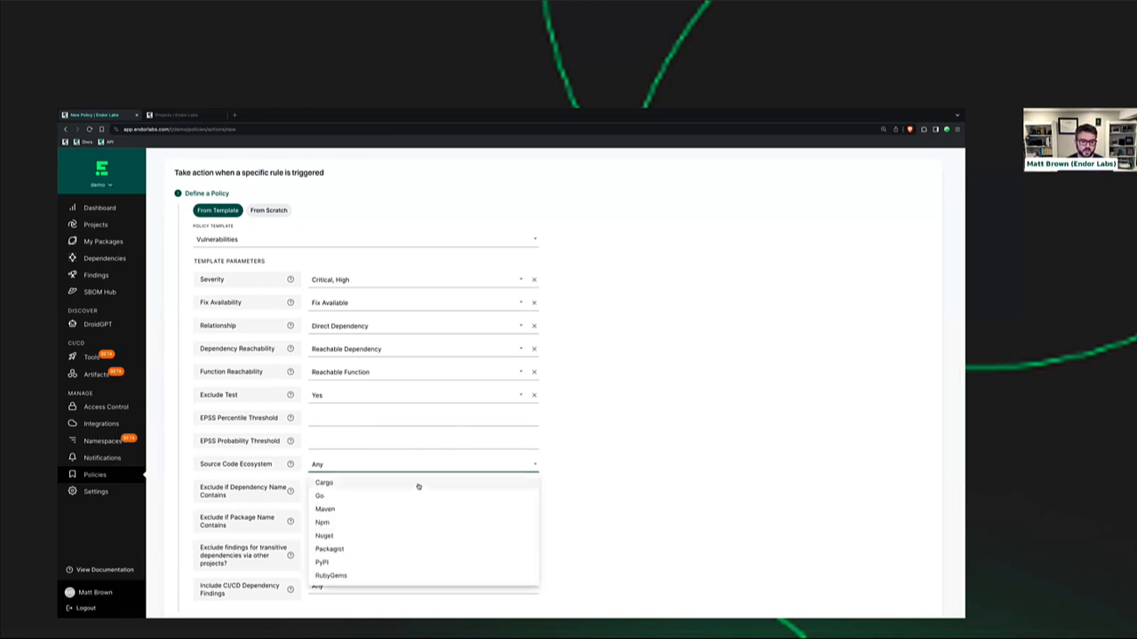
click(423, 464)
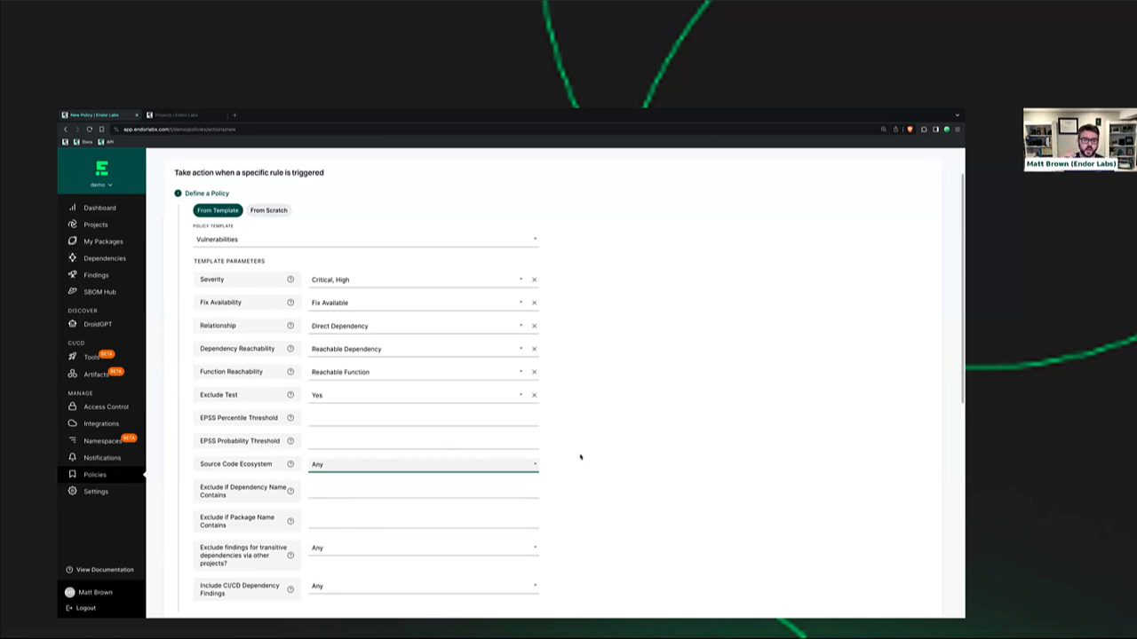
scroll(down, 3)
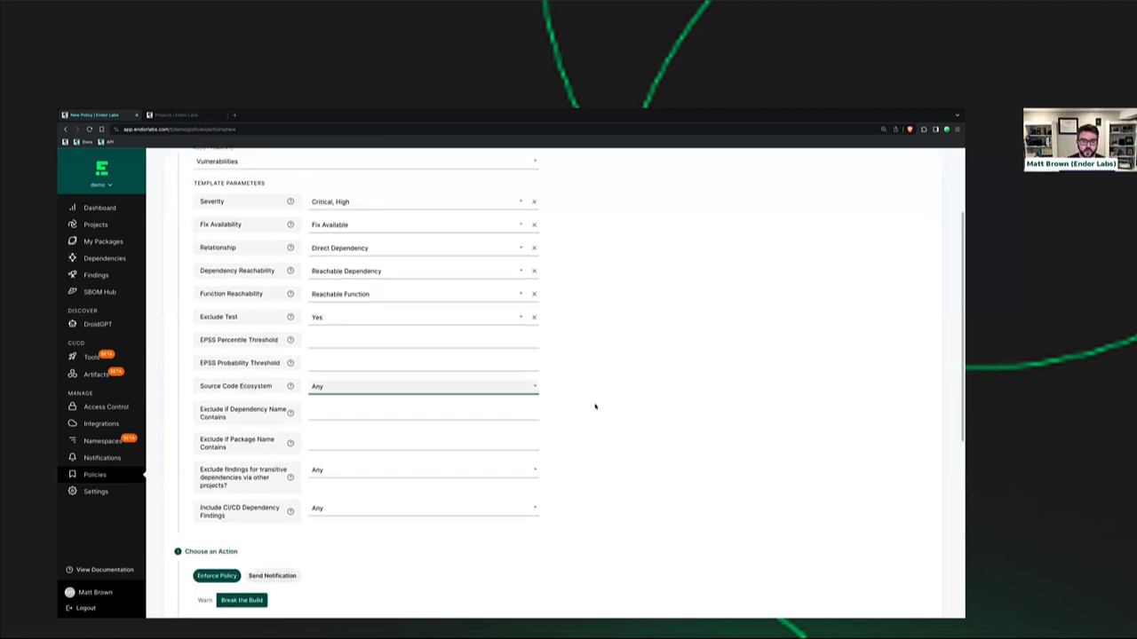
- Set the action back to enforcing the policy, then return to the finding policies list
scroll(down, 3)
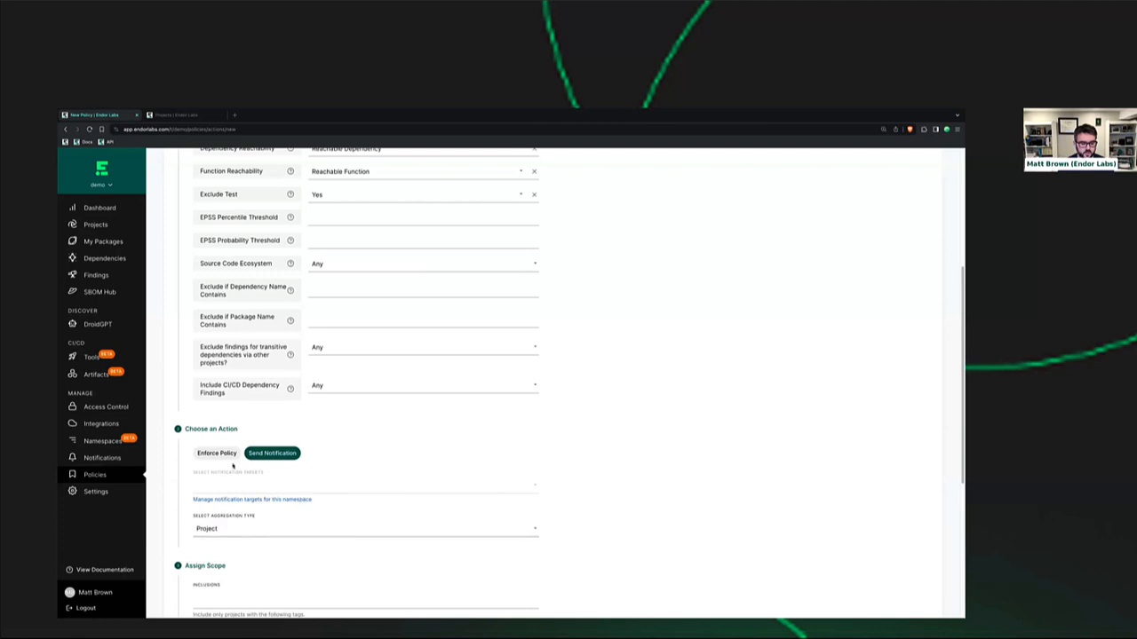
click(215, 453)
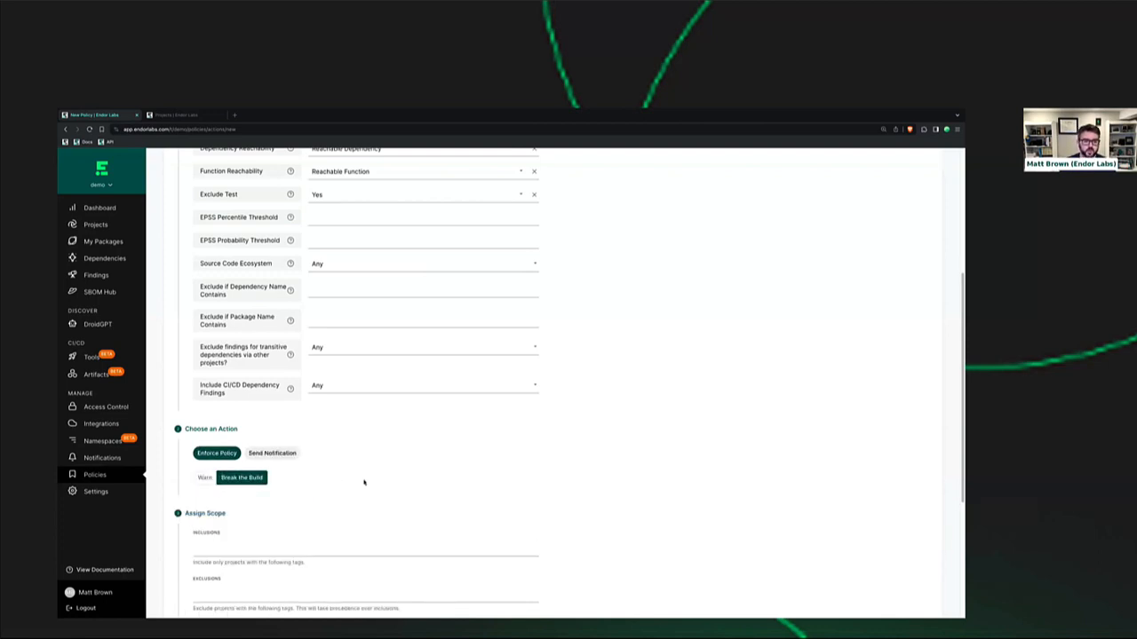
scroll(up, 3)
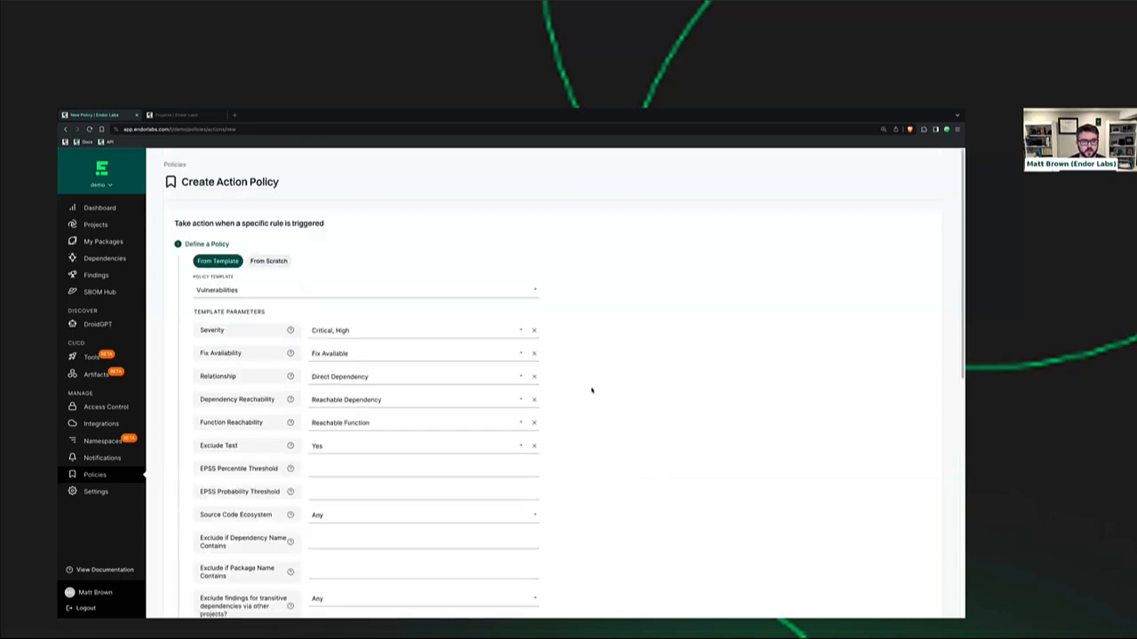
scroll(down, 3)
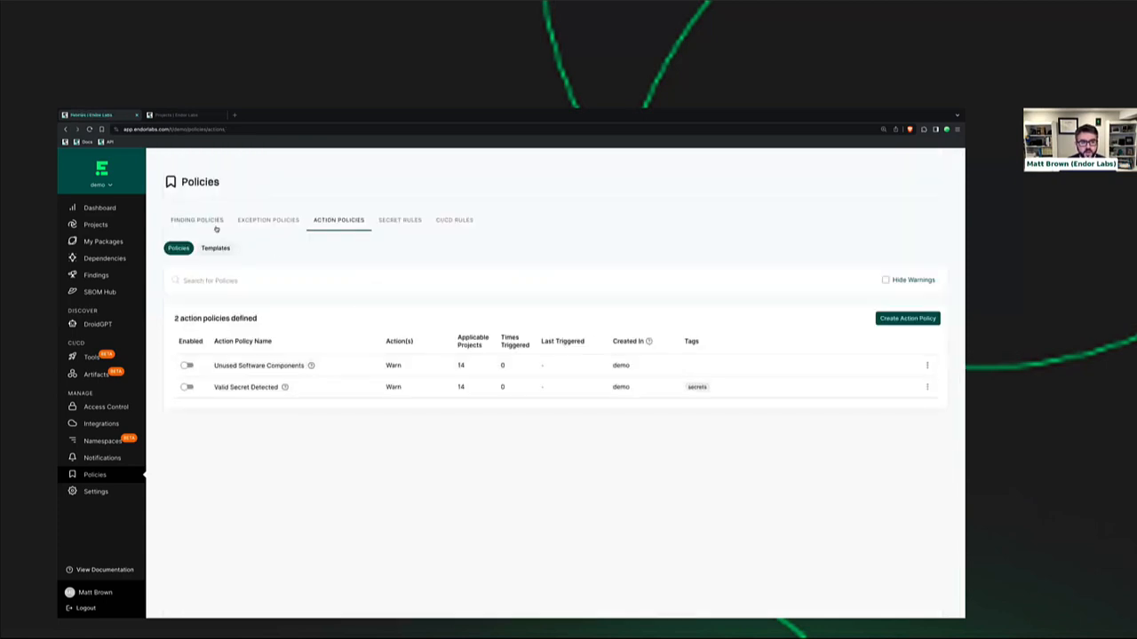
click(195, 220)
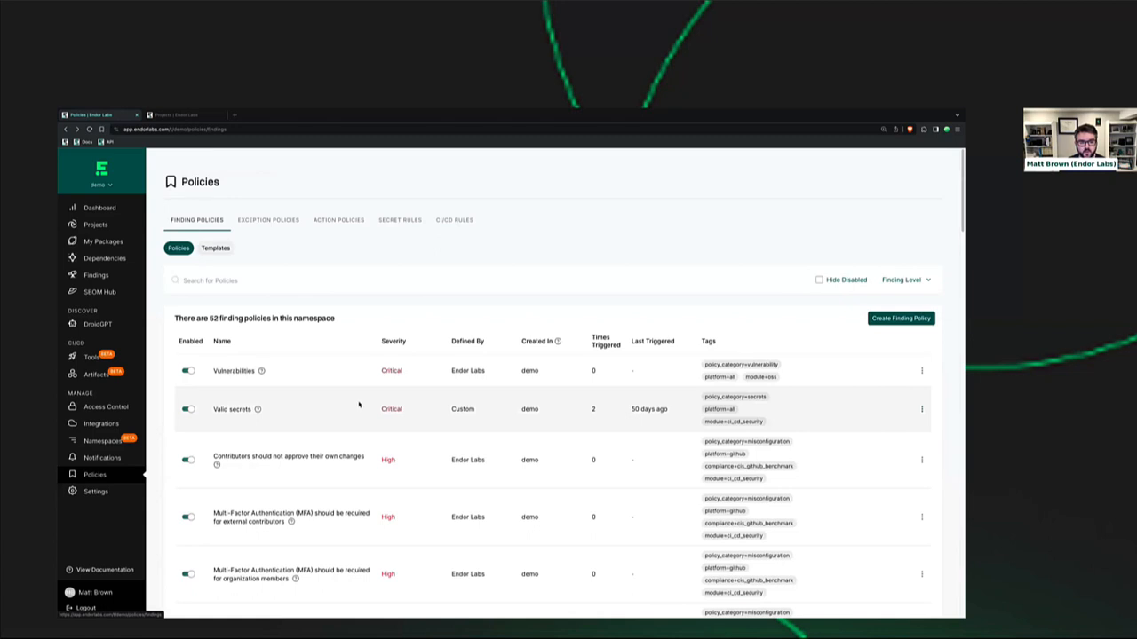
- Scroll through the 52 finding policies and start creating a new finding policy
scroll(down, 3)
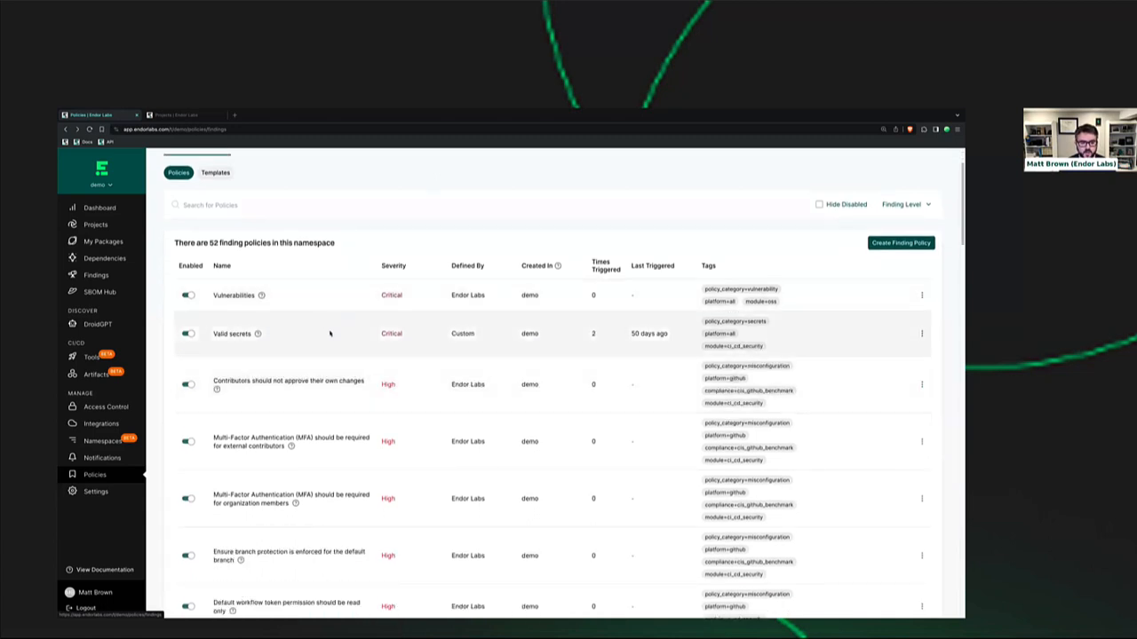
mouse_move(426, 408)
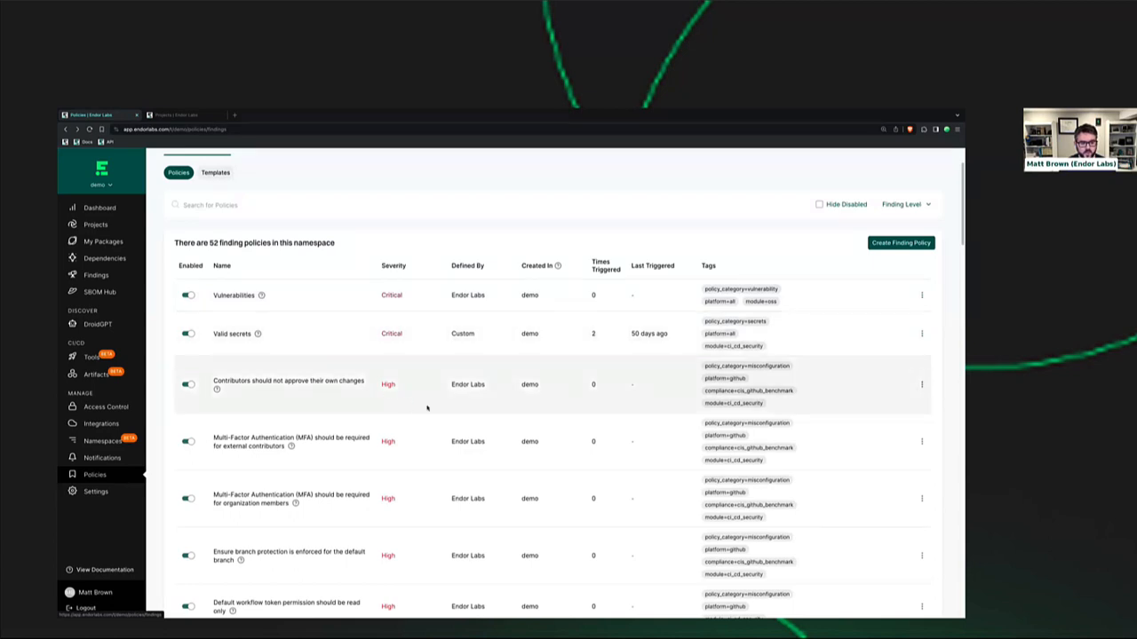
scroll(down, 3)
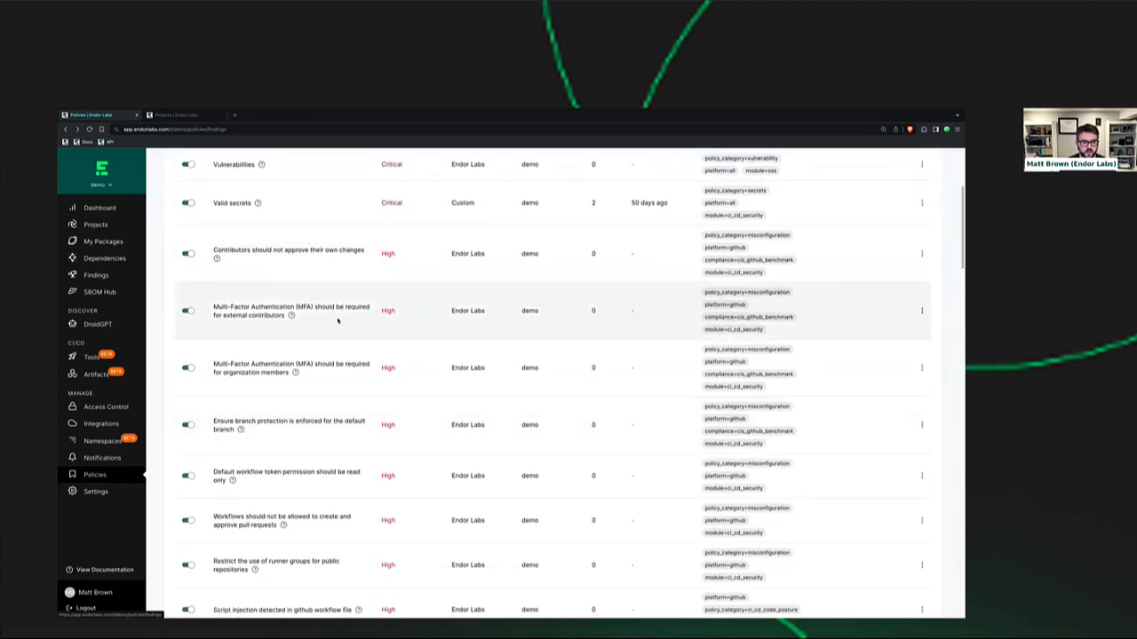
mouse_move(412, 428)
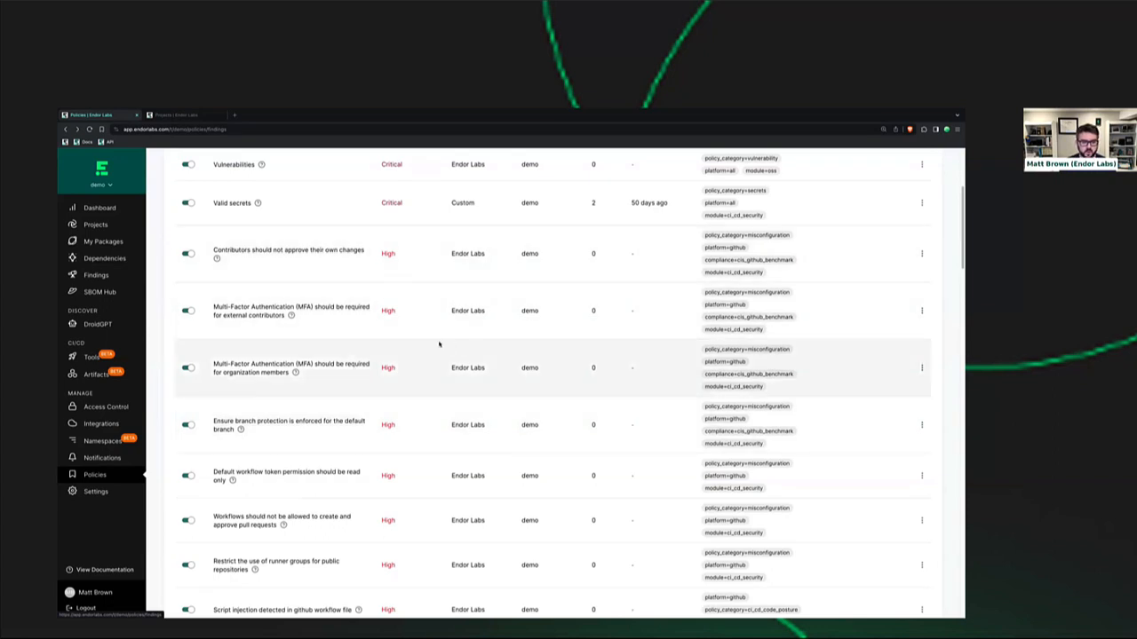
scroll(down, 3)
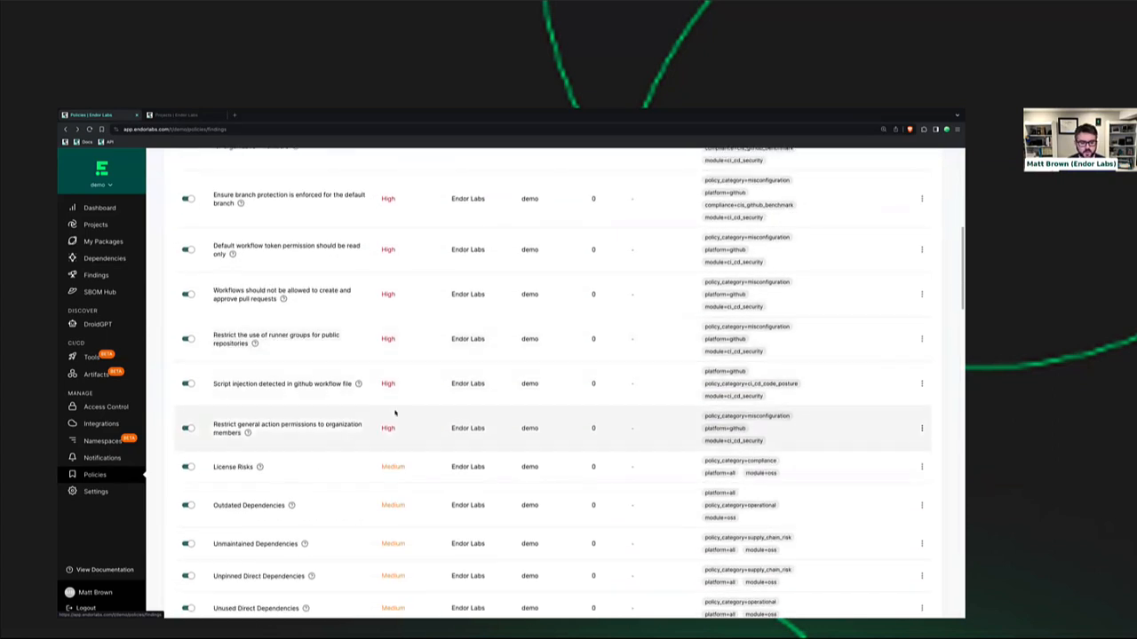
scroll(down, 3)
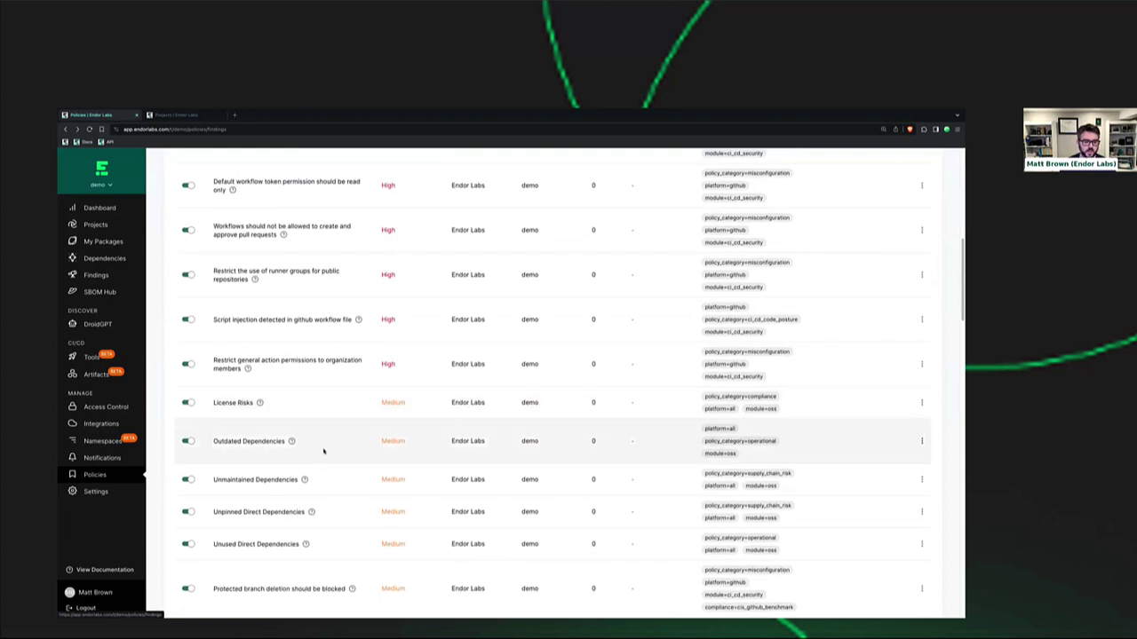
scroll(down, 3)
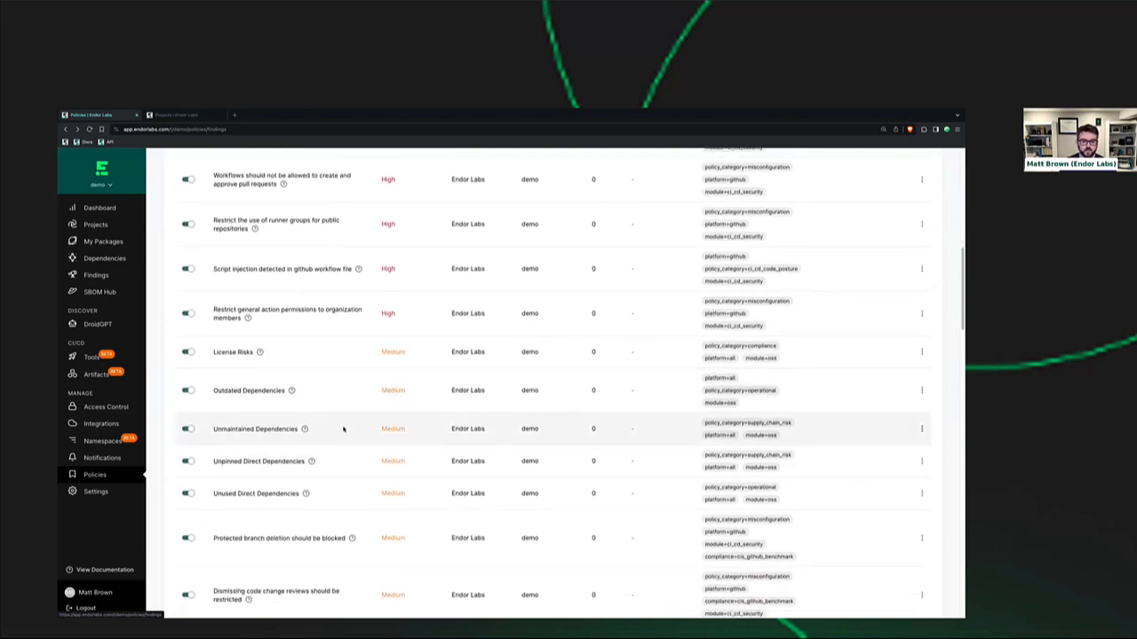
mouse_move(557, 465)
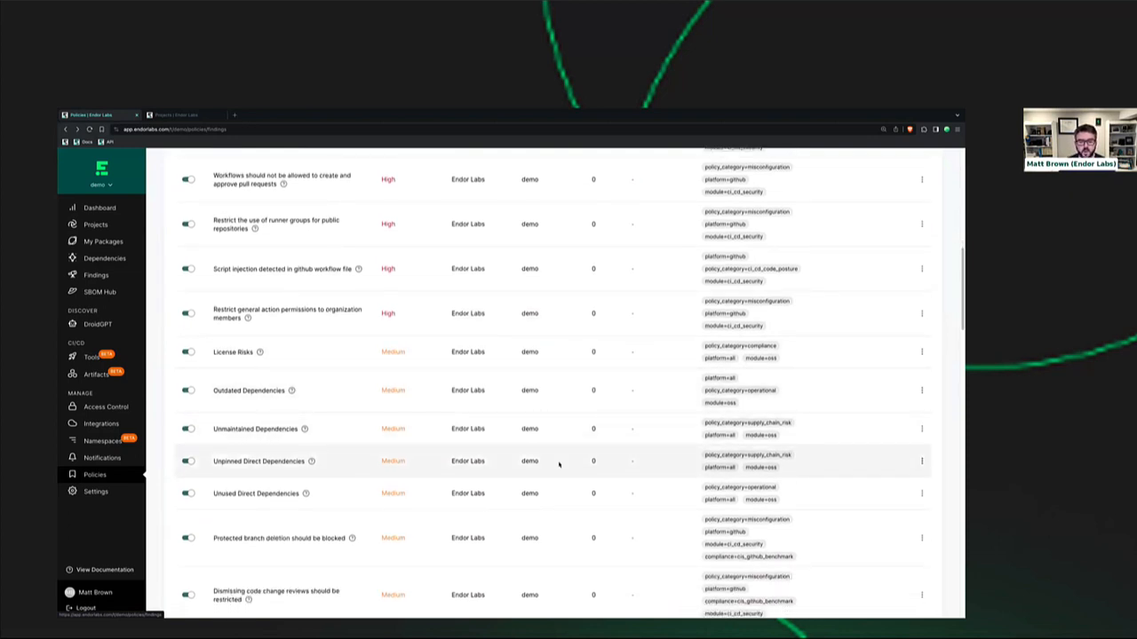
scroll(up, 3)
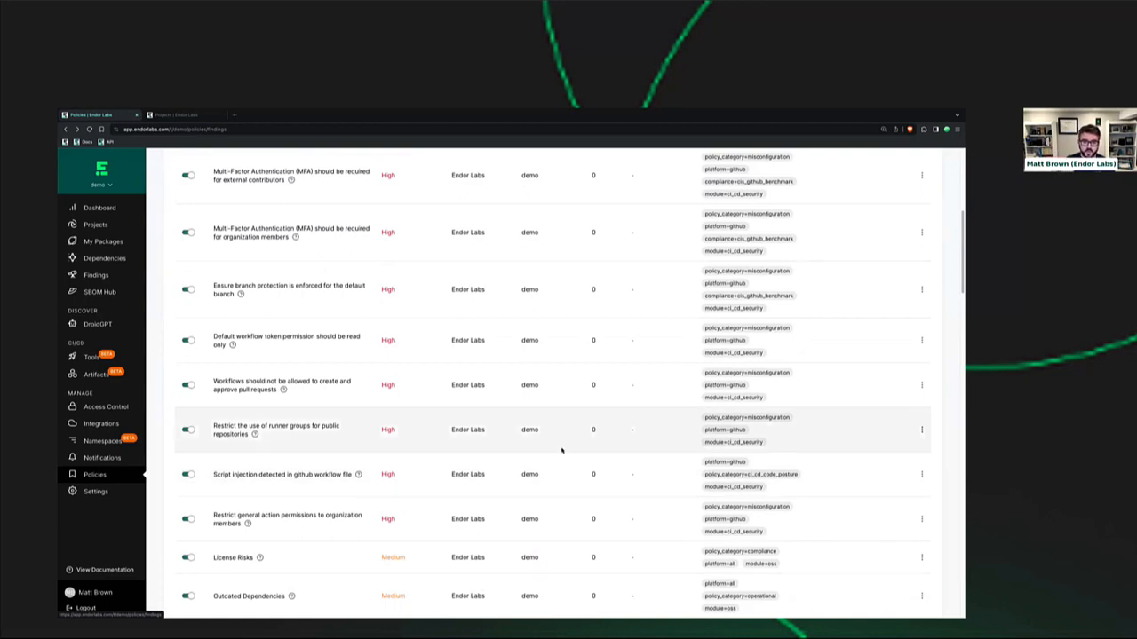
mouse_move(557, 387)
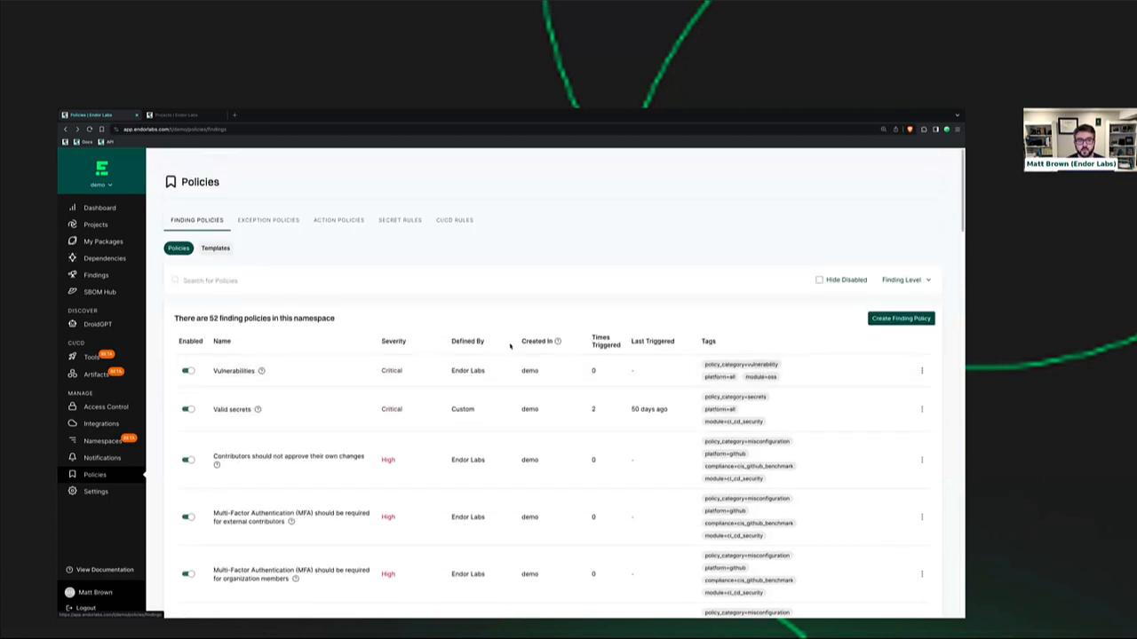
click(900, 318)
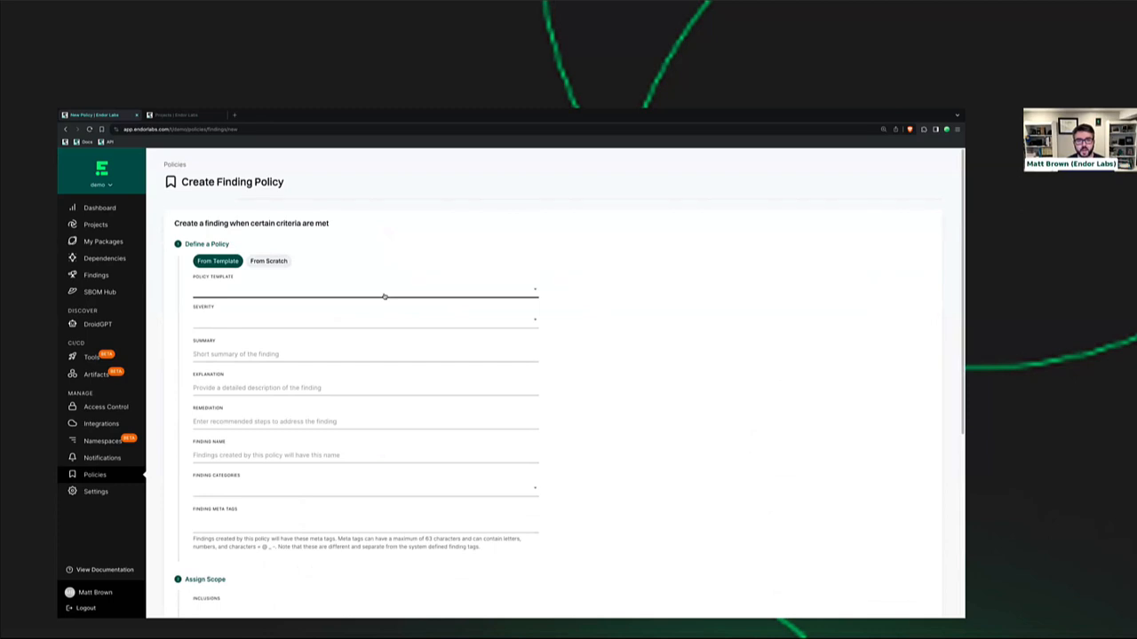
- Browse the finding policy templates, then switch to writing the policy from scratch in Rego
click(383, 291)
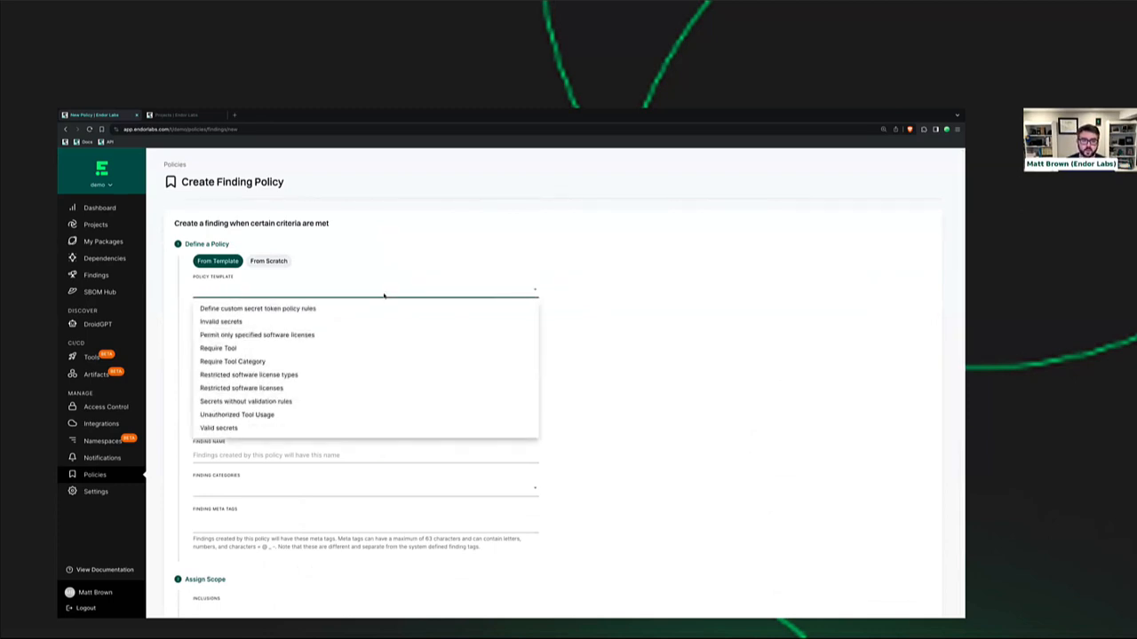
mouse_move(348, 380)
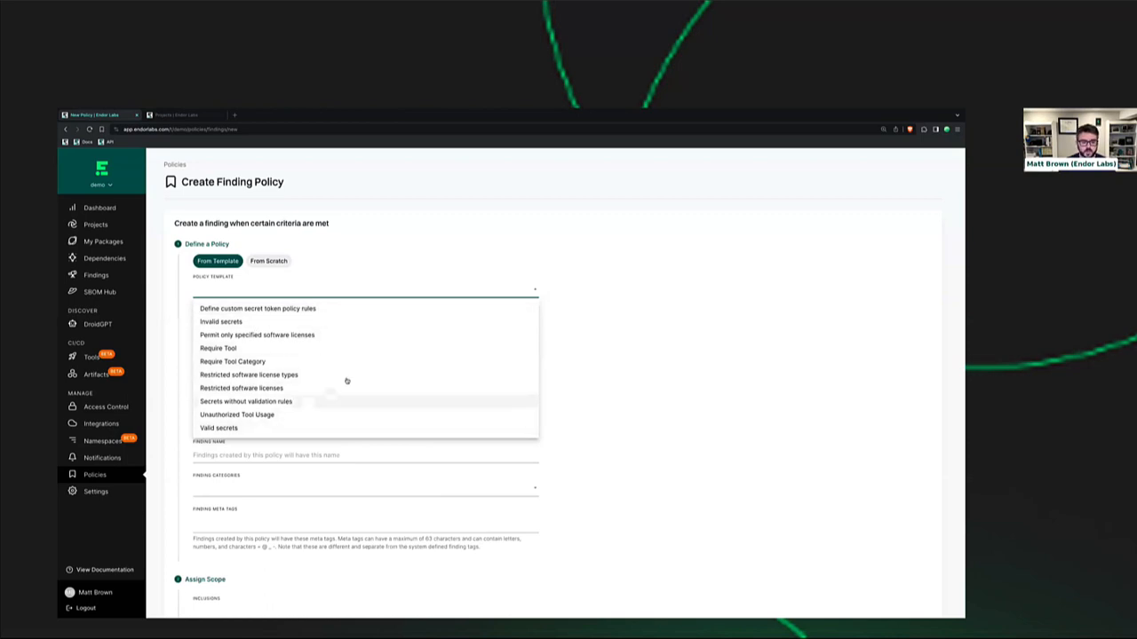
mouse_move(401, 402)
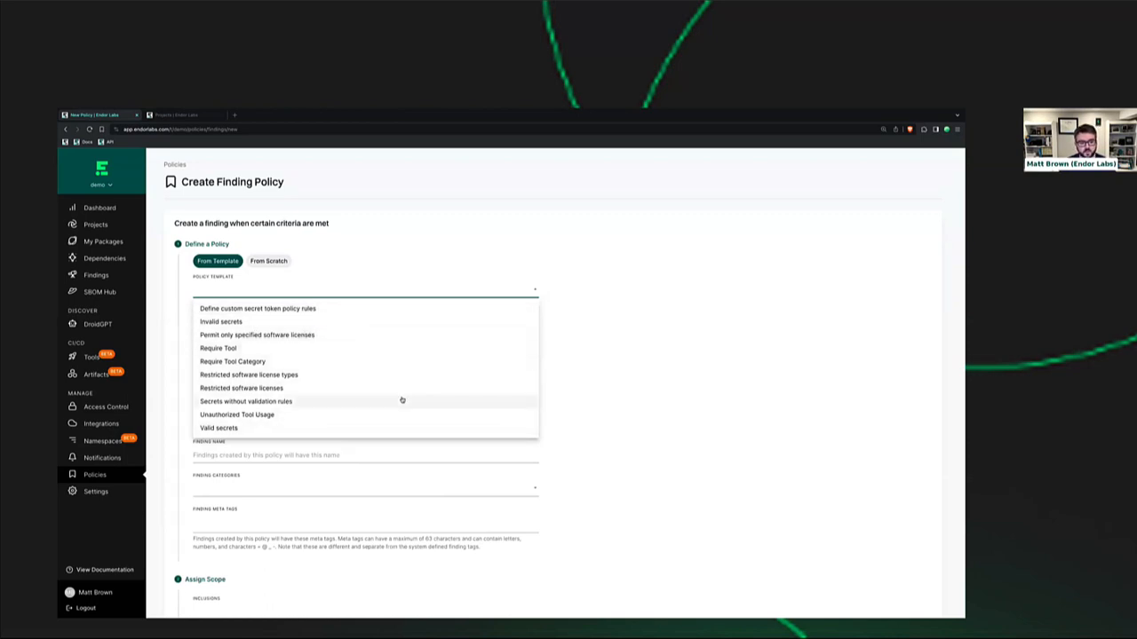
mouse_move(313, 355)
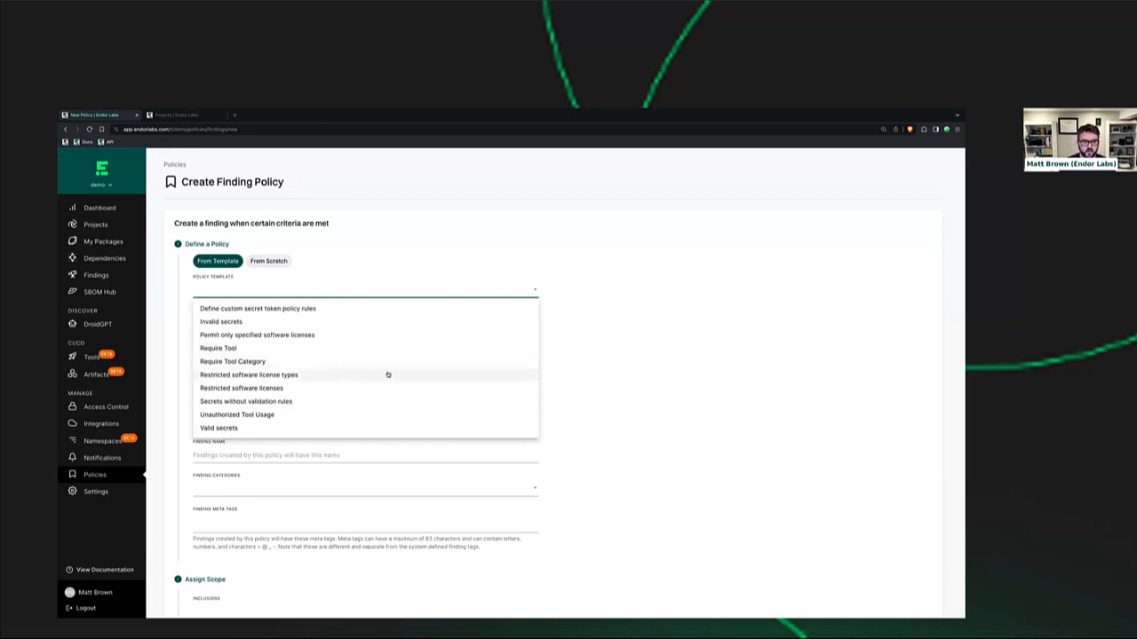
mouse_move(399, 373)
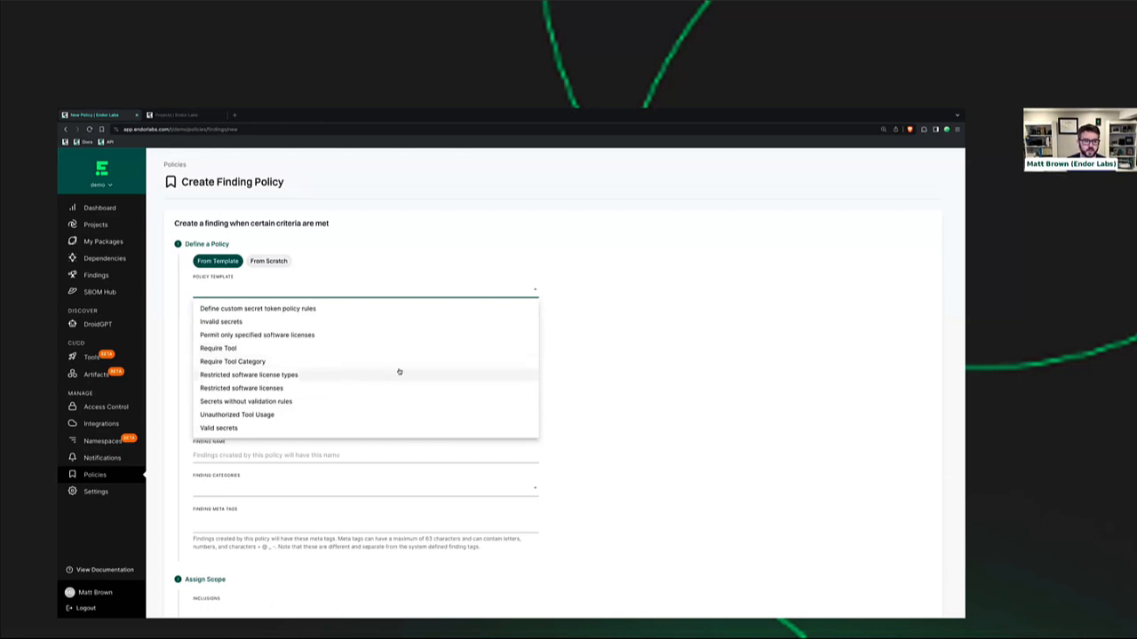
mouse_move(380, 383)
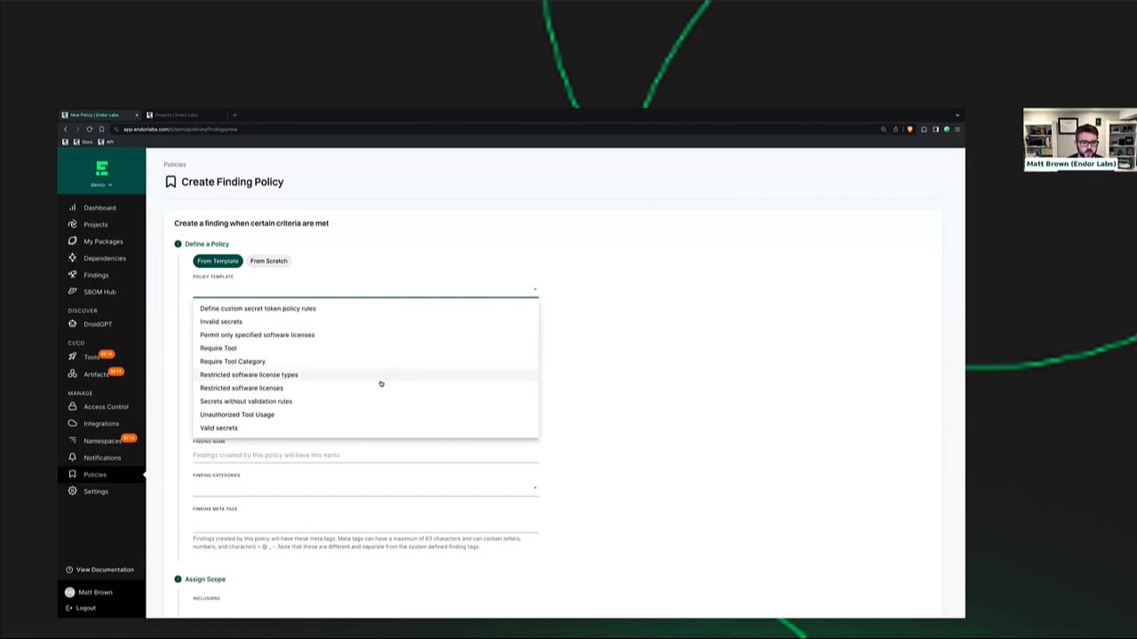
click(268, 261)
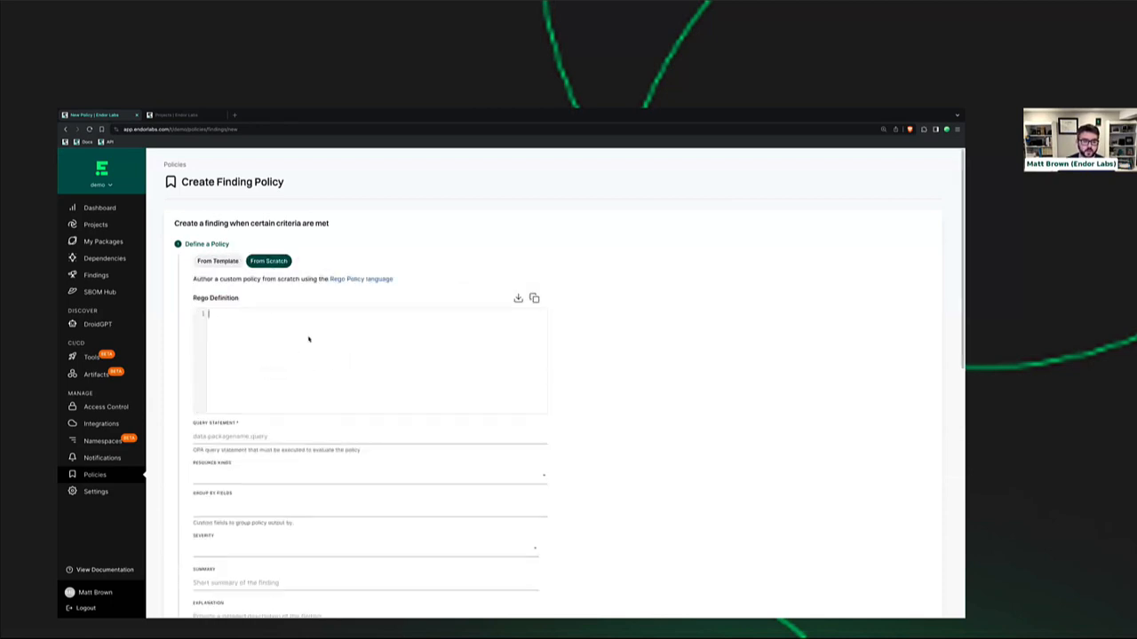
mouse_move(376, 345)
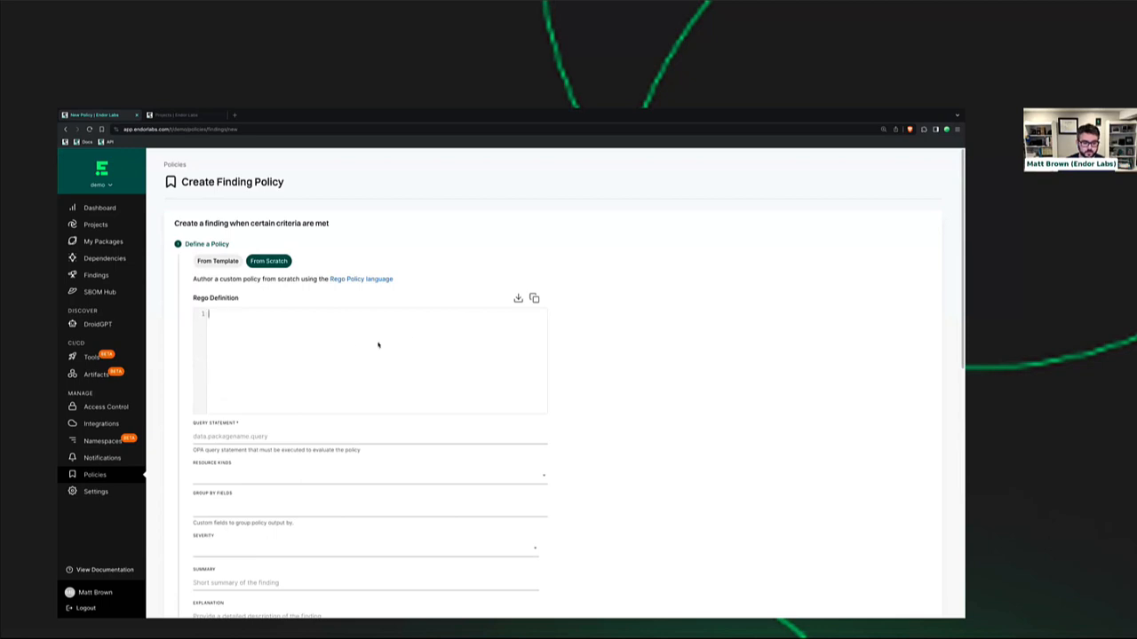
mouse_move(334, 371)
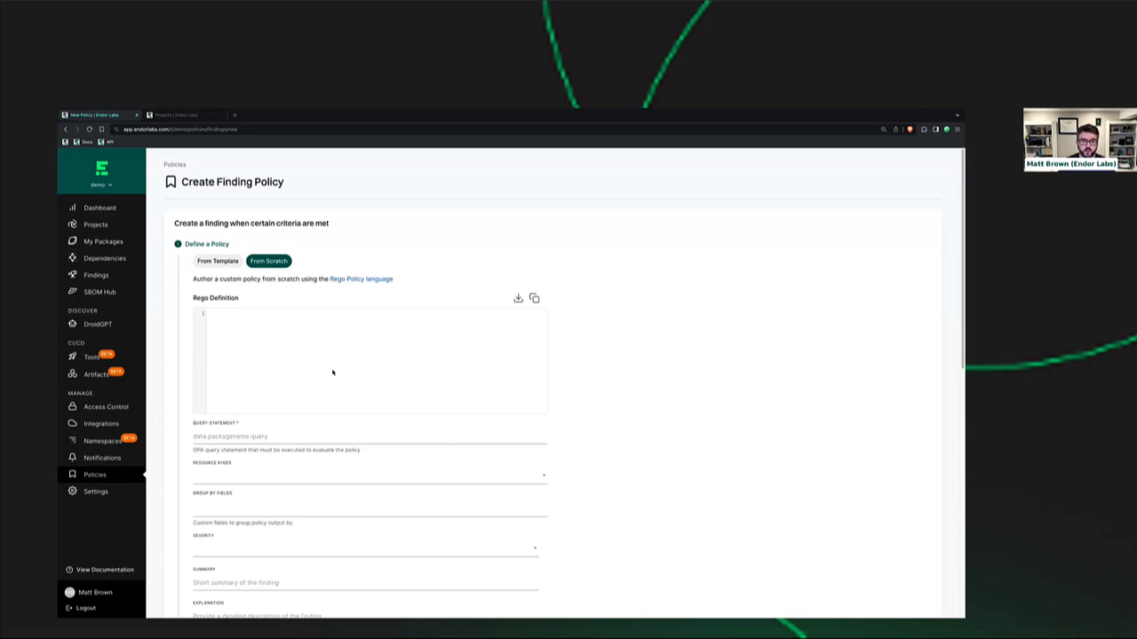
mouse_move(393, 335)
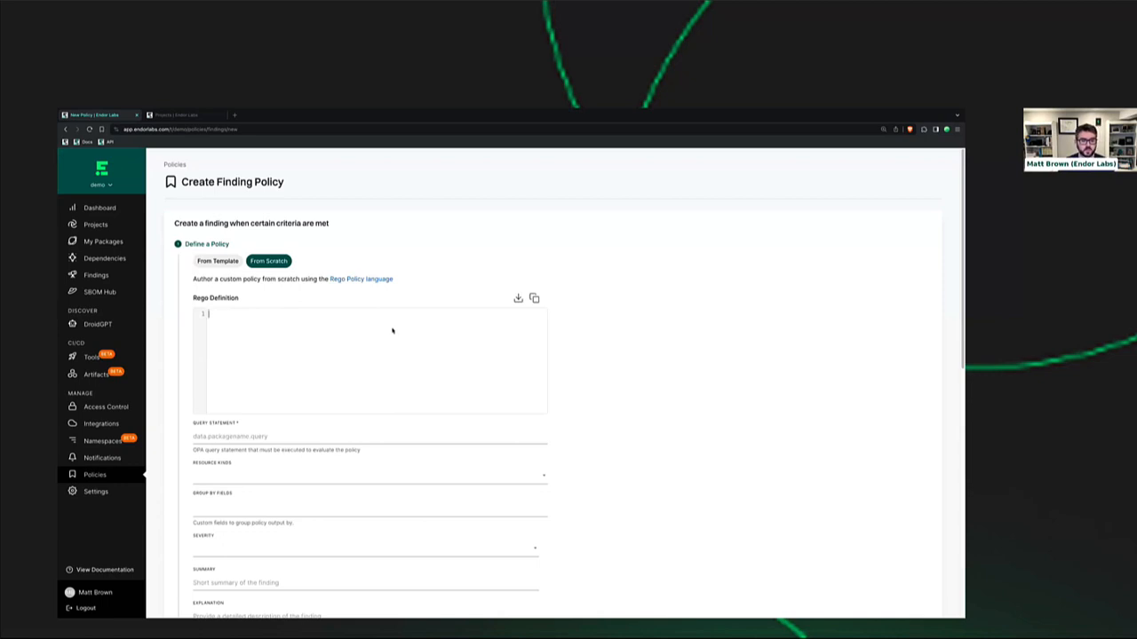
mouse_move(355, 338)
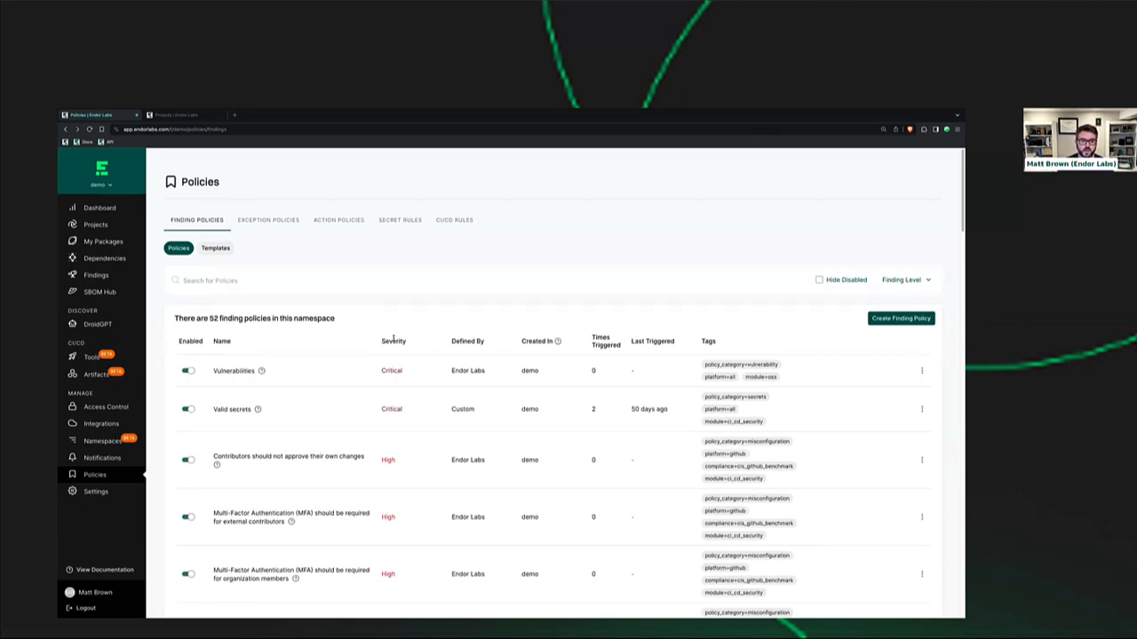
mouse_move(302, 249)
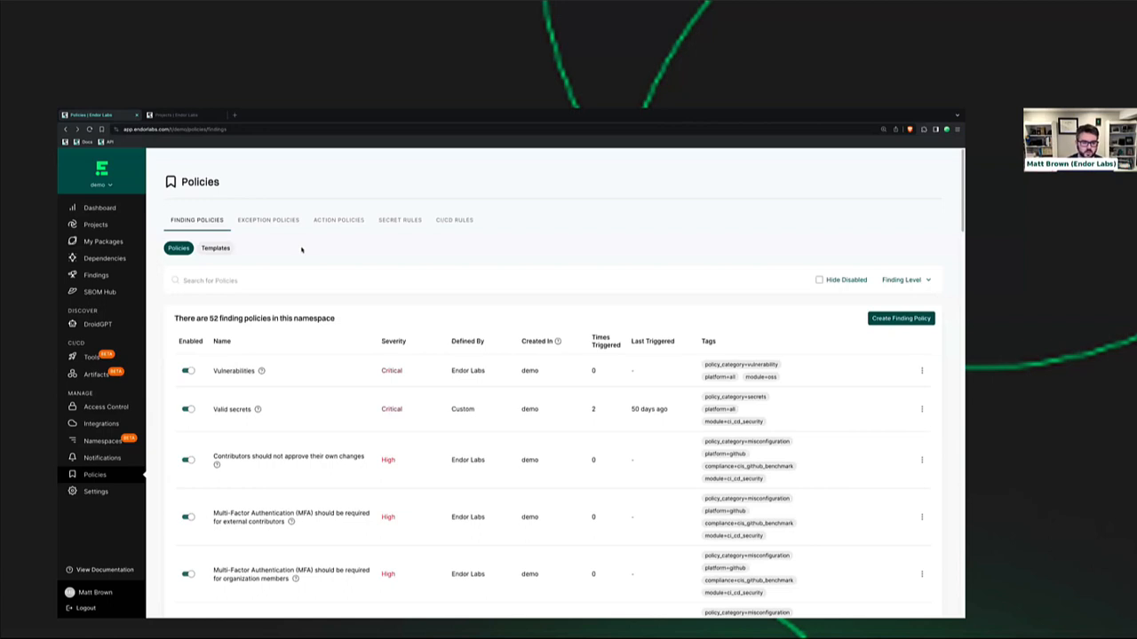
mouse_move(288, 249)
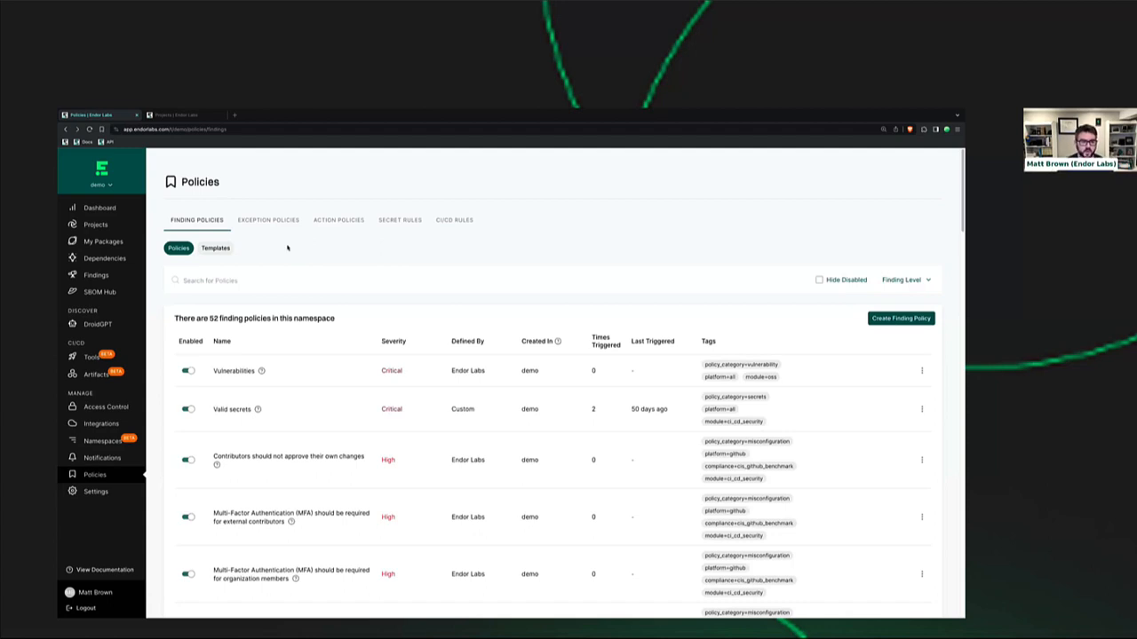
mouse_move(329, 231)
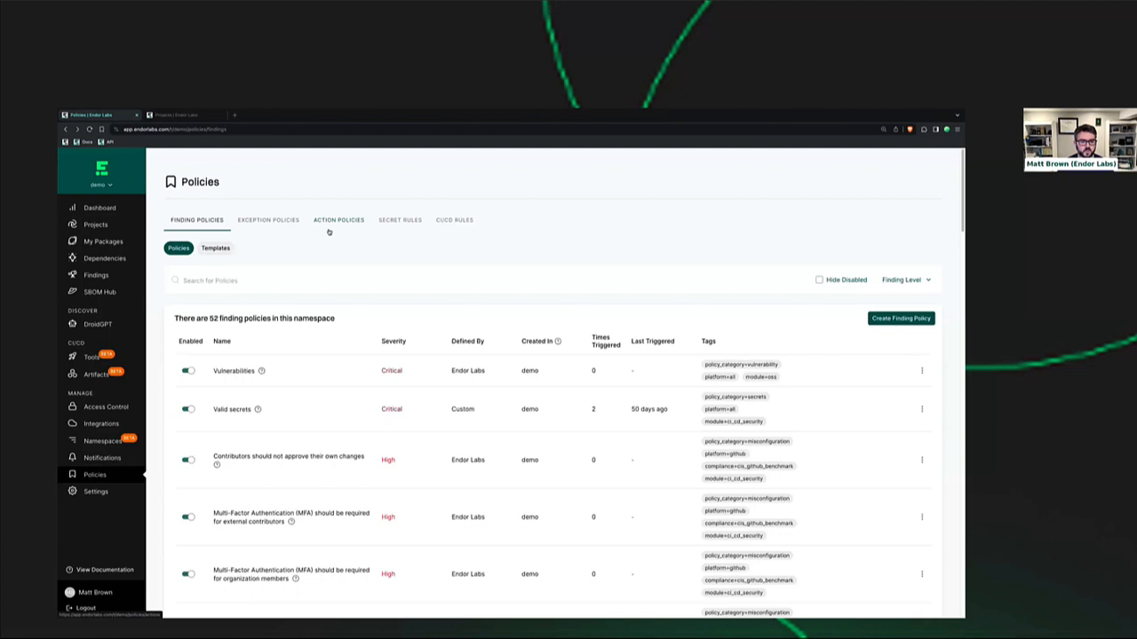
mouse_move(317, 245)
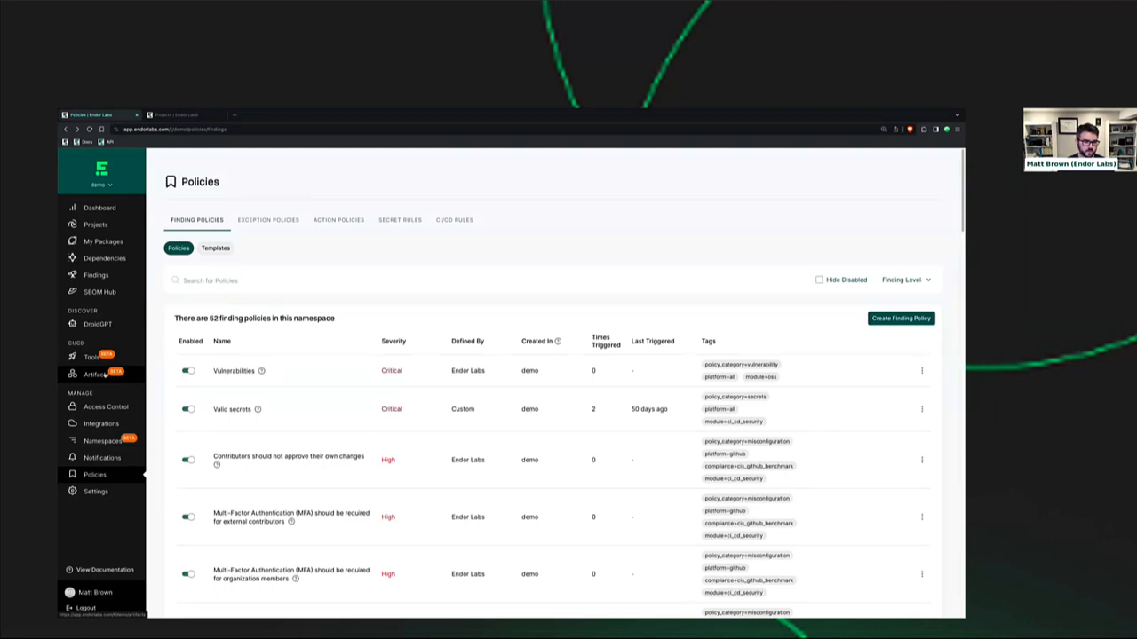
- Go to Artifacts and open the app-java-demo artifact's signed digest history
click(96, 371)
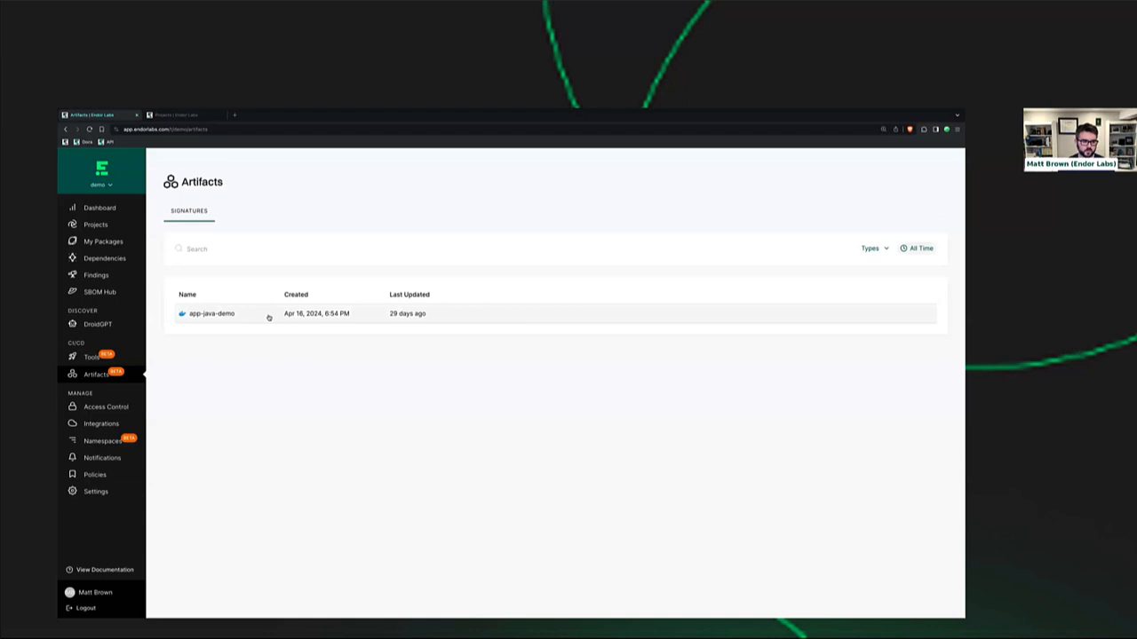
click(209, 312)
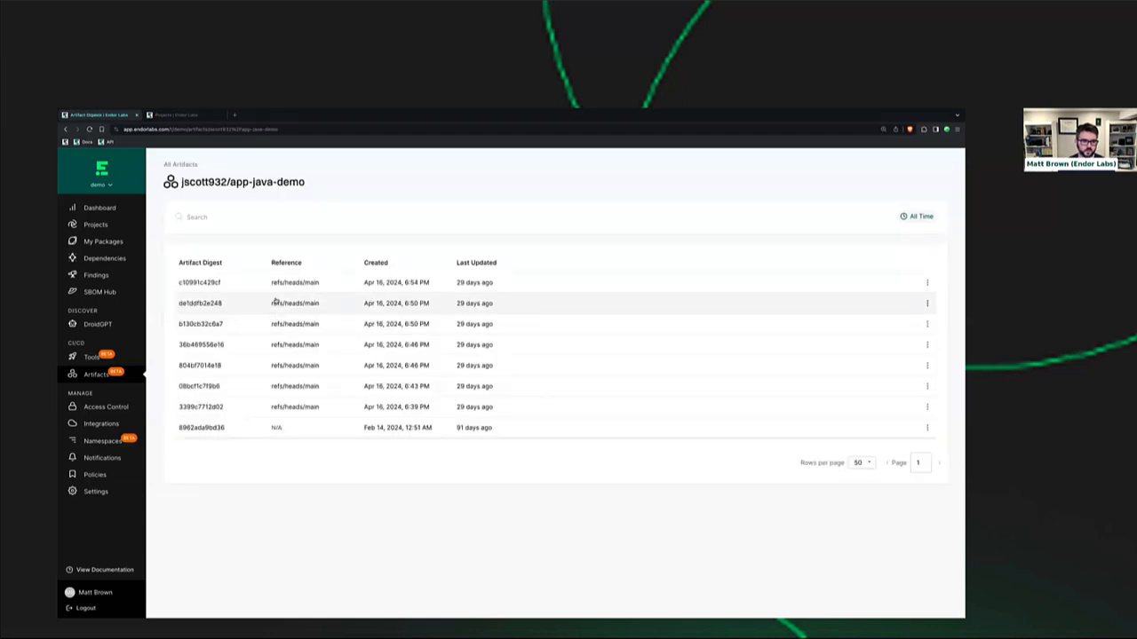
click(199, 282)
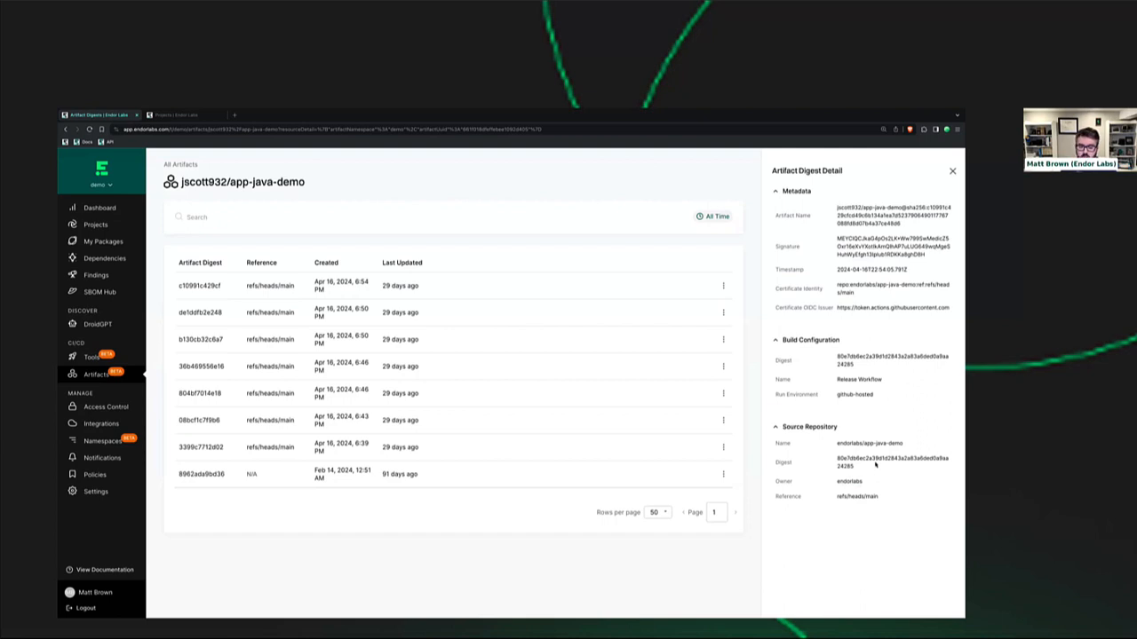
mouse_move(655, 373)
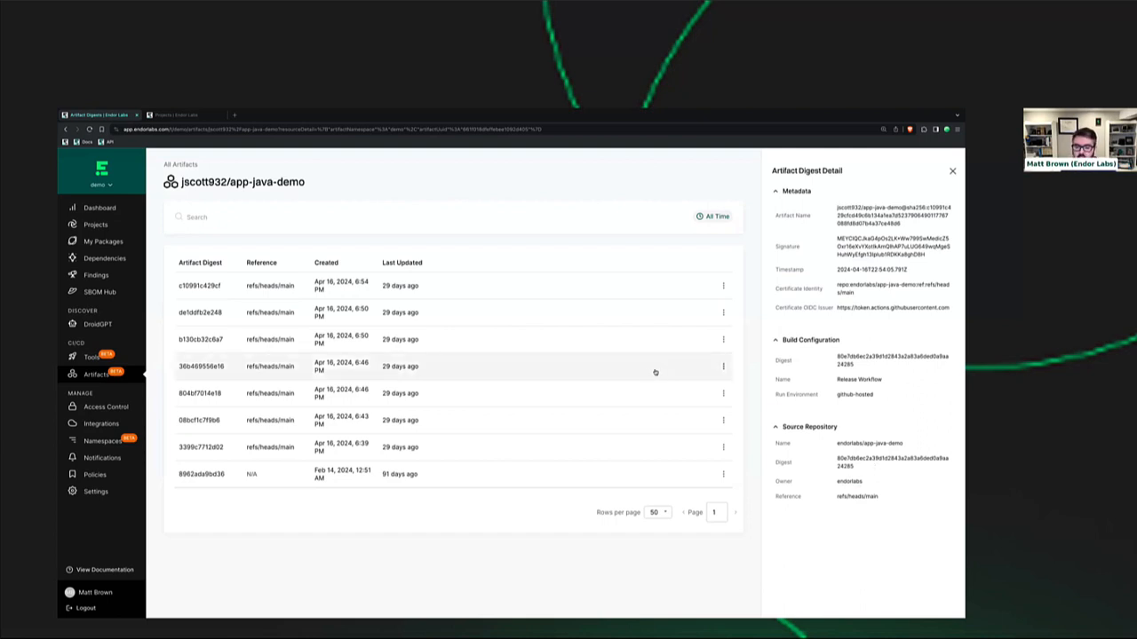
mouse_move(626, 359)
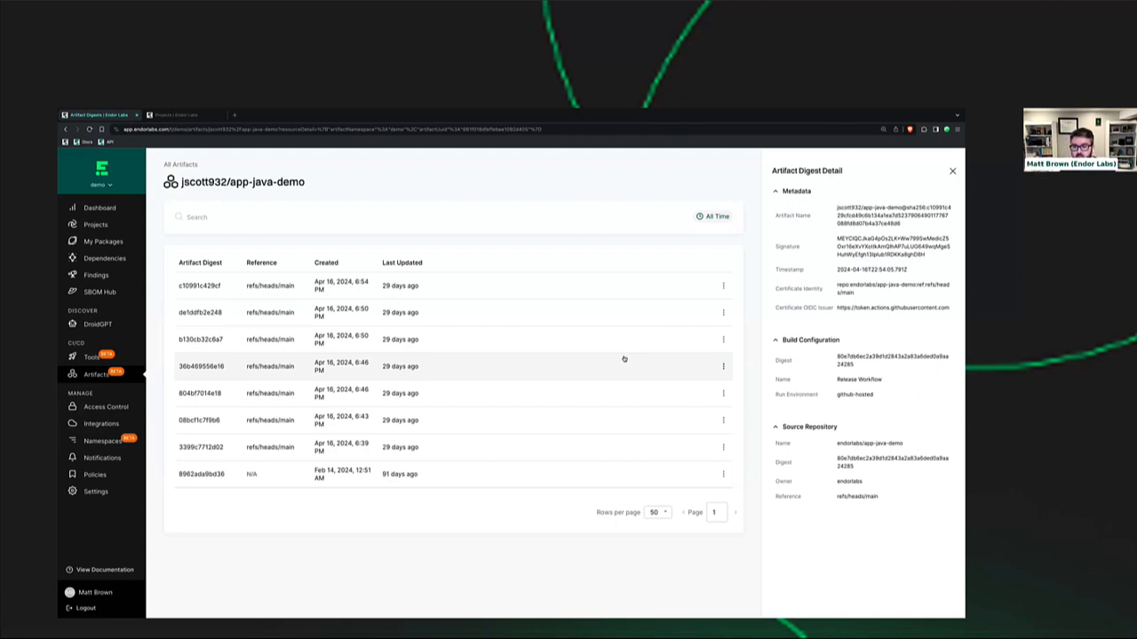
mouse_move(693, 373)
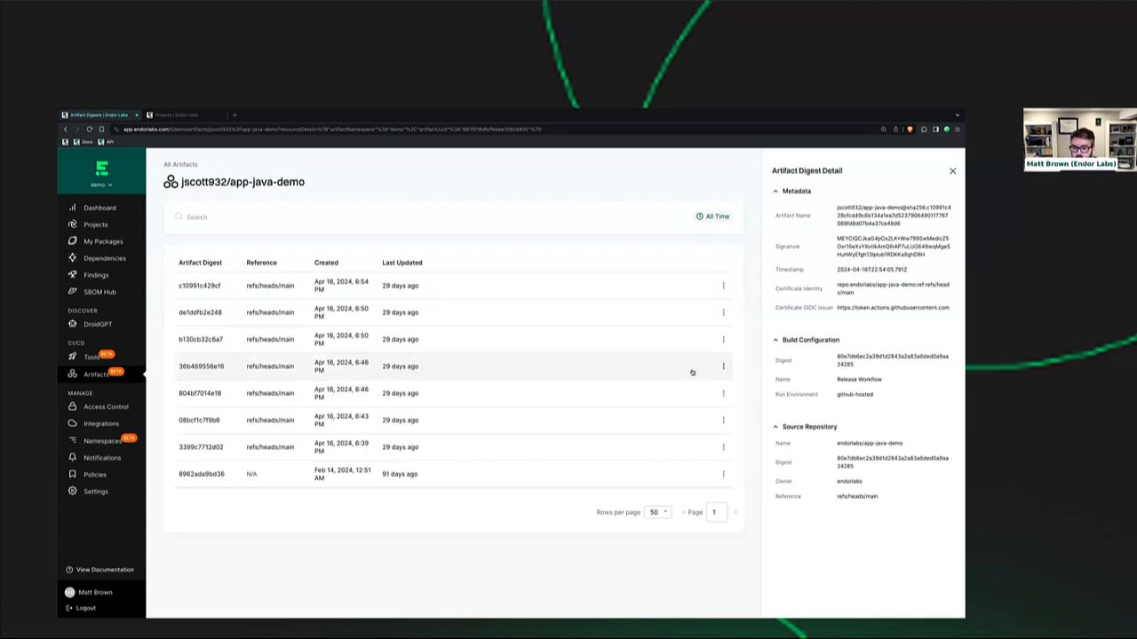
mouse_move(881, 290)
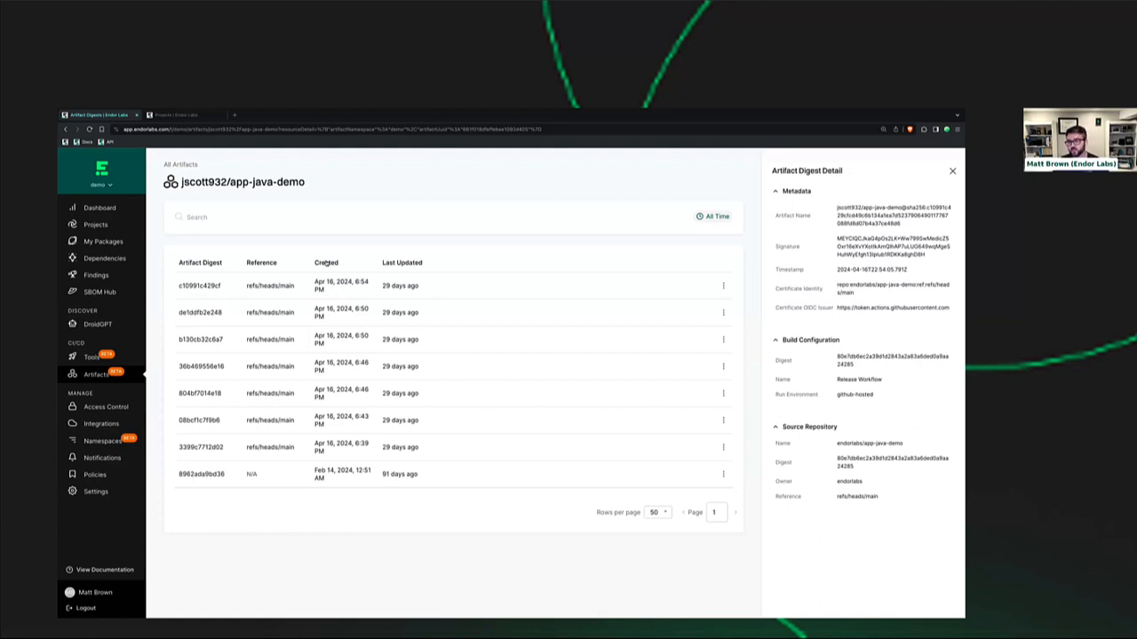
mouse_move(323, 288)
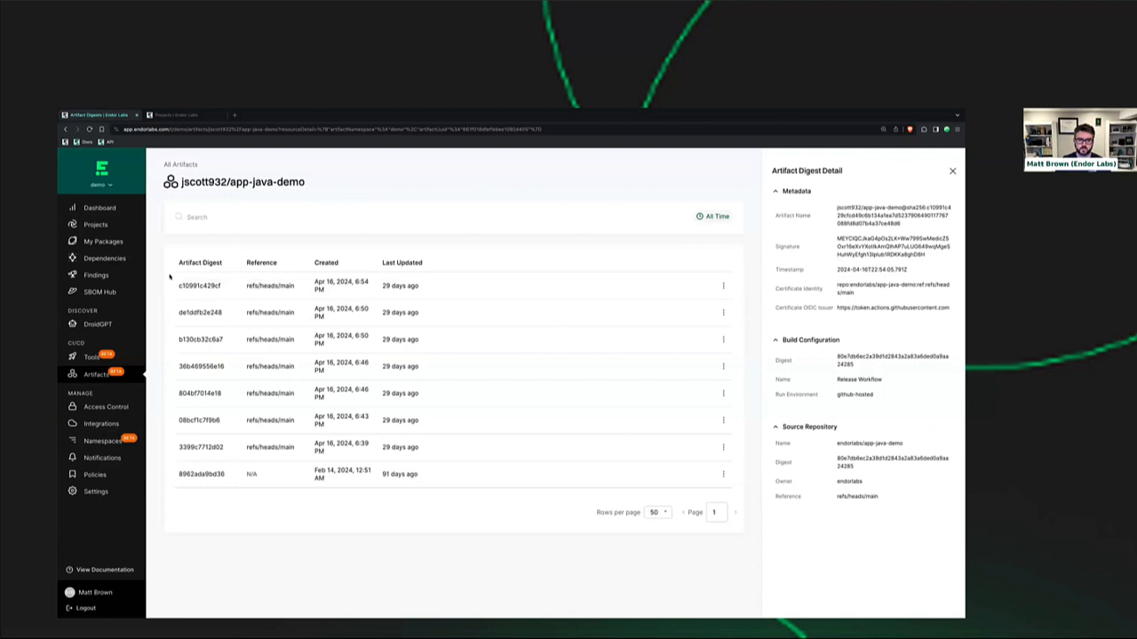
mouse_move(488, 284)
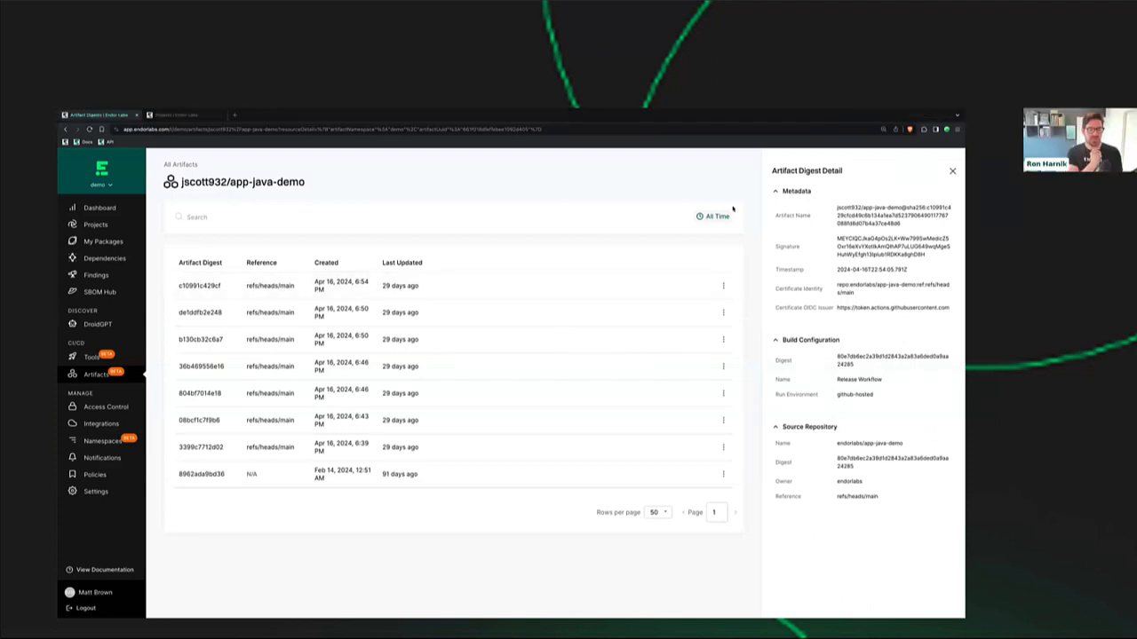
- Close the Artifact Digest Detail panel, returning to the app-java-demo digest list
click(952, 171)
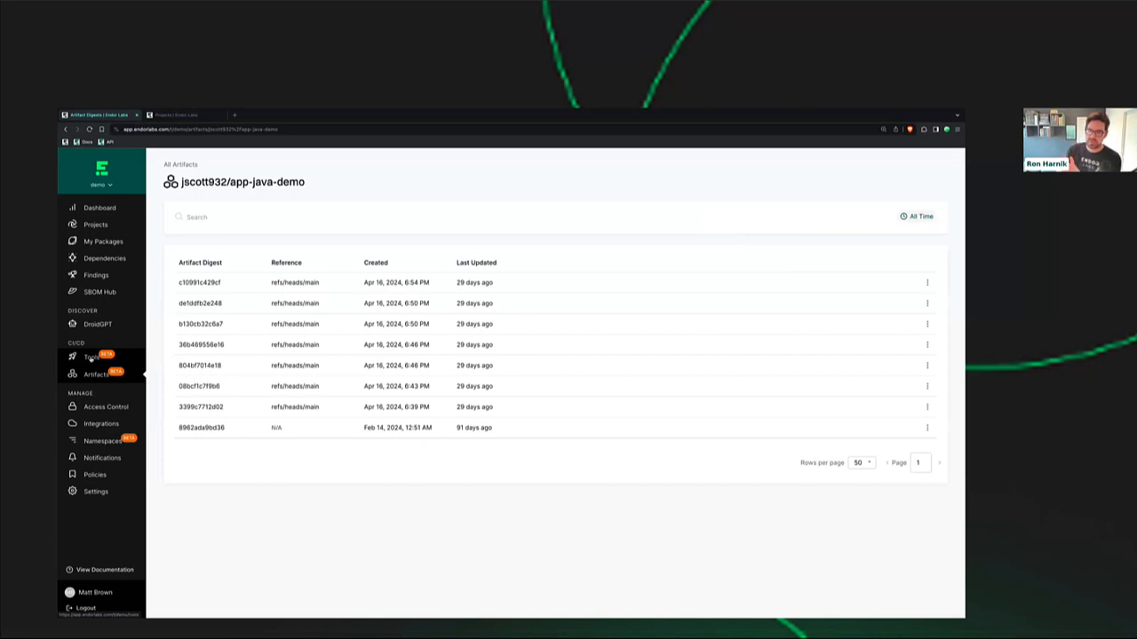
- Show the Tools overview, check the Tool Categories and Tools filters, and look through the projects table
click(89, 355)
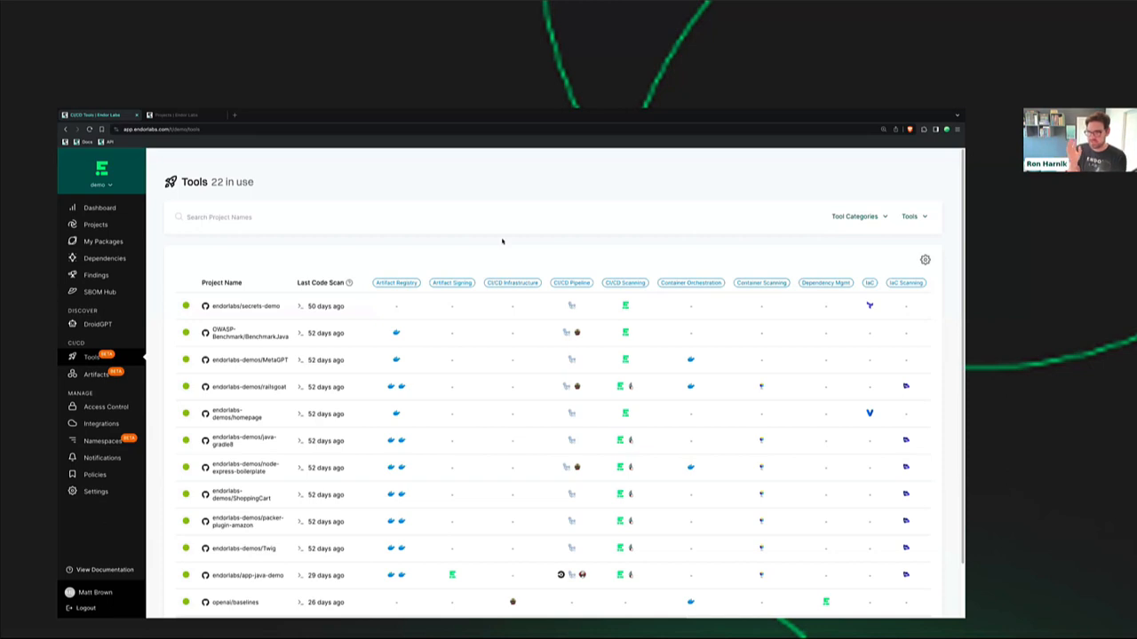
mouse_move(511, 192)
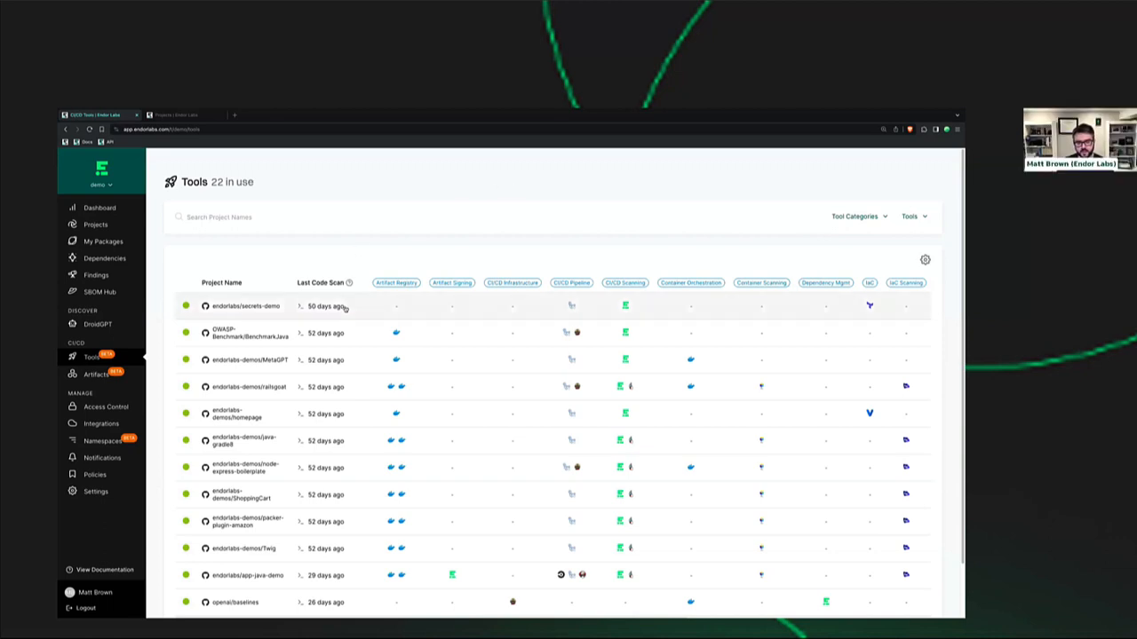
mouse_move(283, 366)
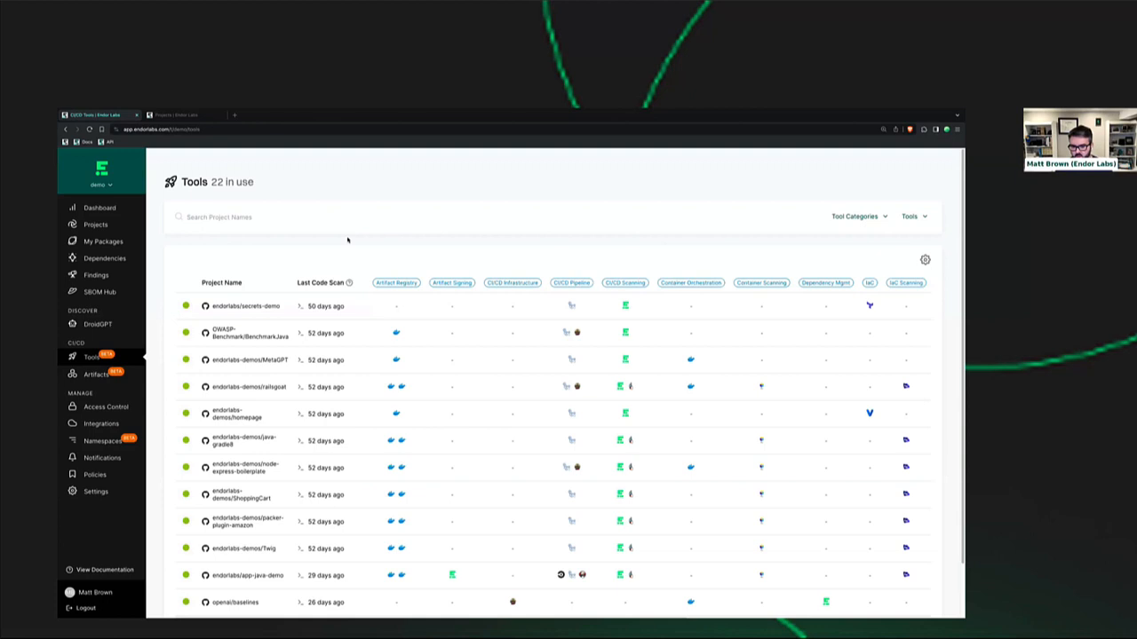
mouse_move(534, 410)
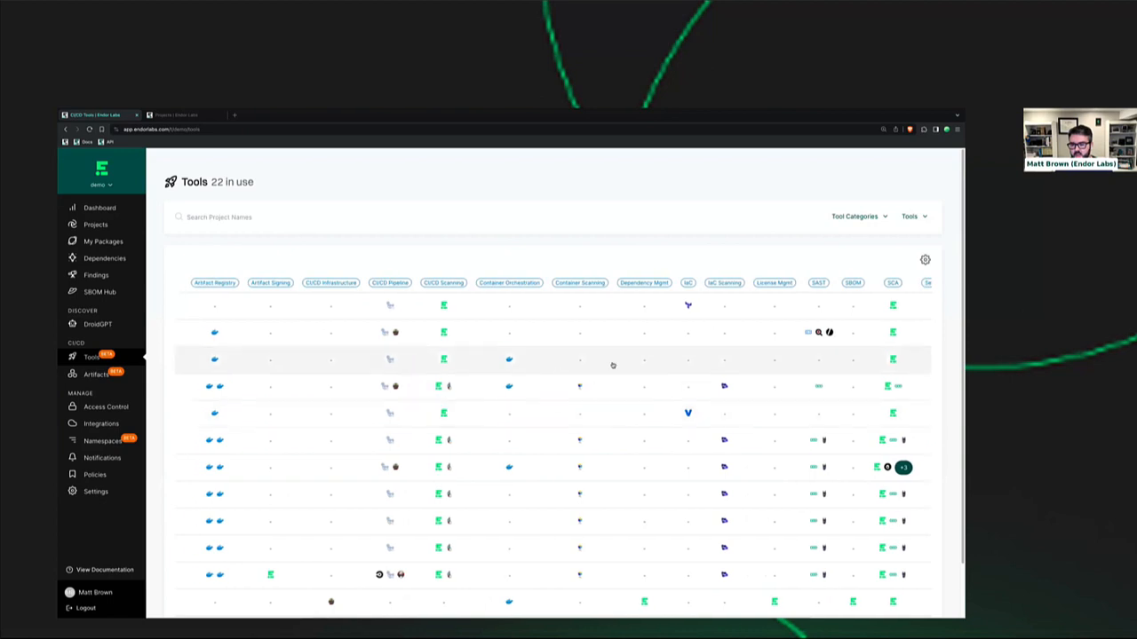
click(856, 216)
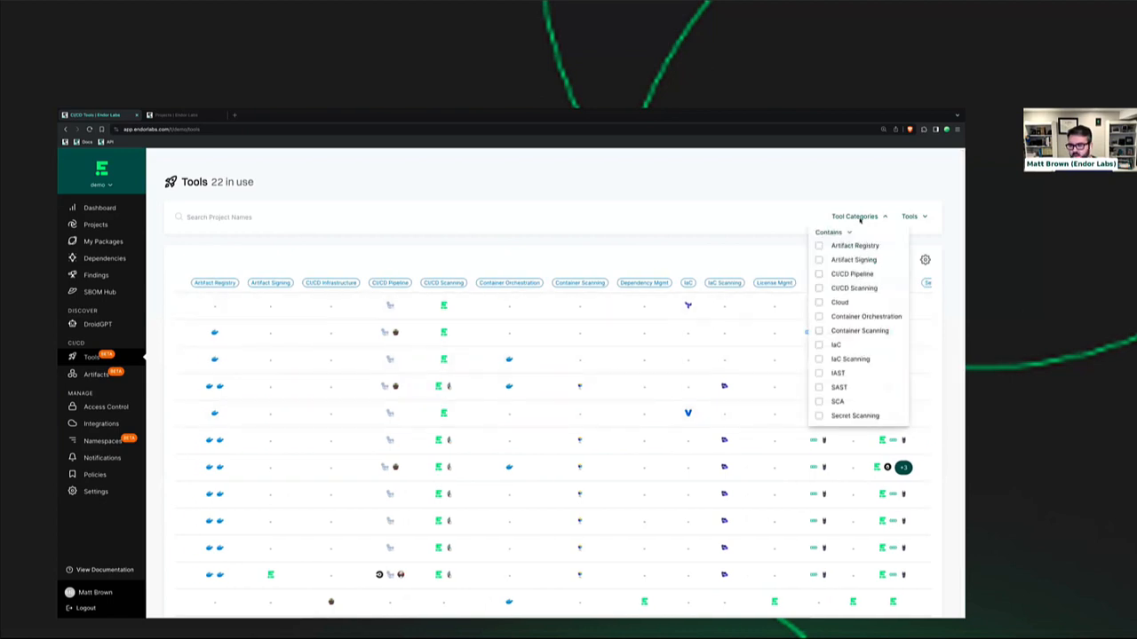
click(910, 217)
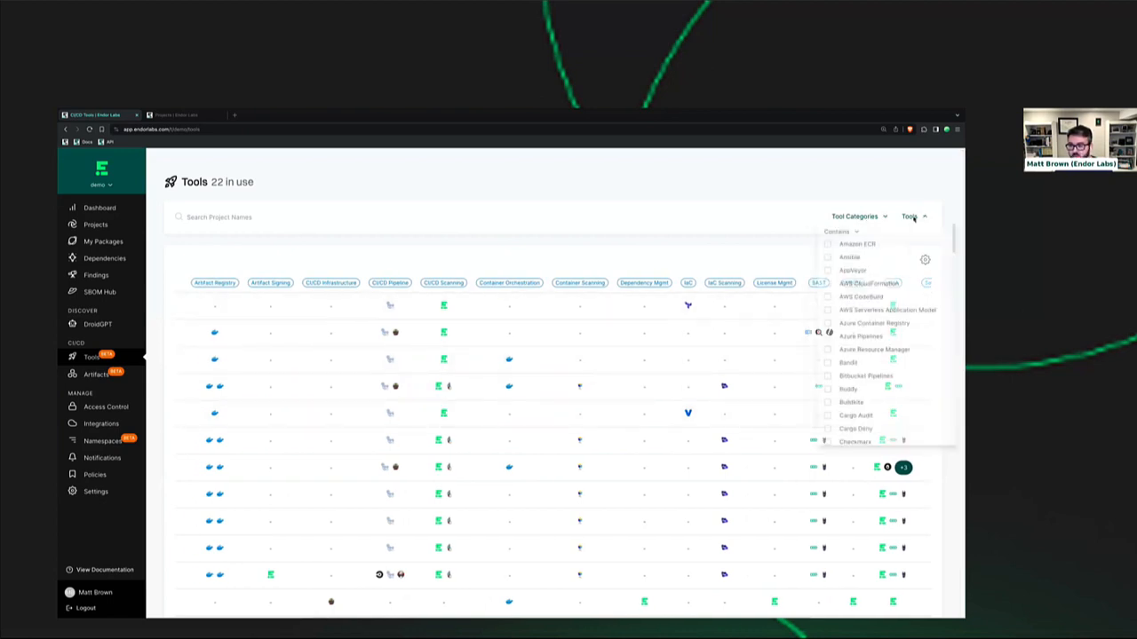
scroll(down, 3)
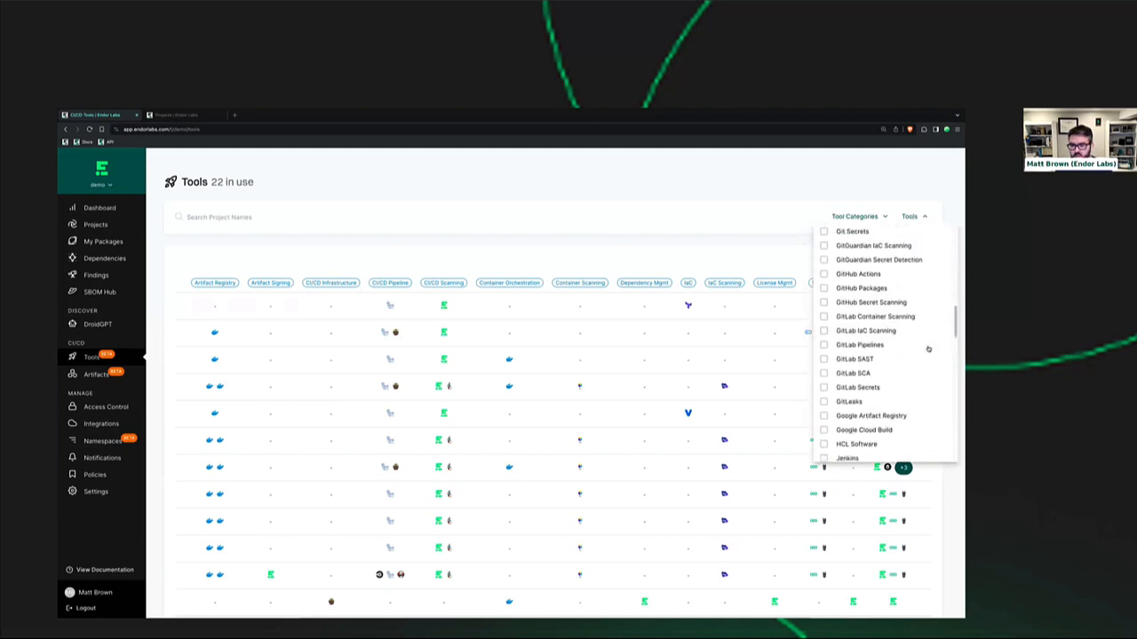
scroll(down, 3)
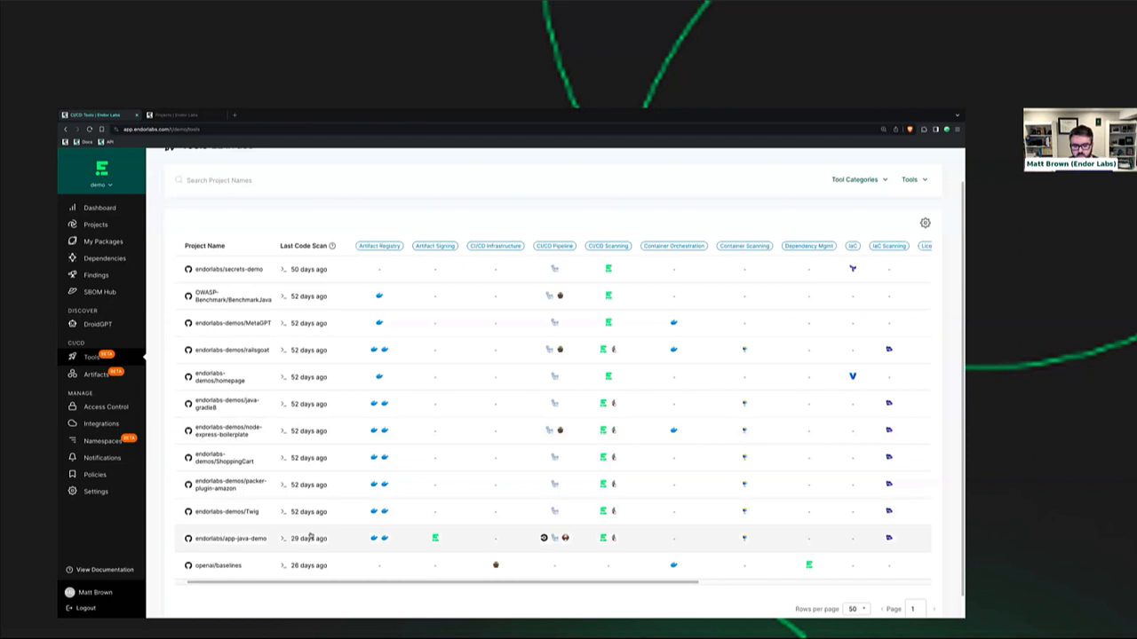
mouse_move(526, 548)
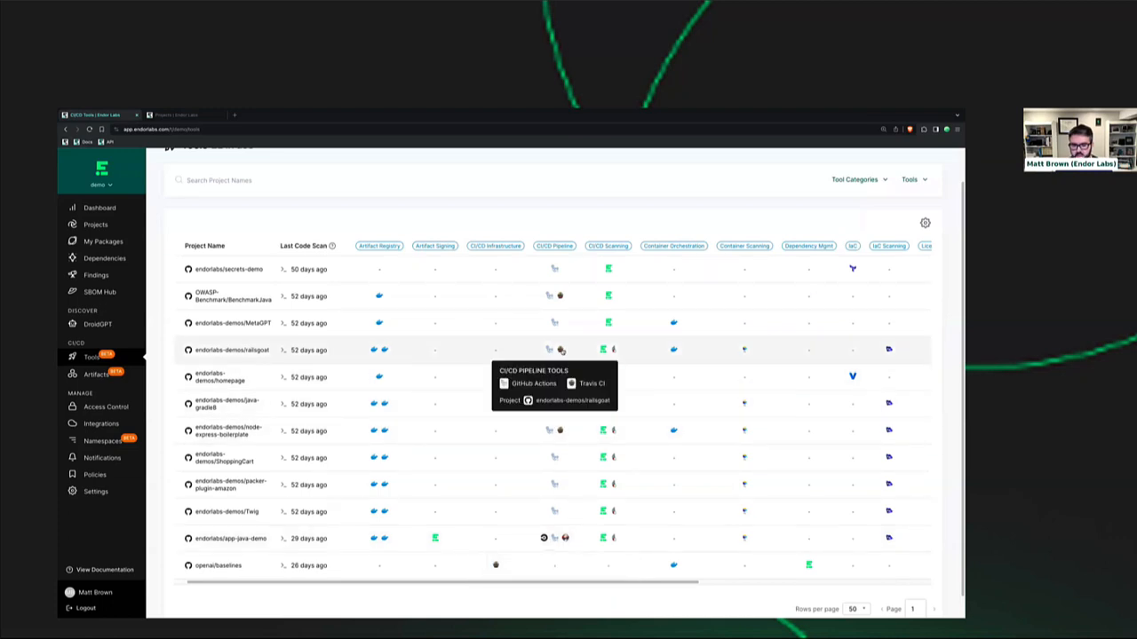
mouse_move(561, 295)
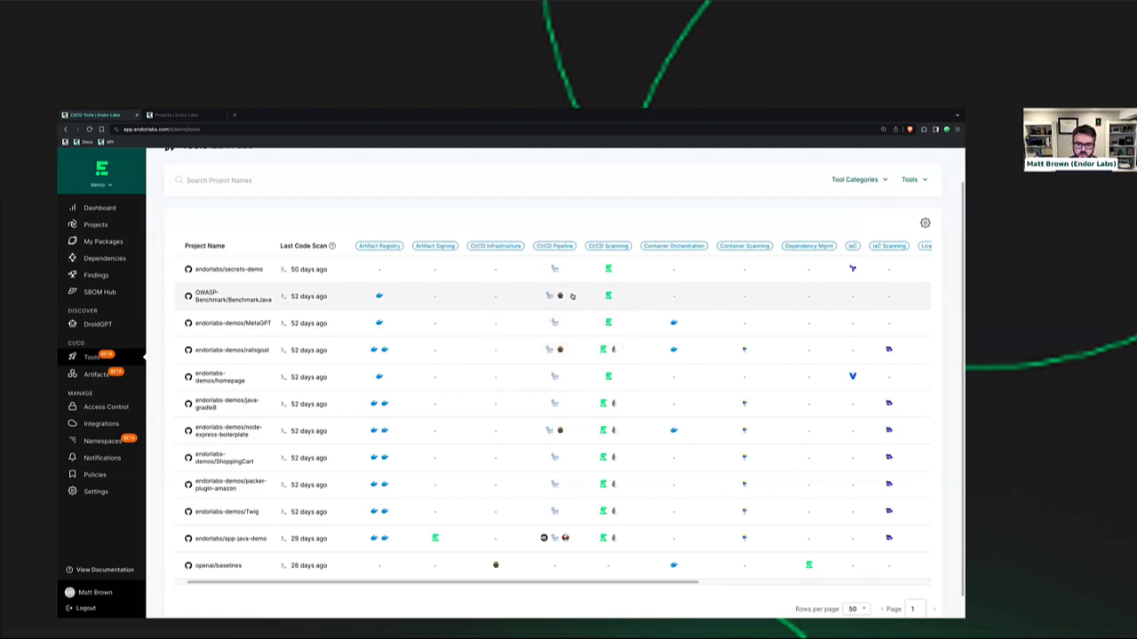
mouse_move(570, 295)
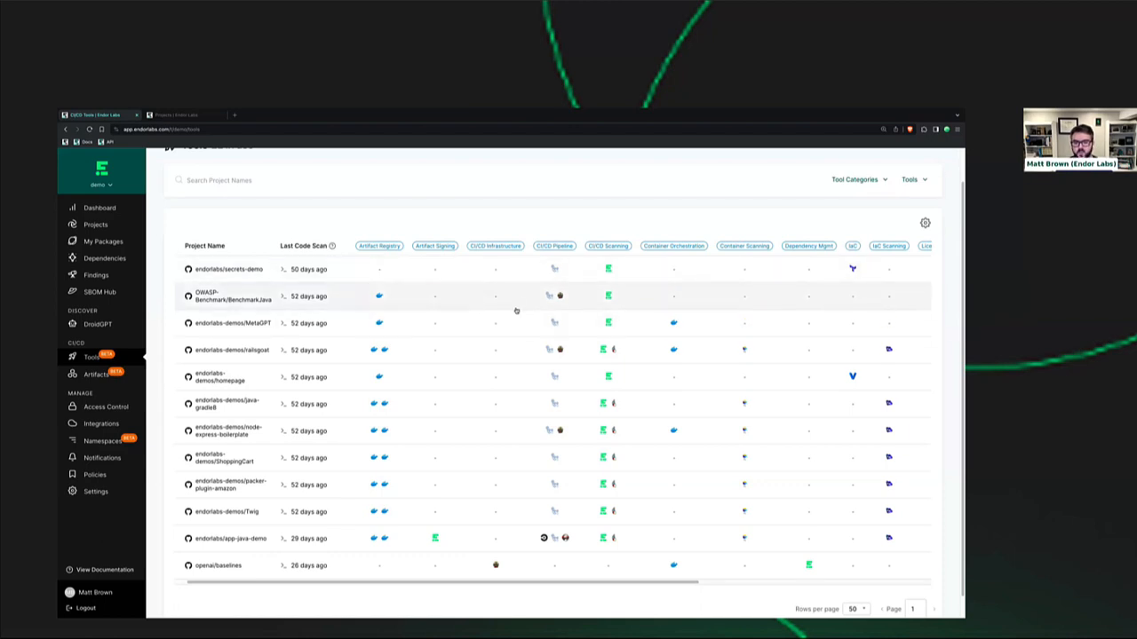
mouse_move(483, 300)
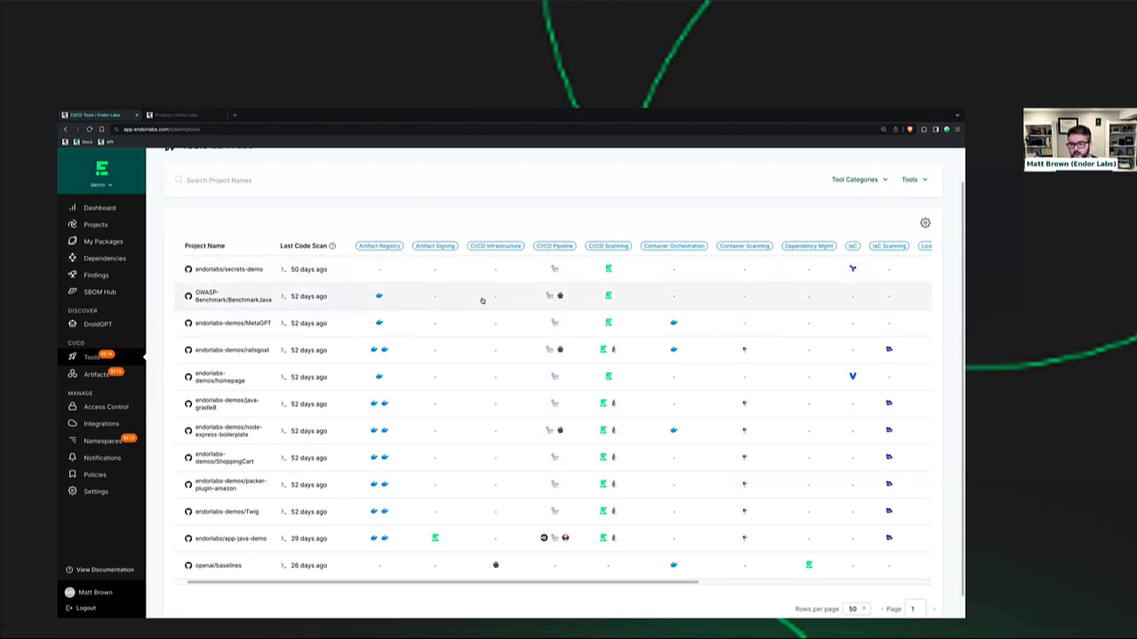
scroll(right, 3)
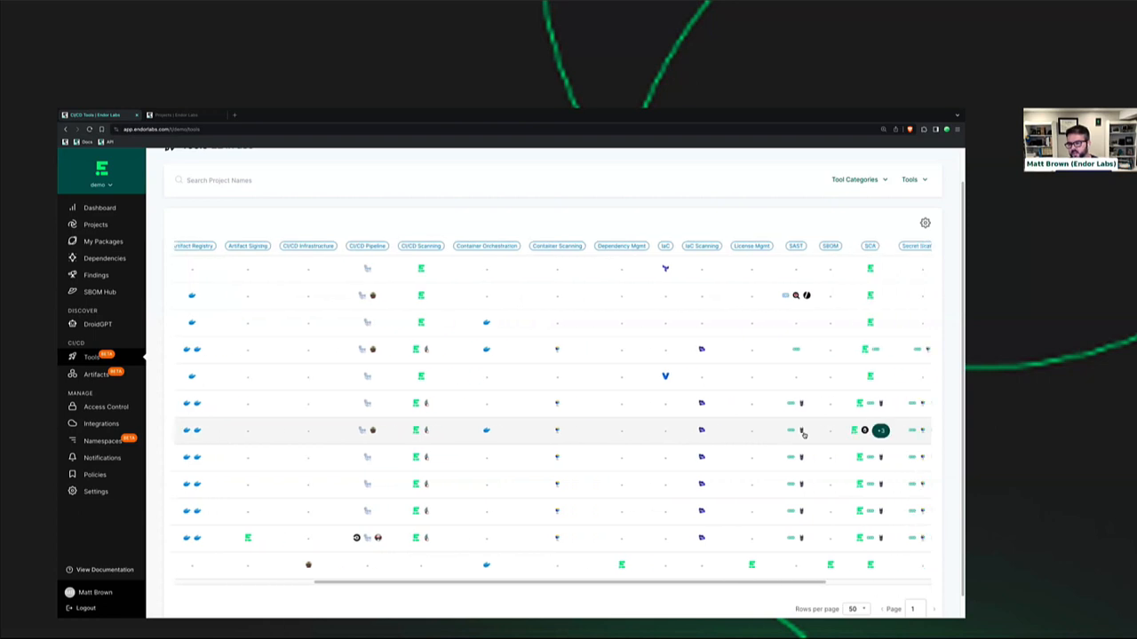
scroll(right, 3)
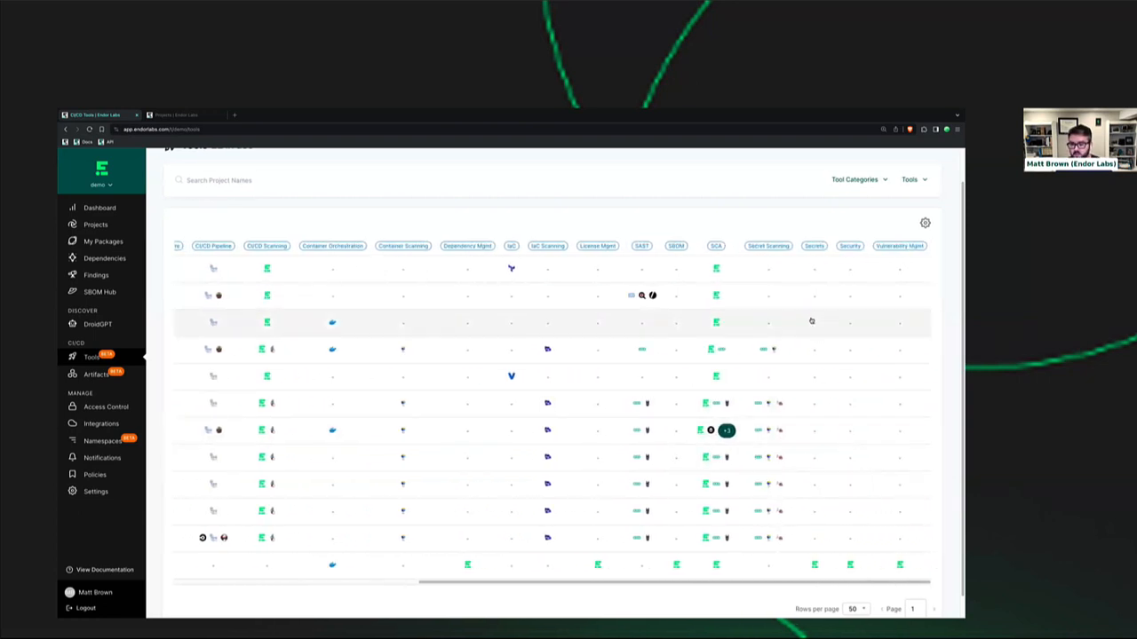
mouse_move(791, 323)
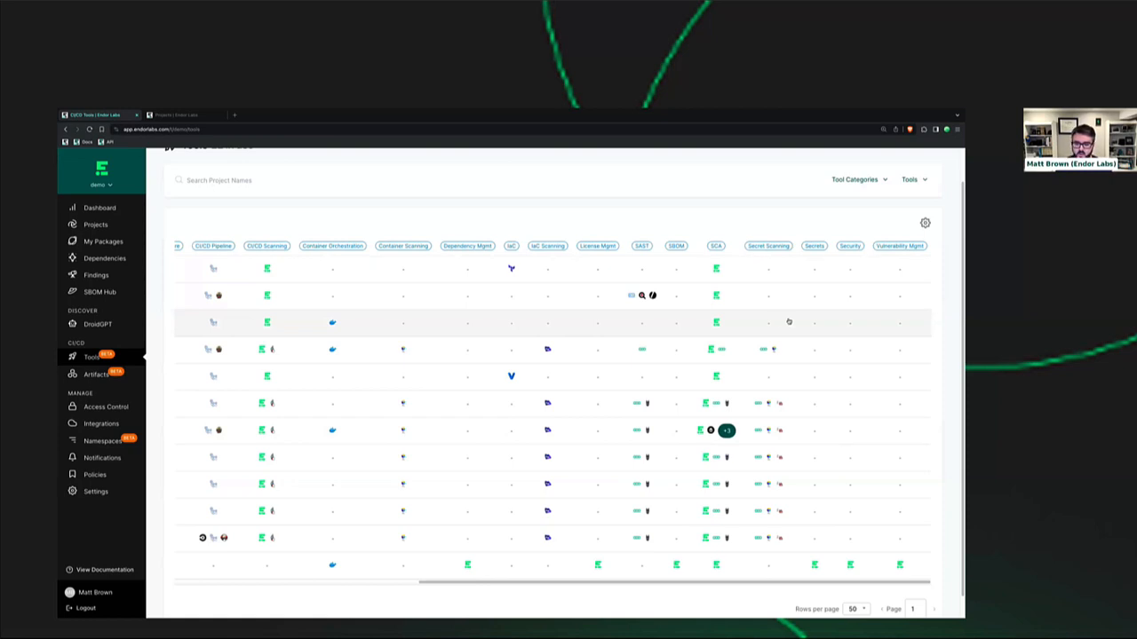
mouse_move(681, 313)
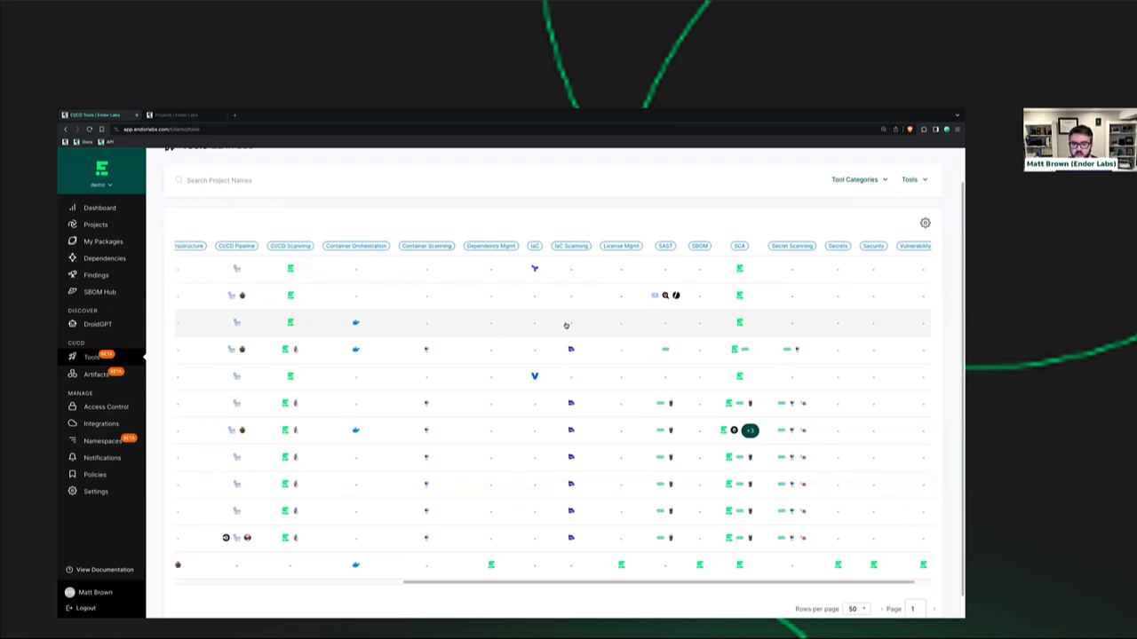
scroll(right, 3)
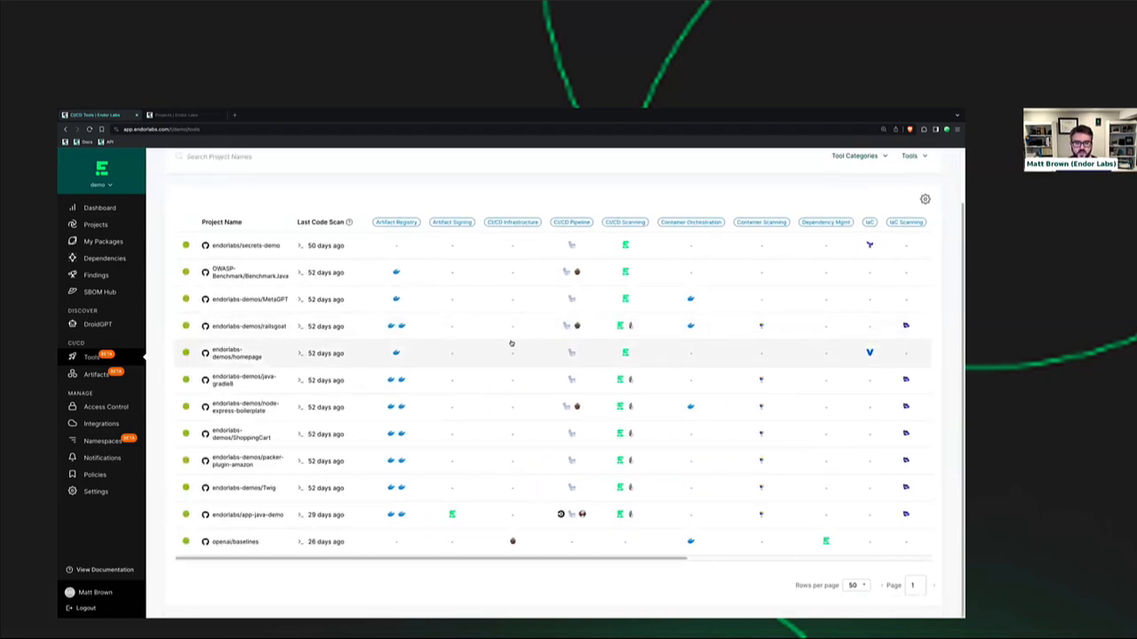
mouse_move(484, 347)
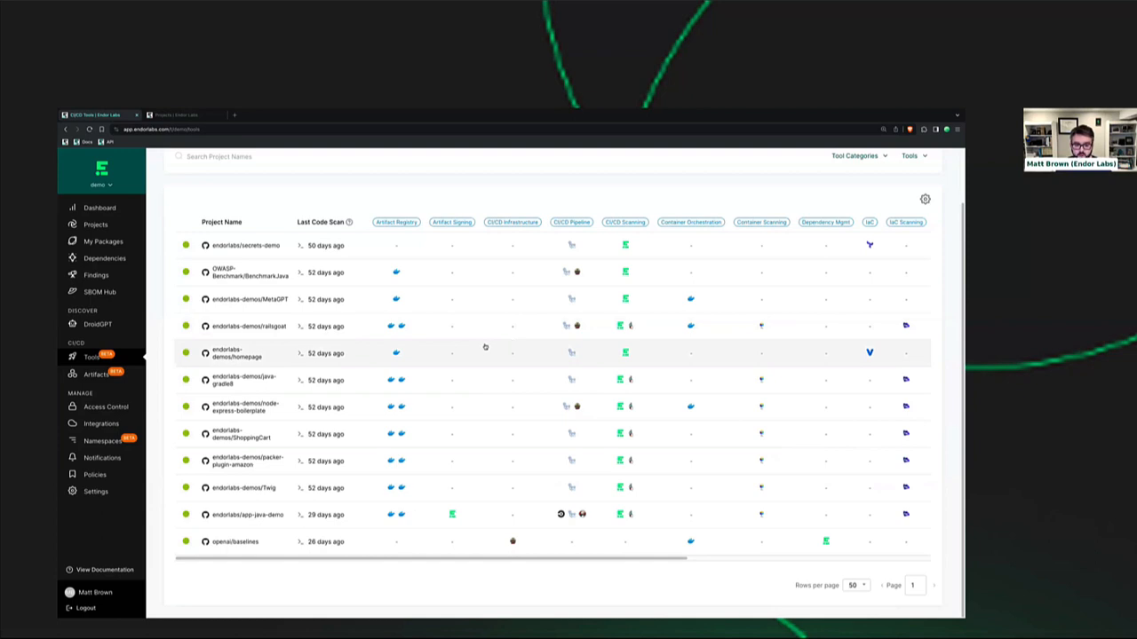
mouse_move(474, 354)
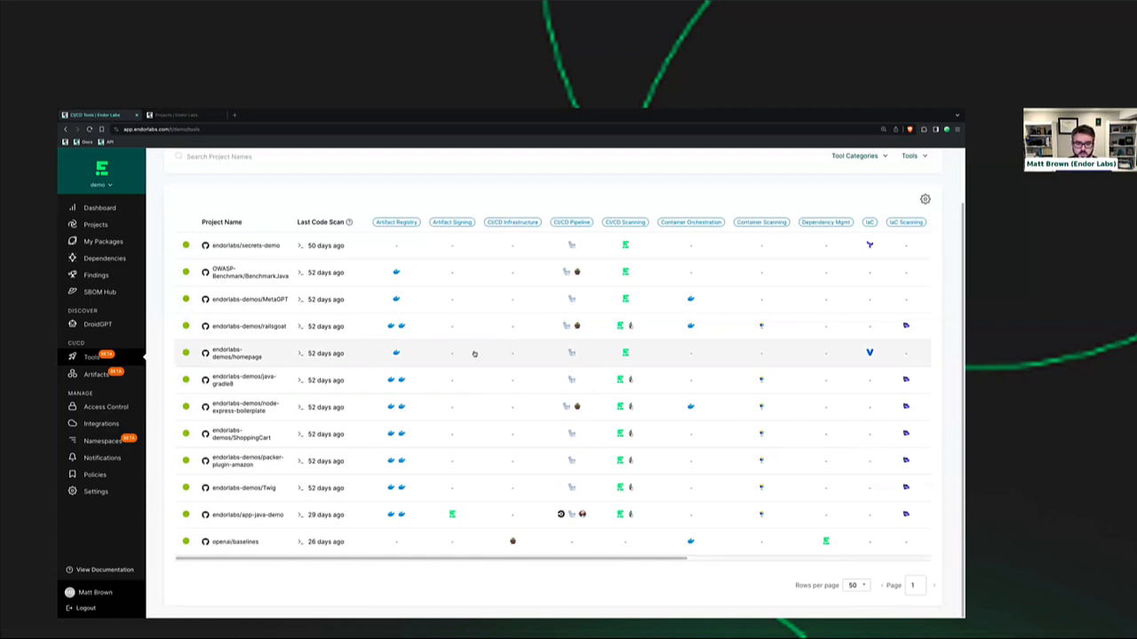
mouse_move(461, 350)
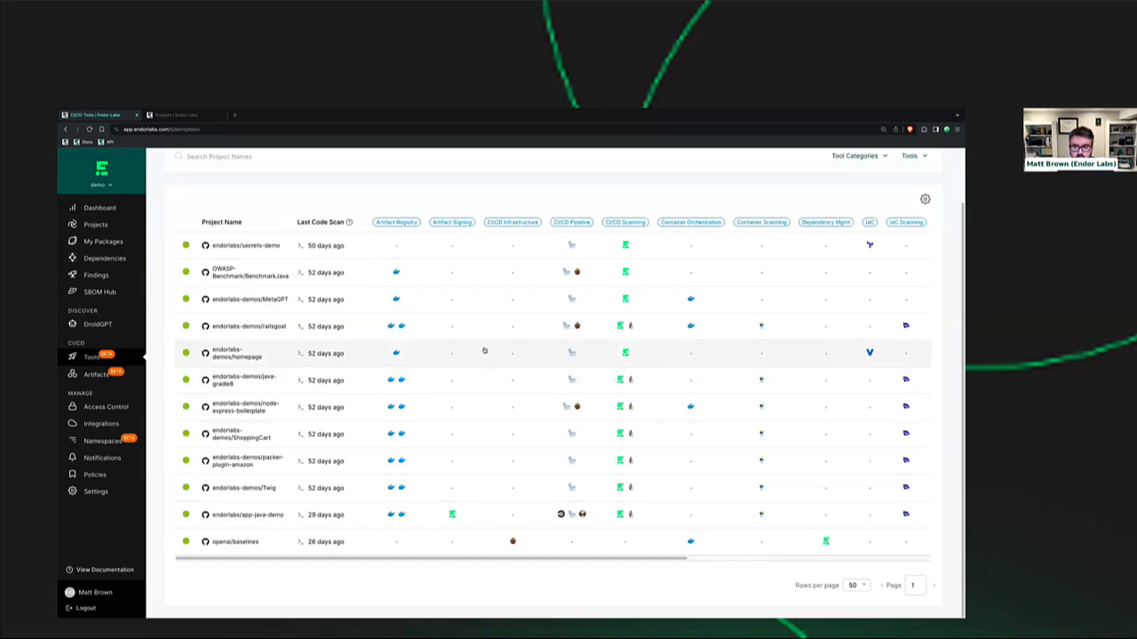
mouse_move(419, 333)
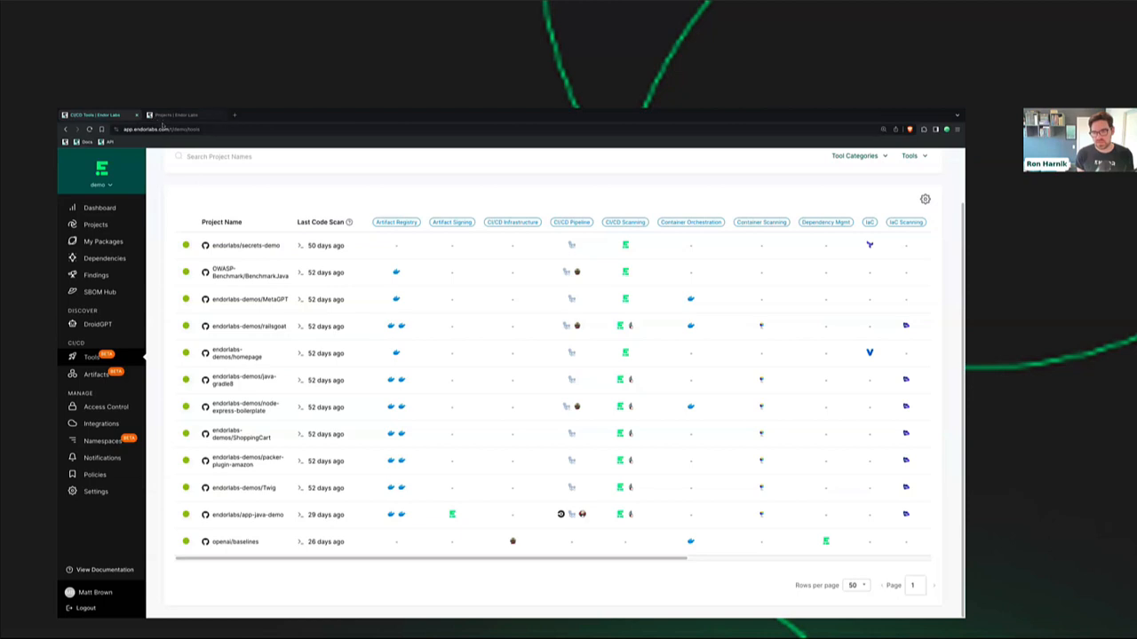
- Open the endorlabs/app-java-demo project and filter its findings to Workflows
click(245, 515)
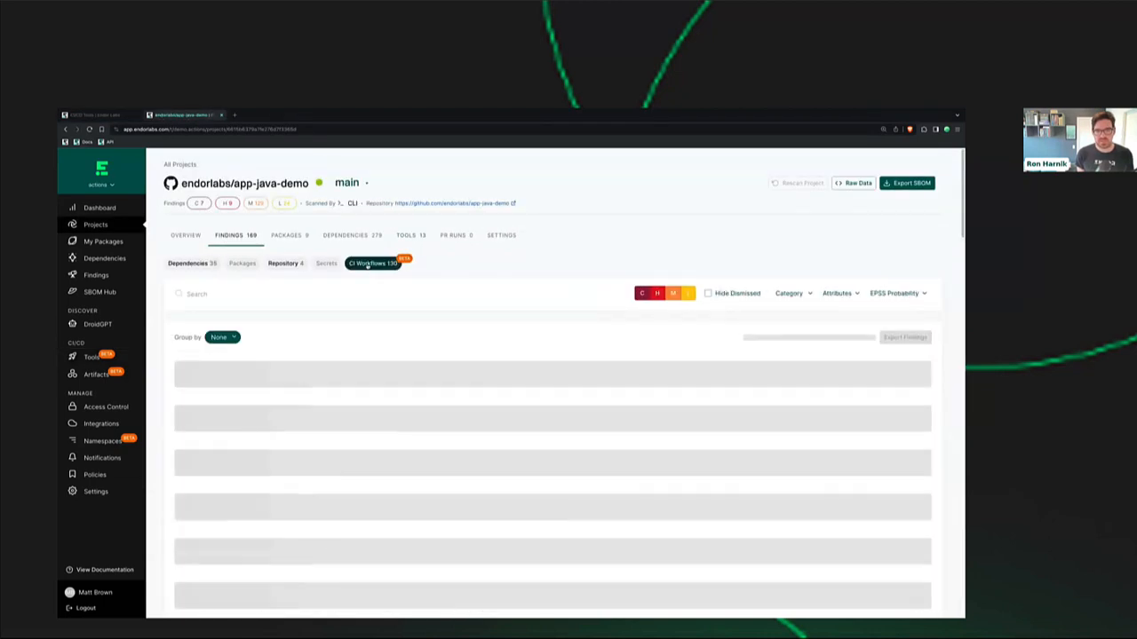
click(373, 263)
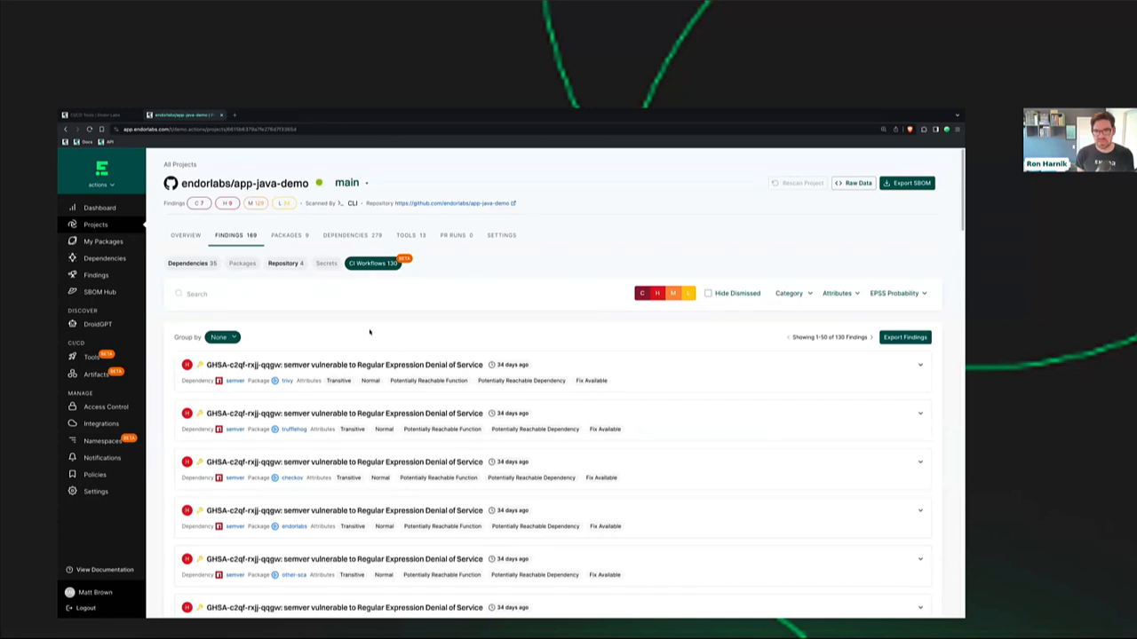
scroll(down, 3)
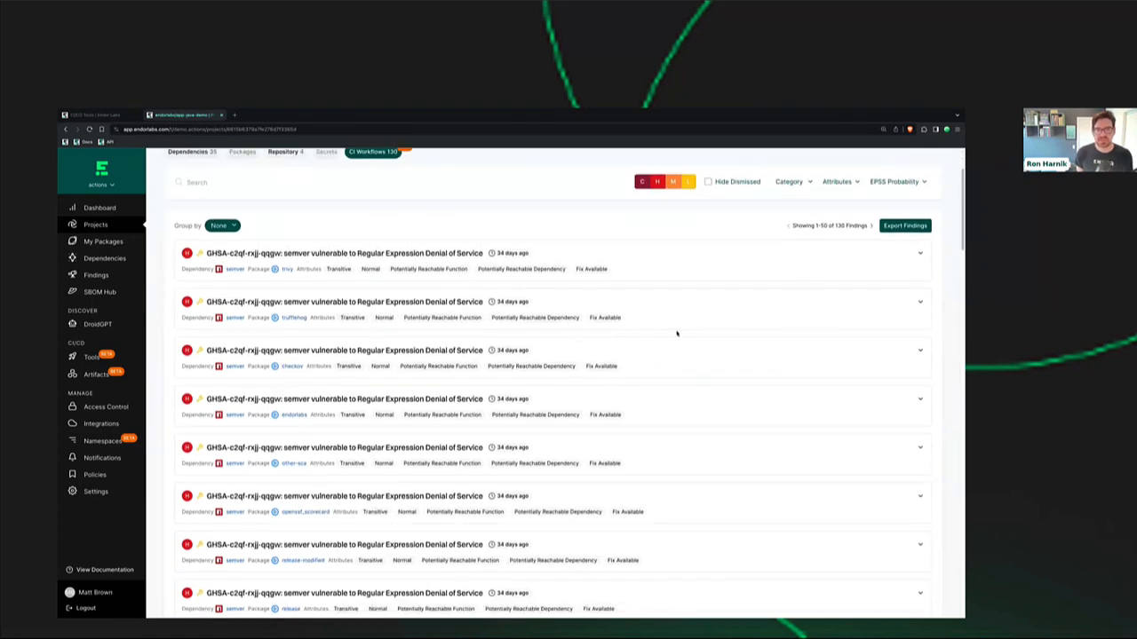
mouse_move(682, 313)
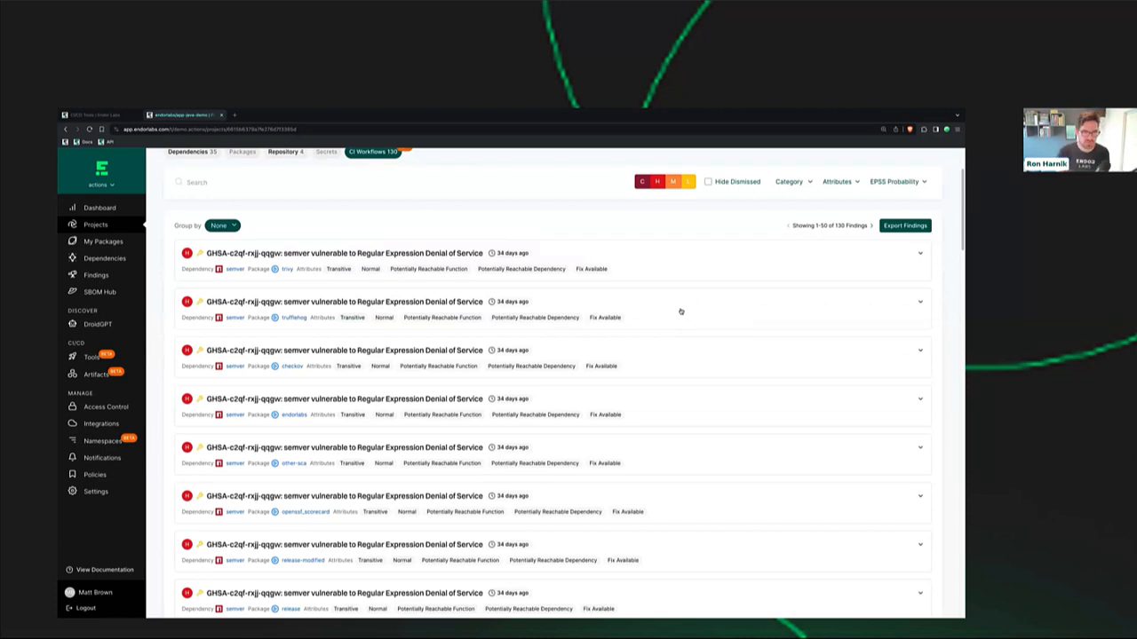
mouse_move(677, 309)
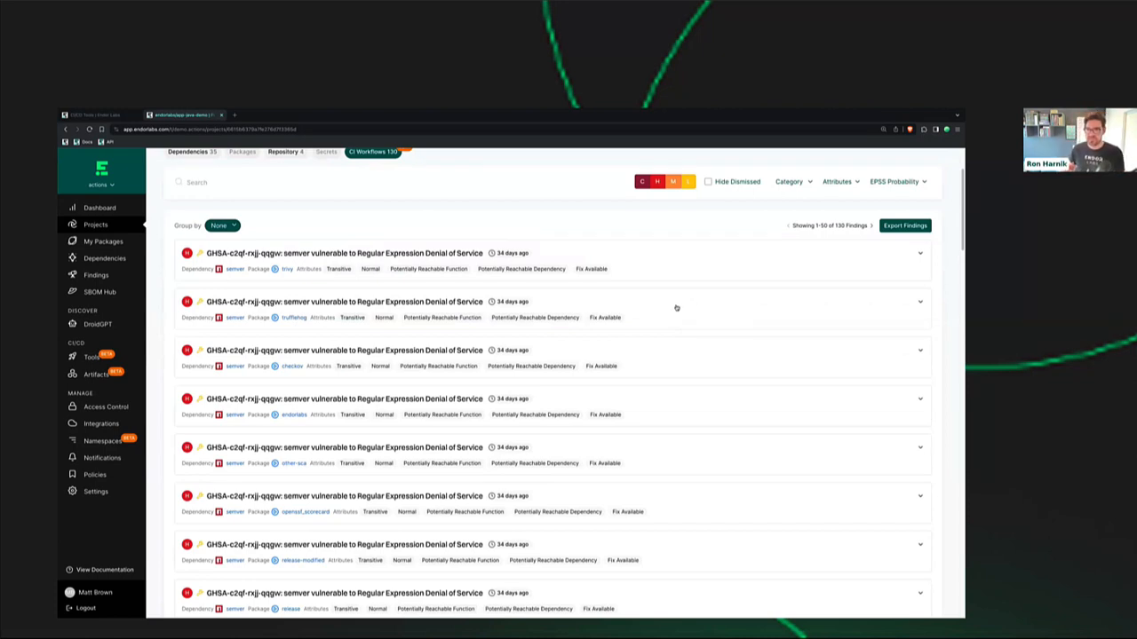
mouse_move(464, 252)
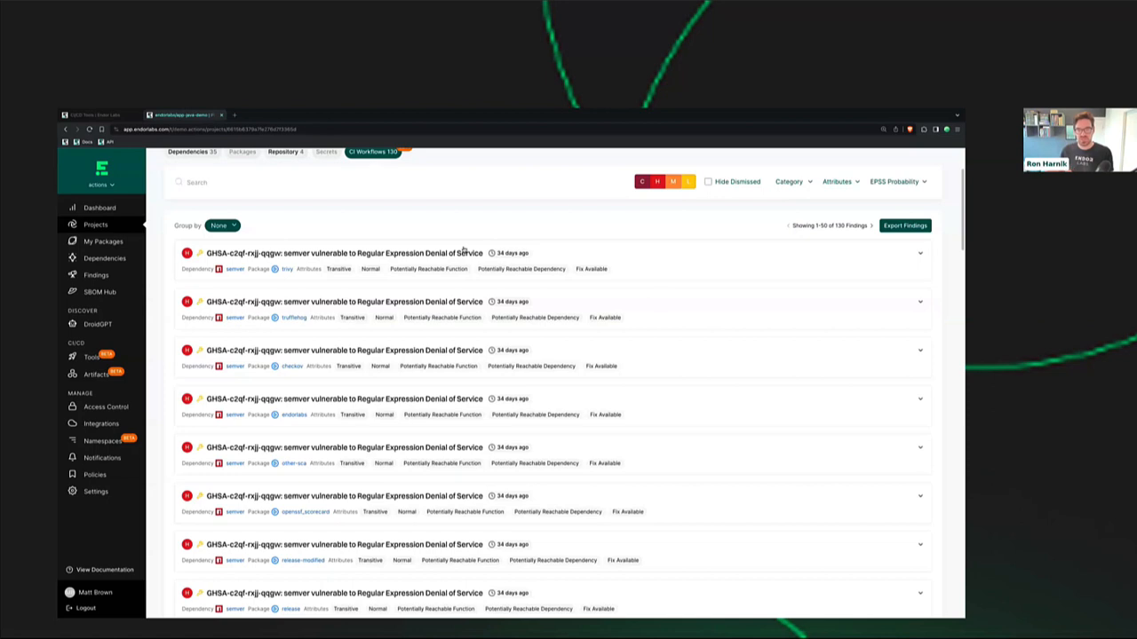
- Expand the first GHSA semver Regular Expression Denial of Service finding's details
click(919, 260)
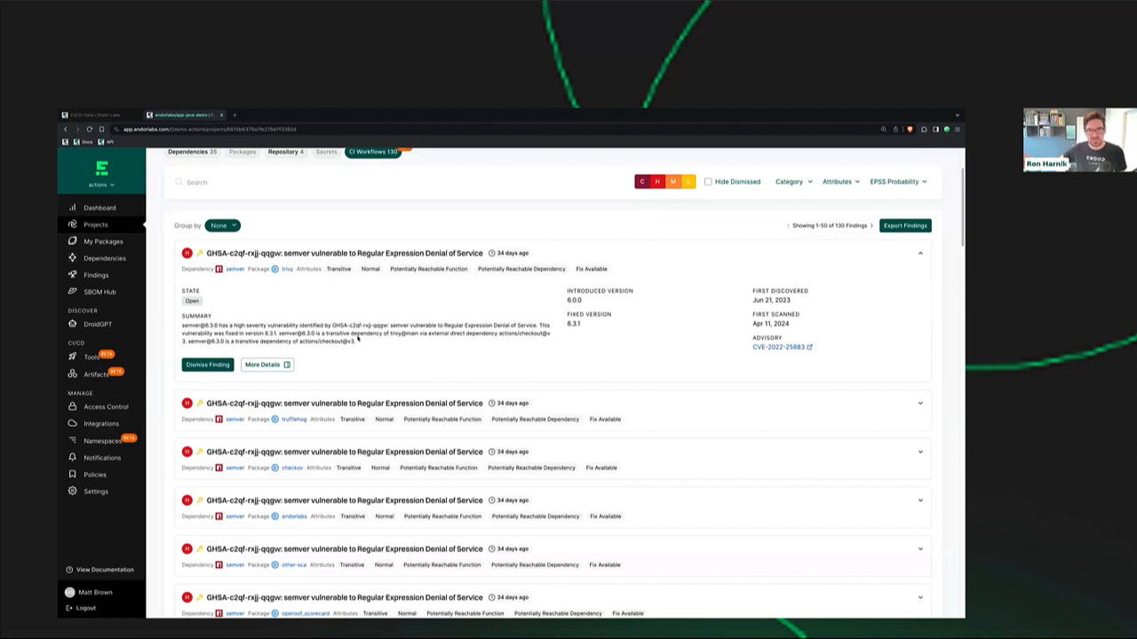
mouse_move(284, 366)
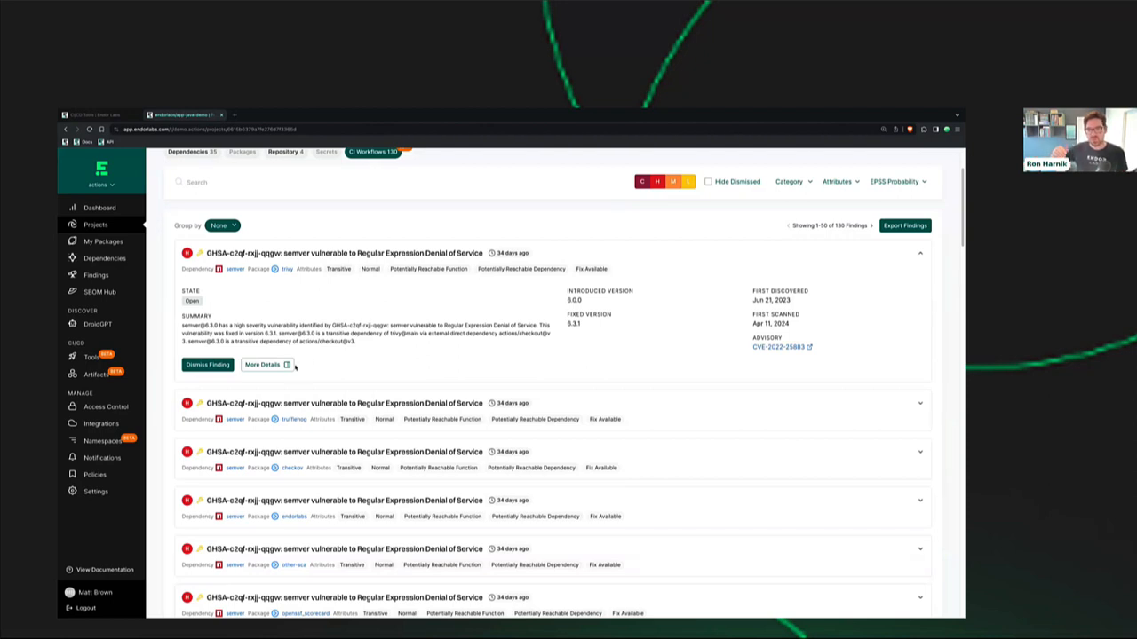
mouse_move(581, 398)
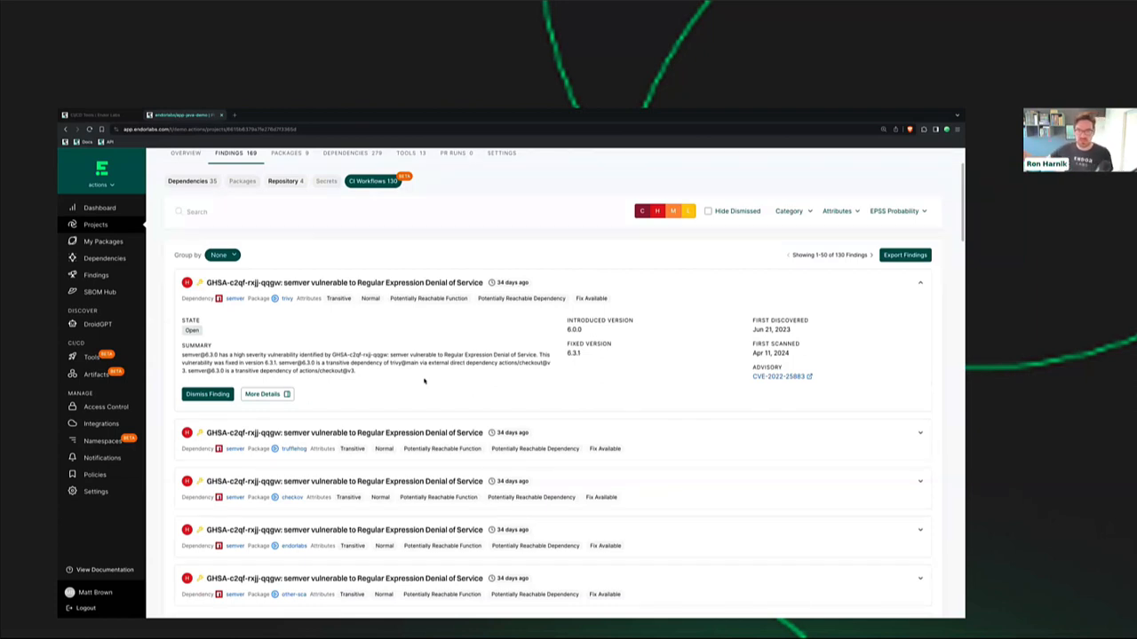
mouse_move(426, 373)
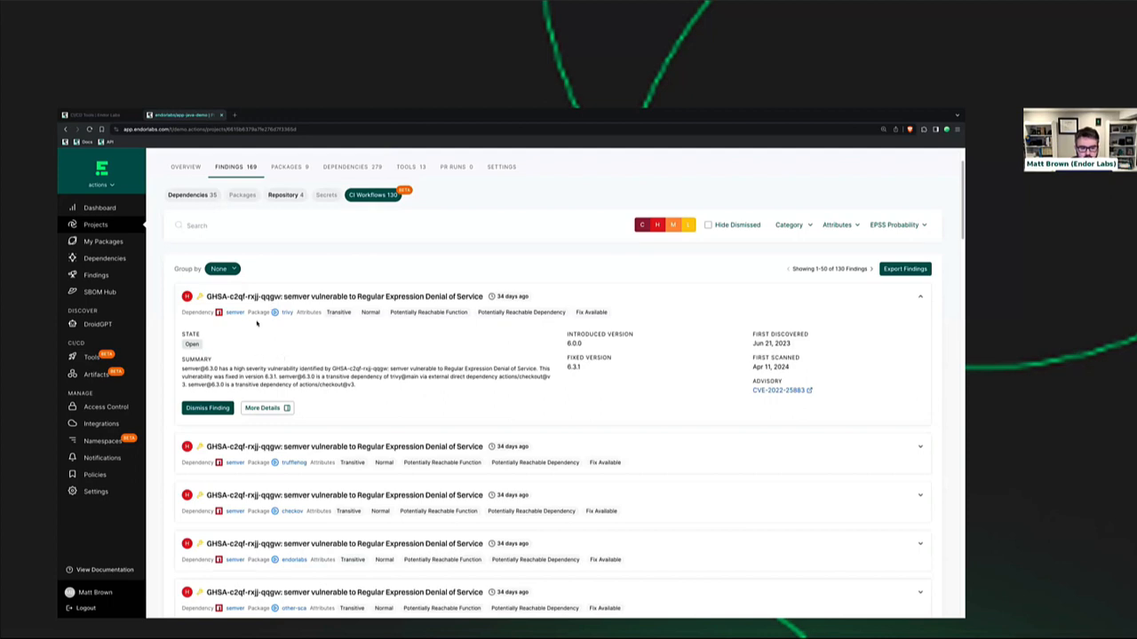
mouse_move(312, 408)
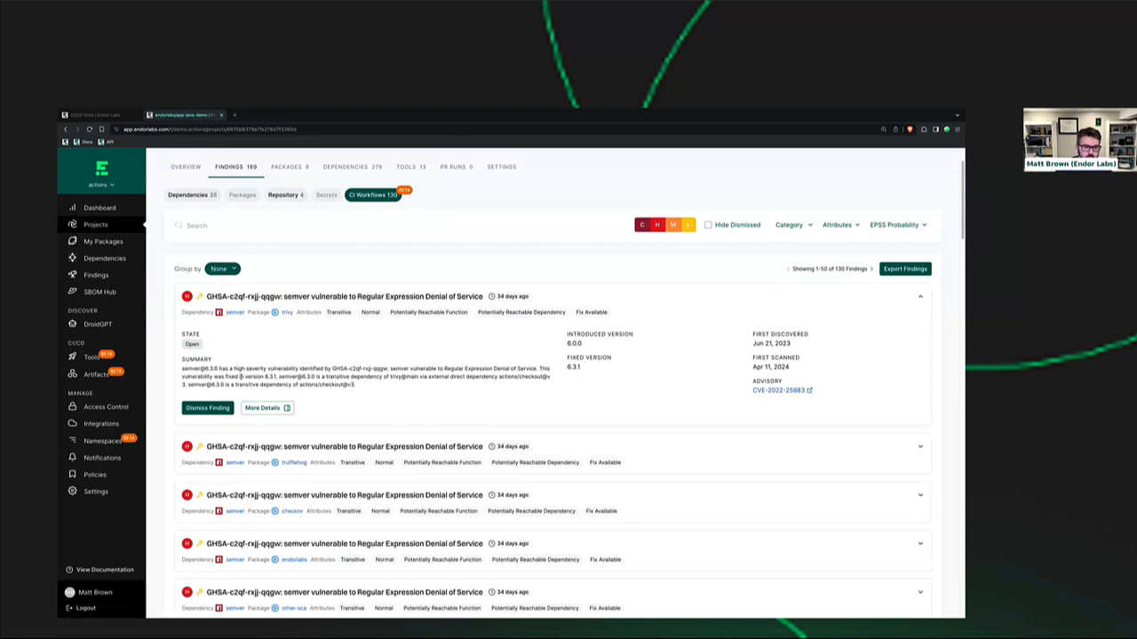
mouse_move(213, 362)
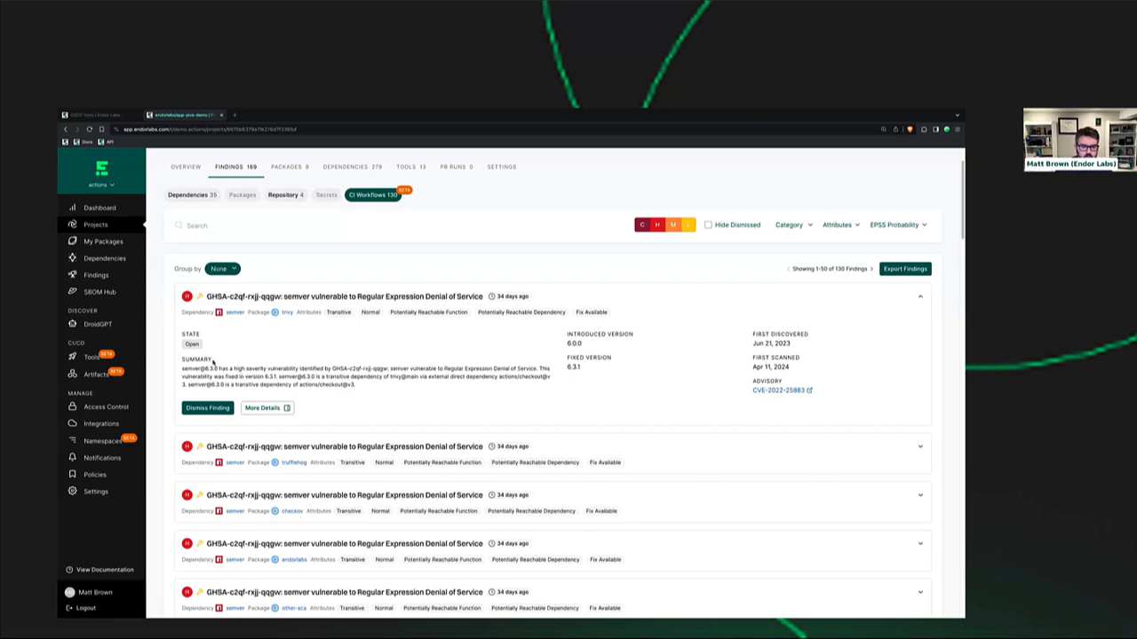
- Scroll the findings list to reveal the second semver ReDoS finding's summary, versions and advisory
scroll(down, 3)
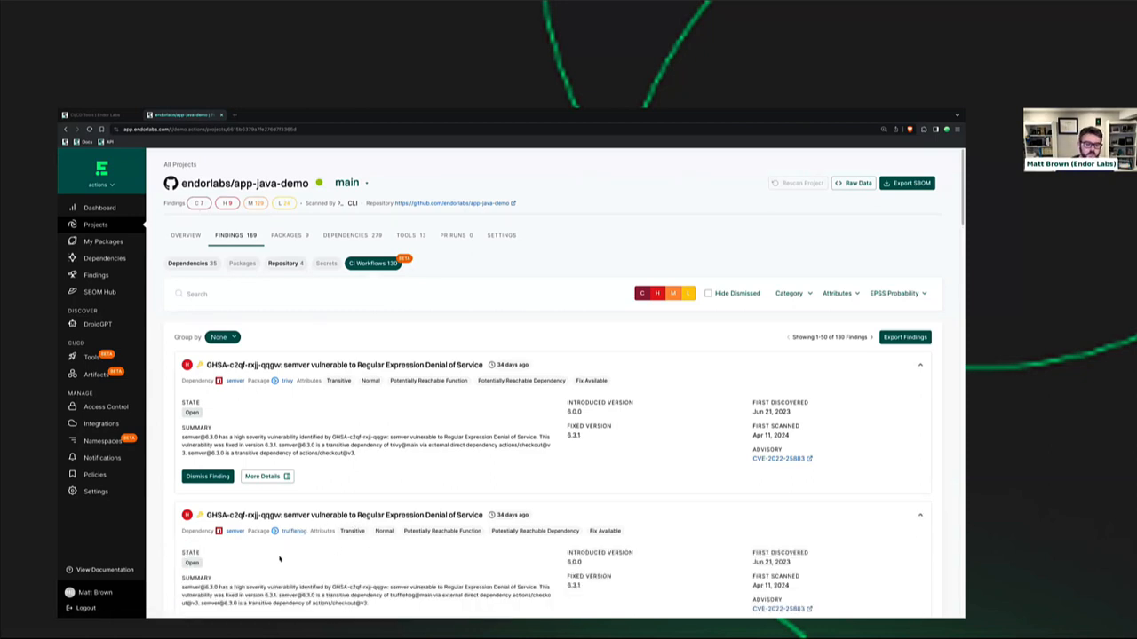
mouse_move(253, 566)
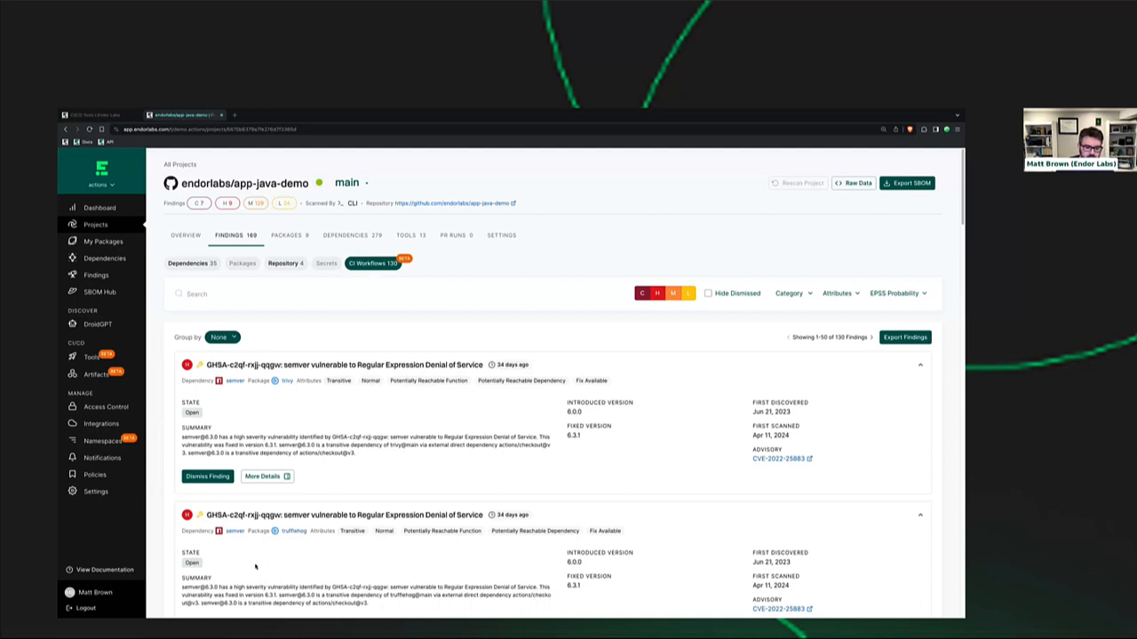
mouse_move(357, 553)
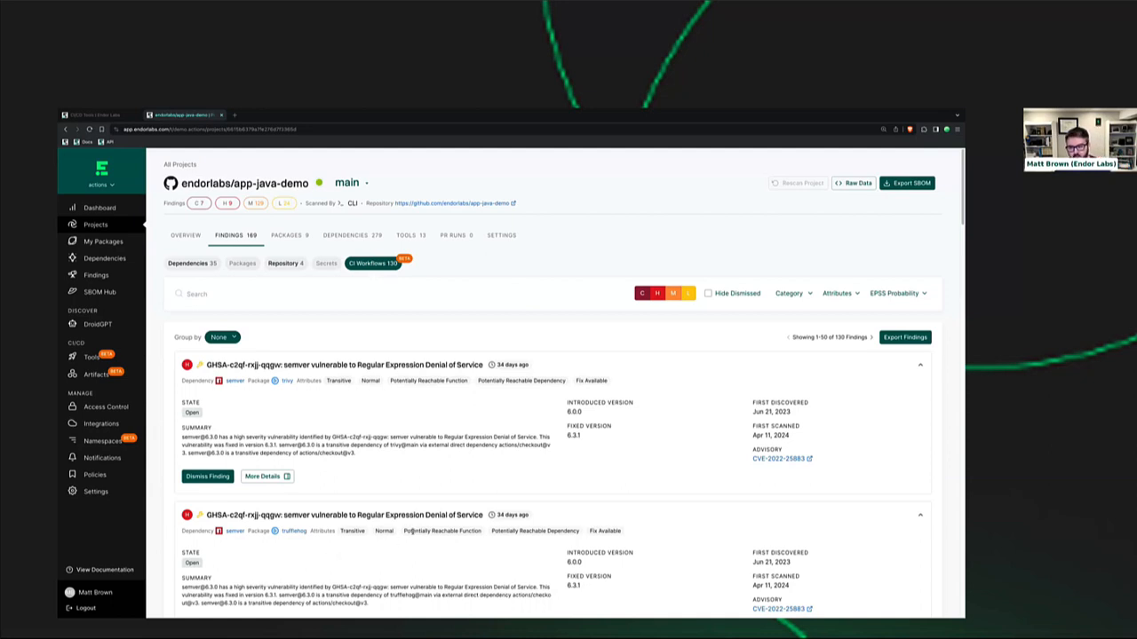
mouse_move(433, 451)
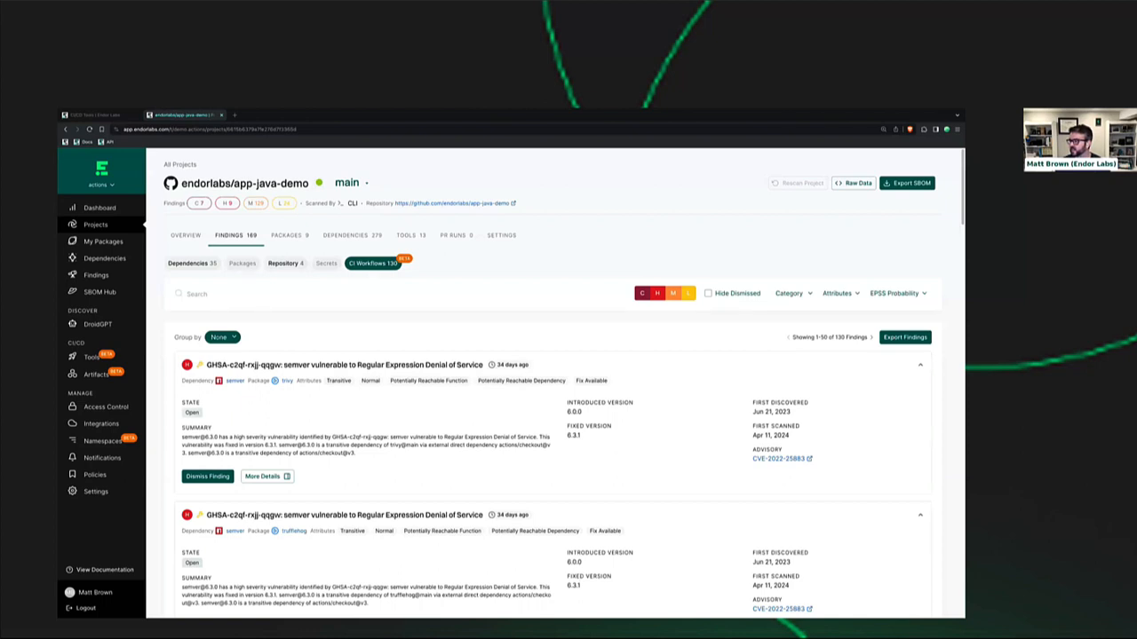
mouse_move(640, 260)
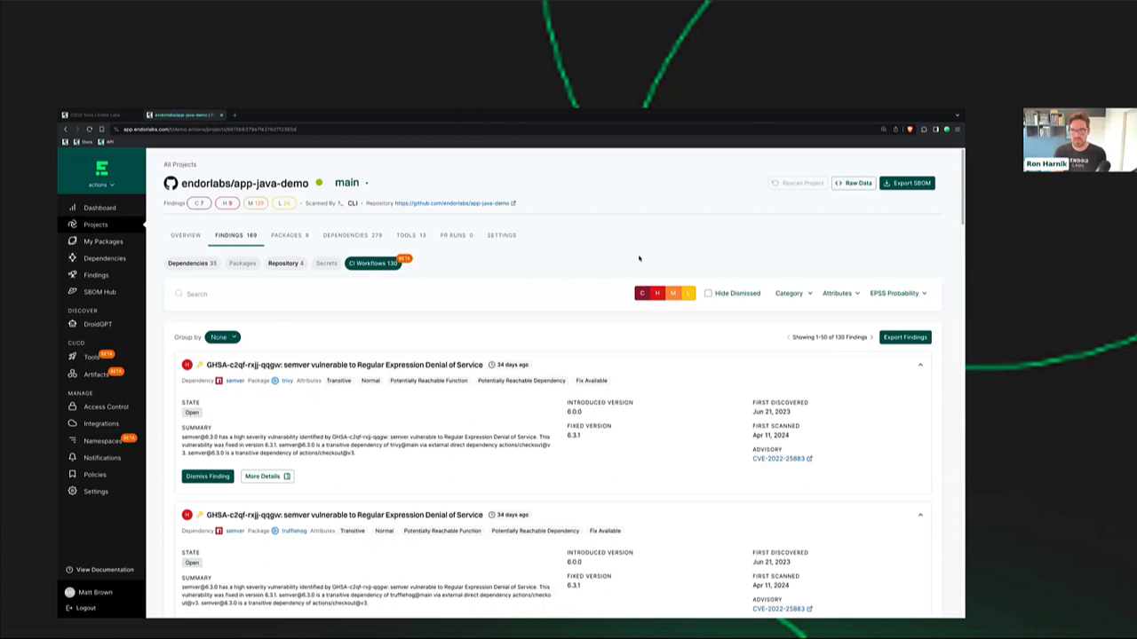